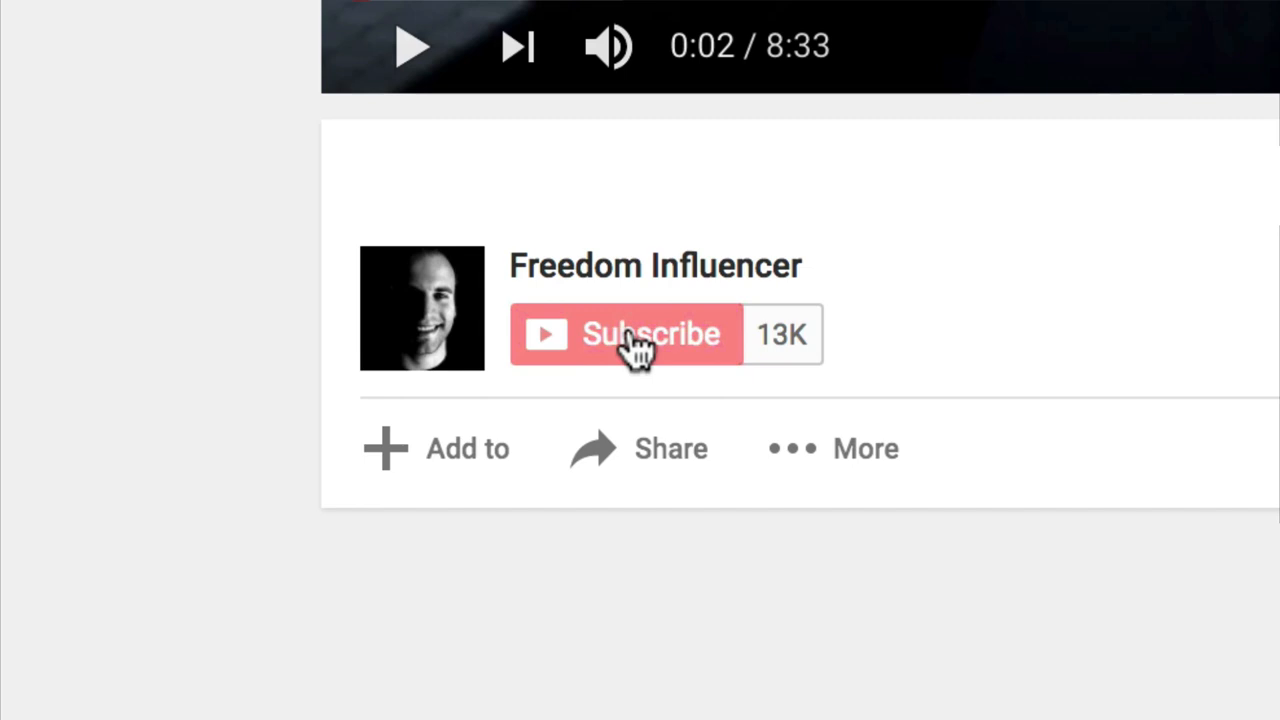
Step: Subscribe to the Freedom Influencer channel from under the video
click(650, 334)
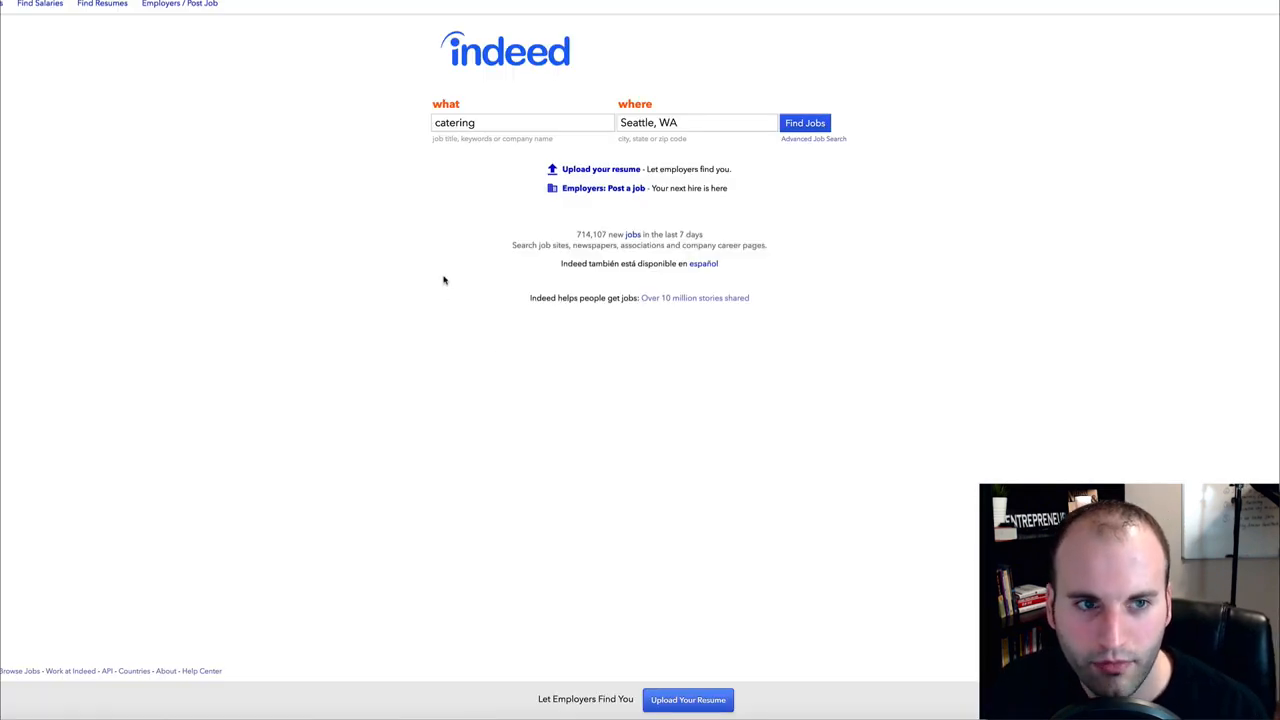
mouse_move(422, 244)
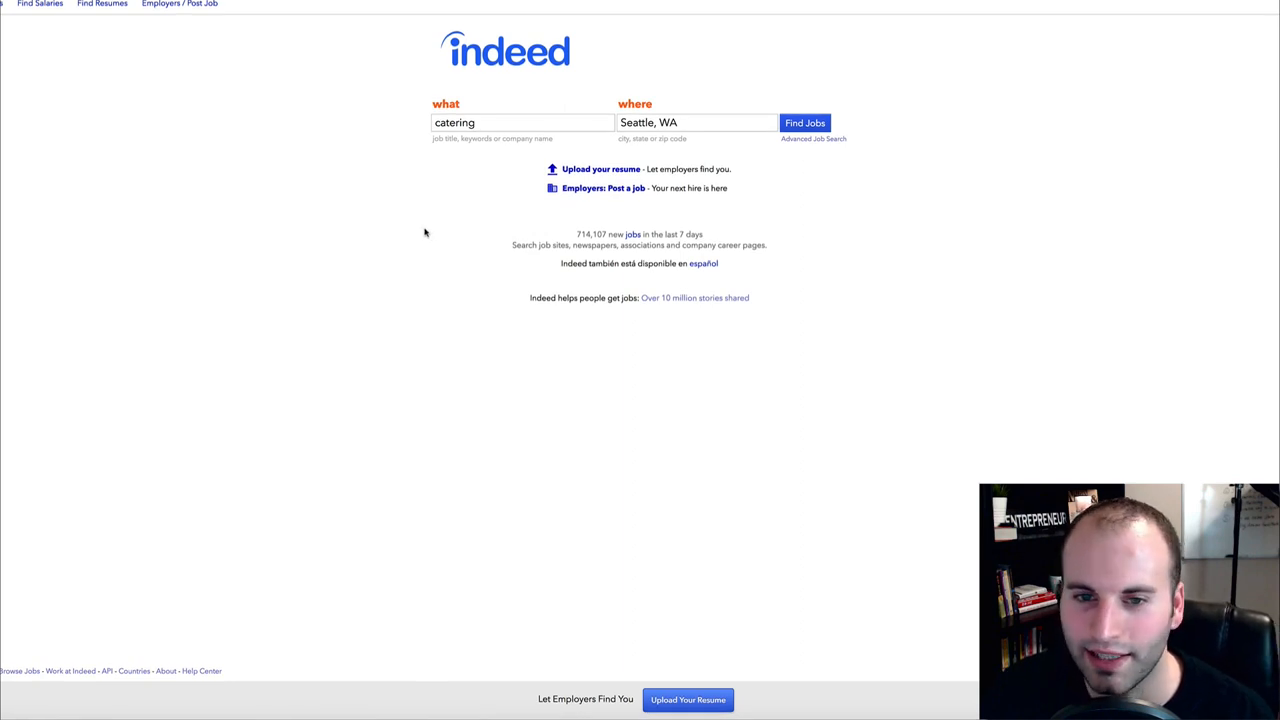
Step: Run an Indeed search for 'catering' jobs in Seattle, WA
click(520, 122)
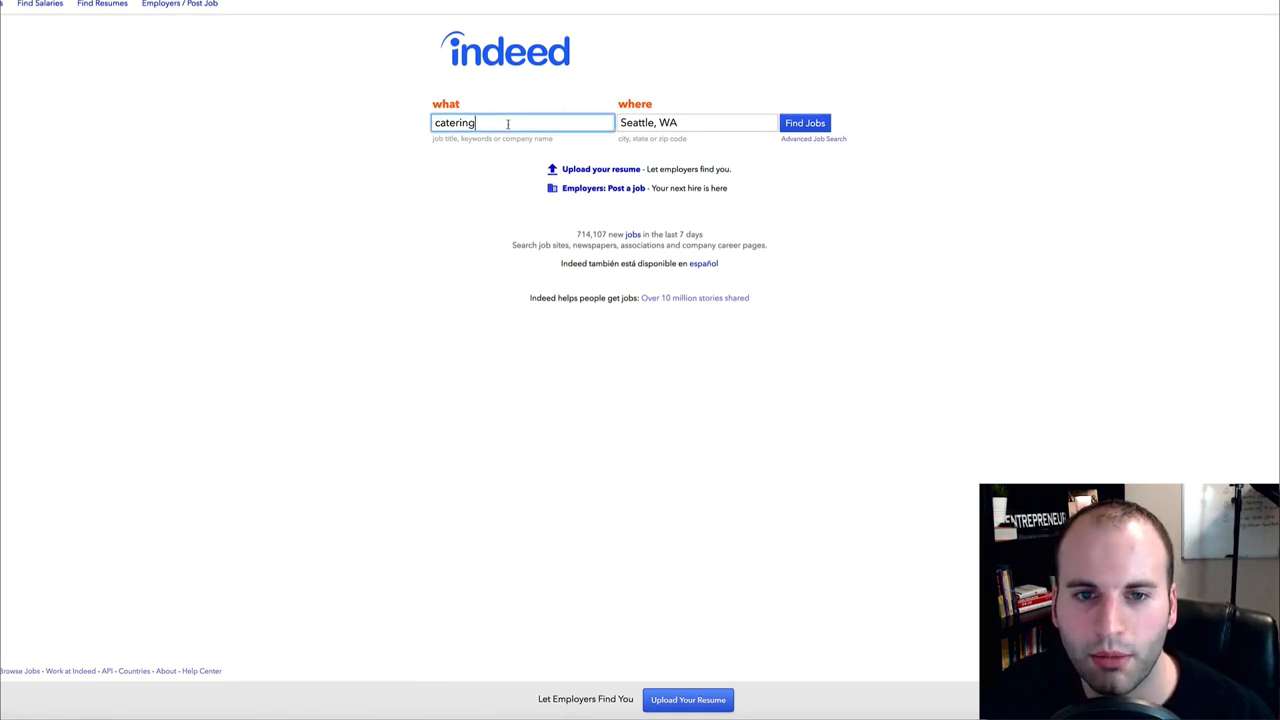
mouse_move(730, 112)
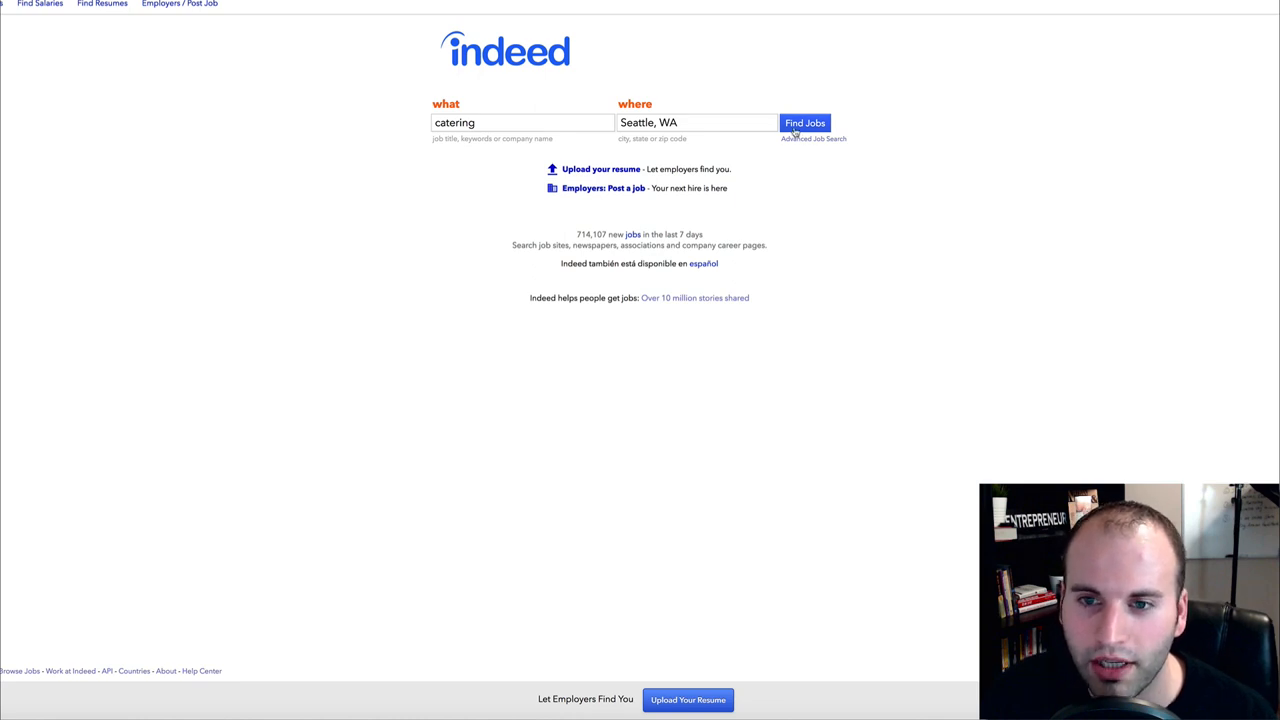
click(804, 122)
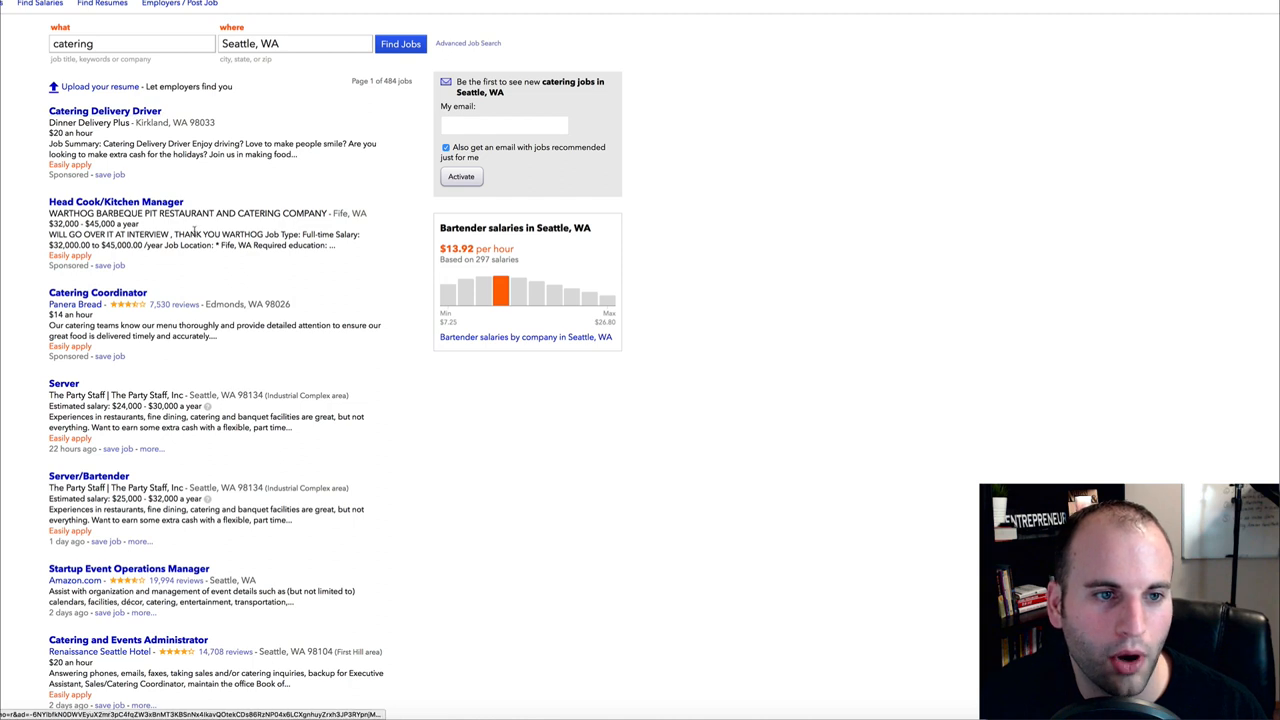
scroll(up, 3)
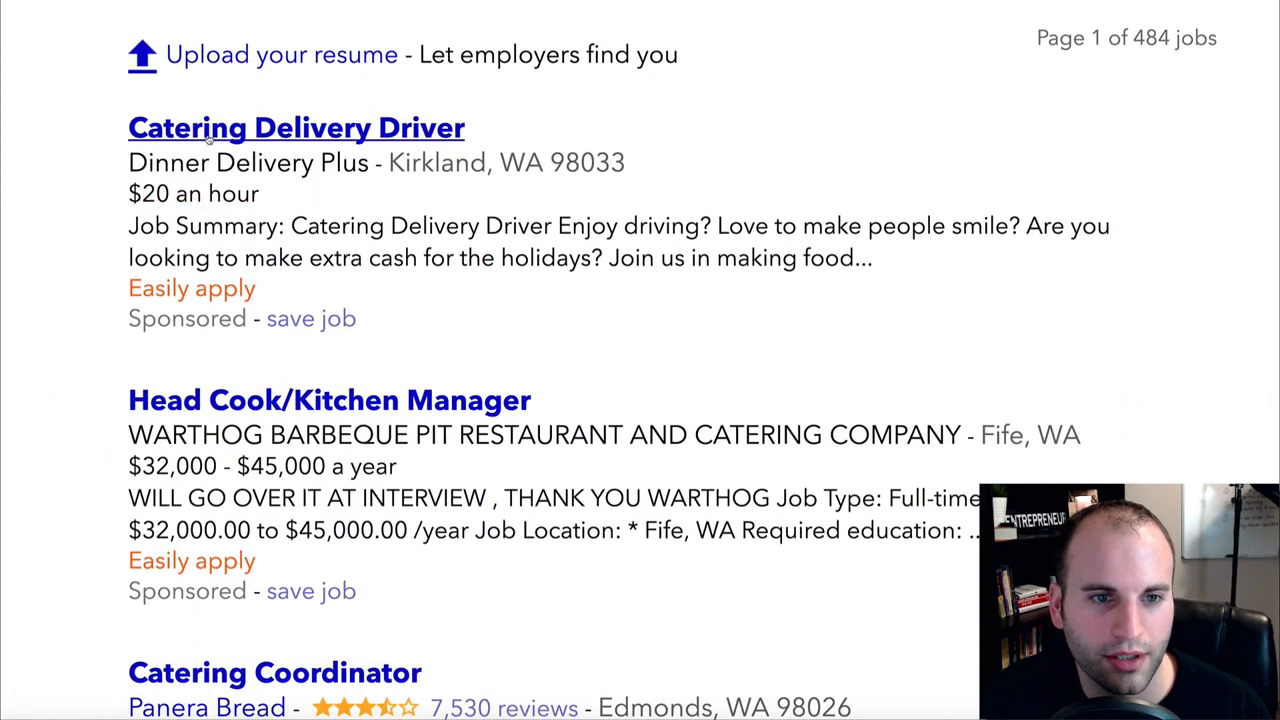
scroll(down, 3)
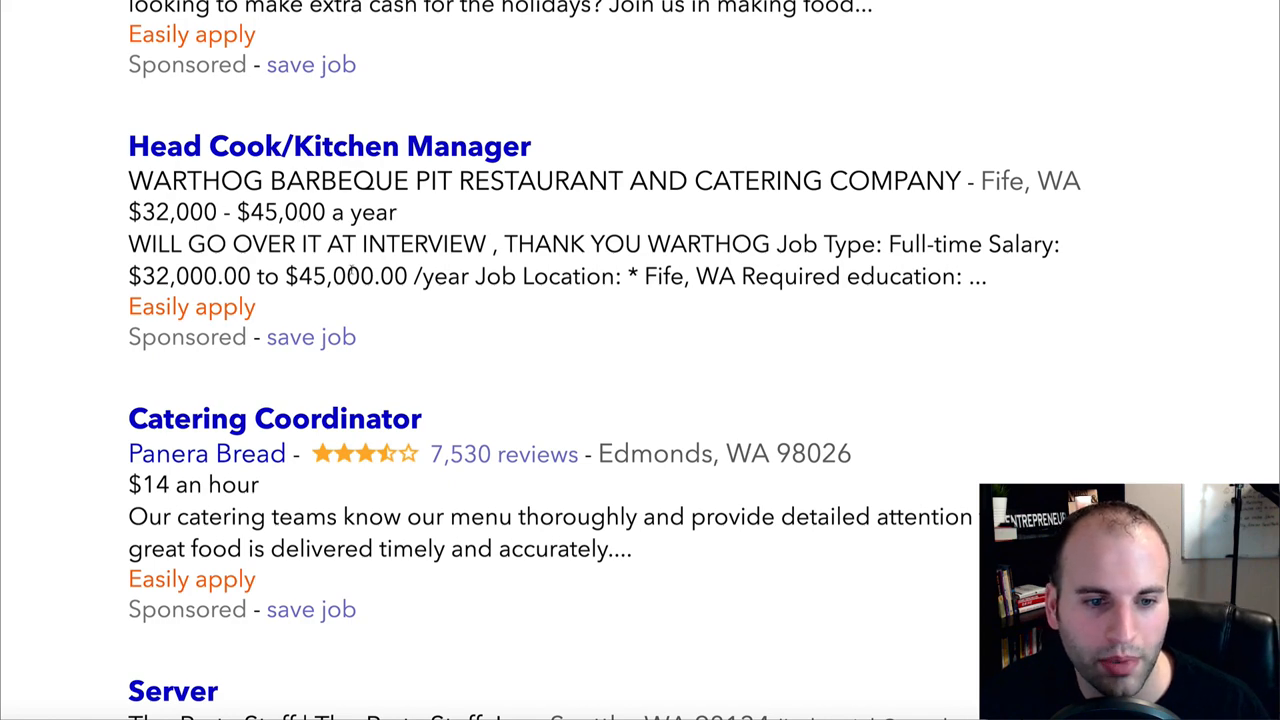
scroll(down, 3)
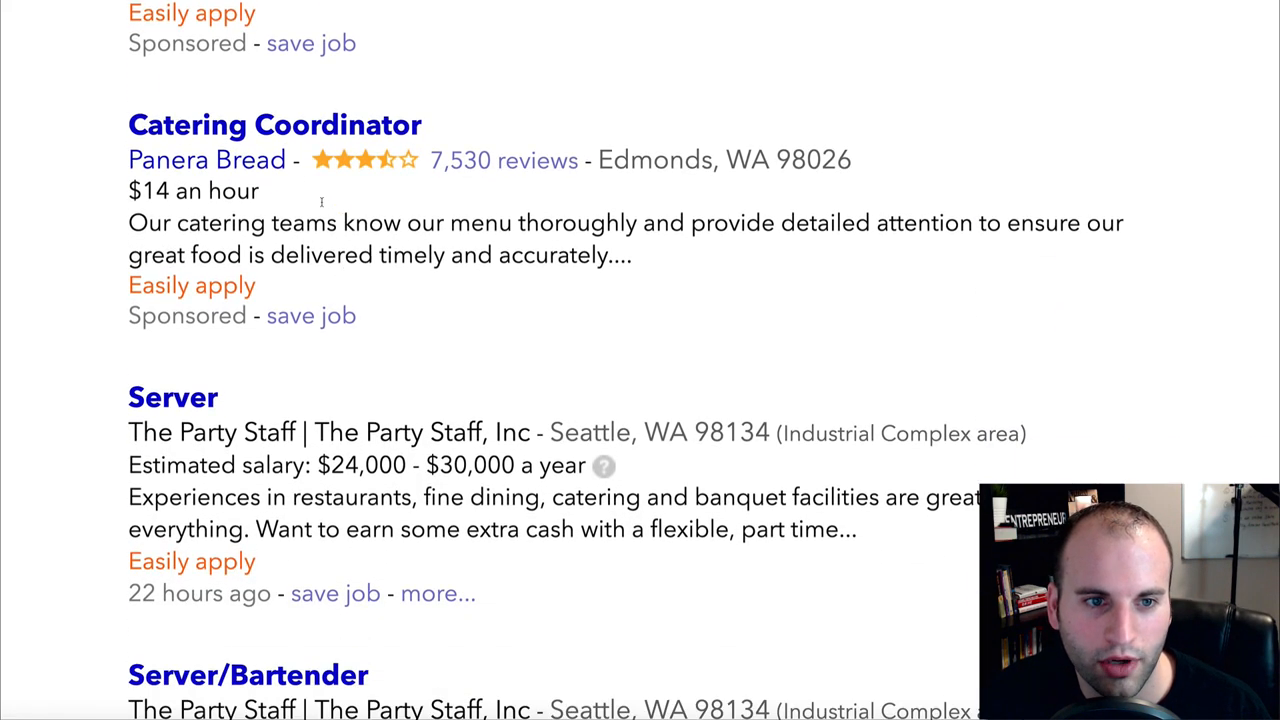
double_click(150, 192)
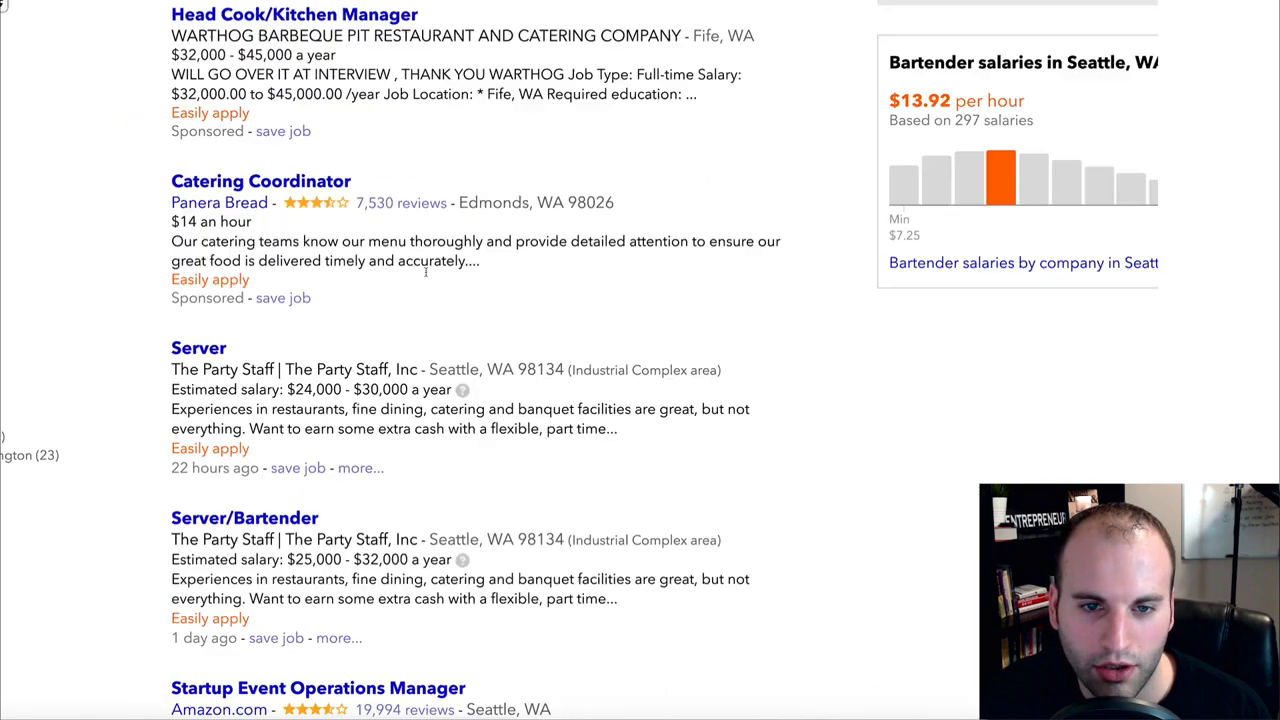
scroll(up, 3)
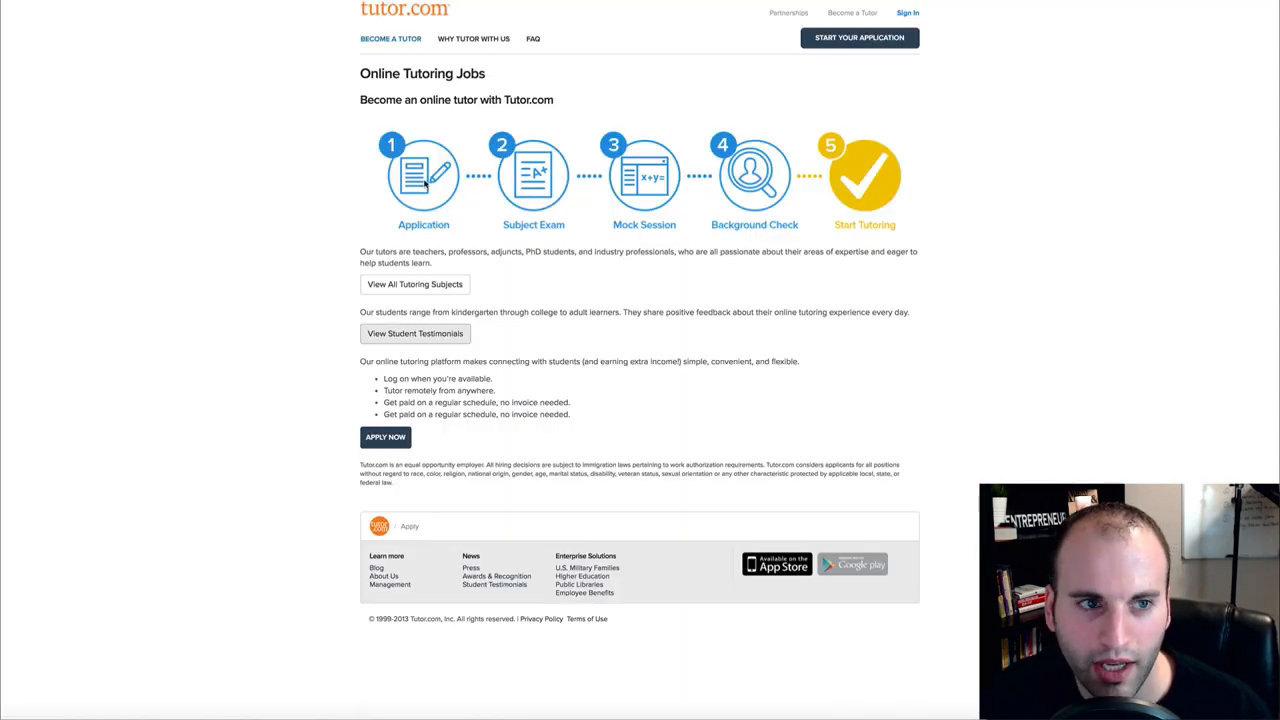
mouse_move(470, 224)
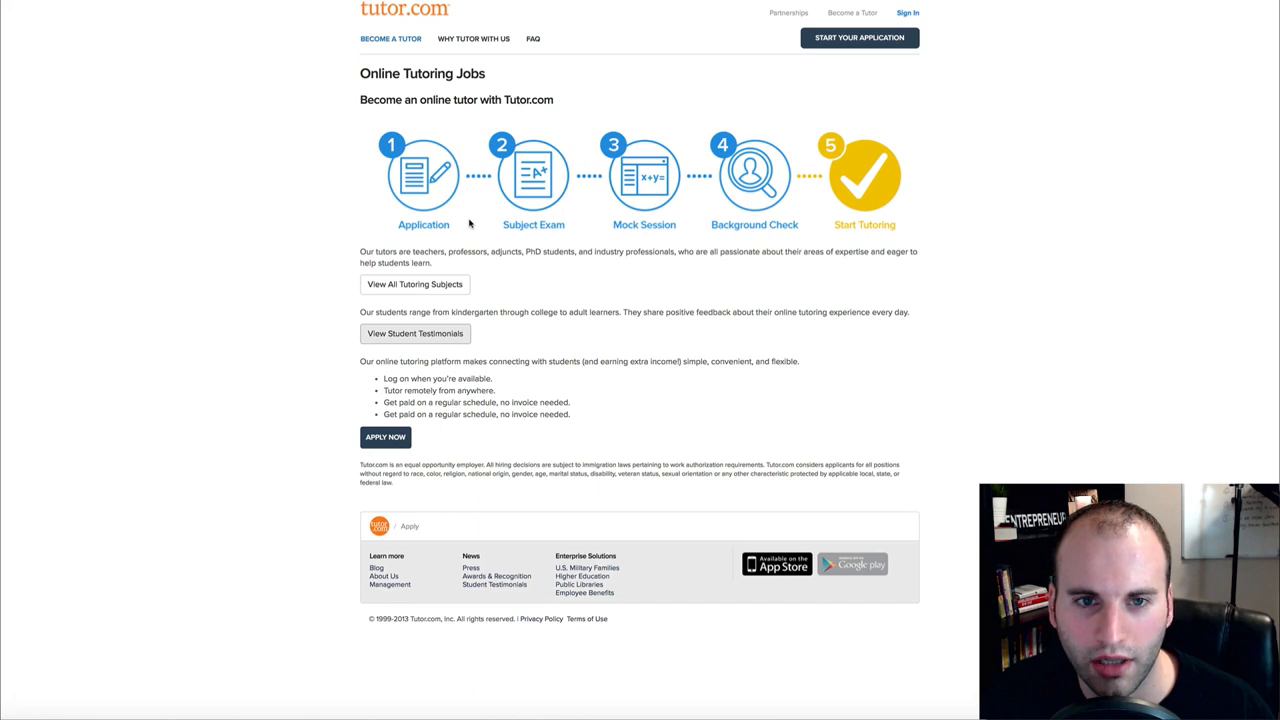
mouse_move(480, 96)
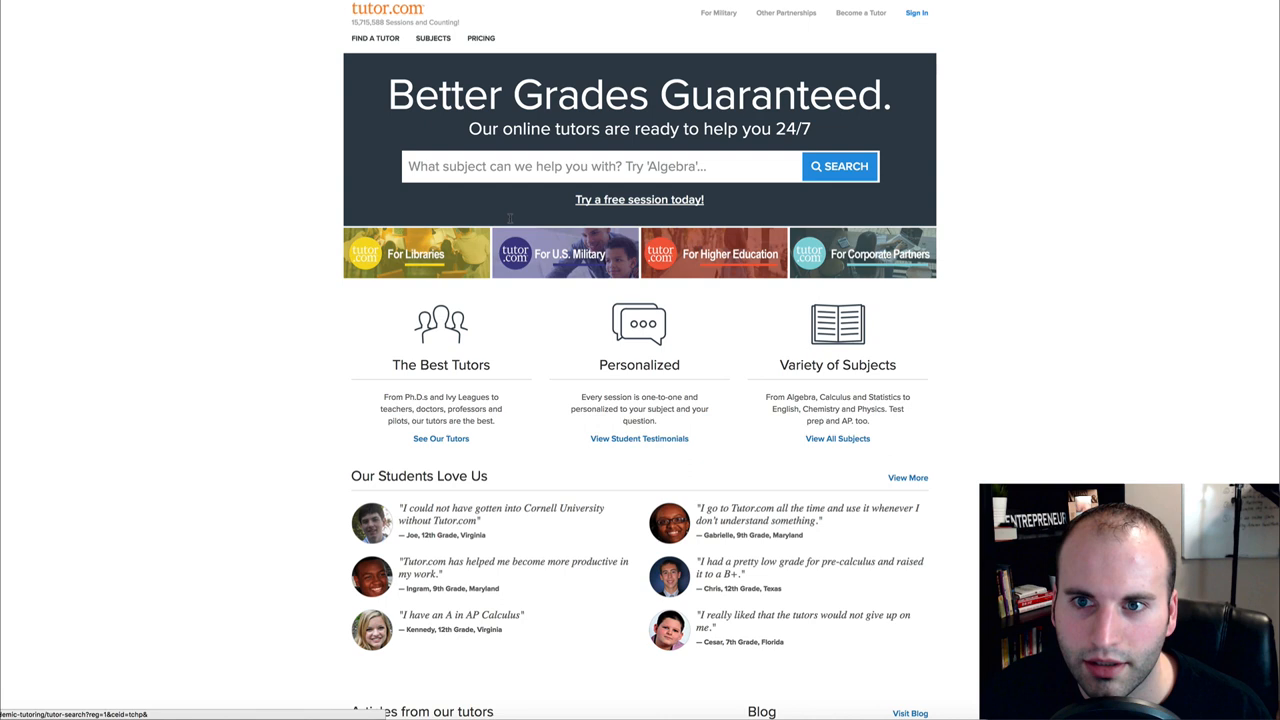
mouse_move(856, 30)
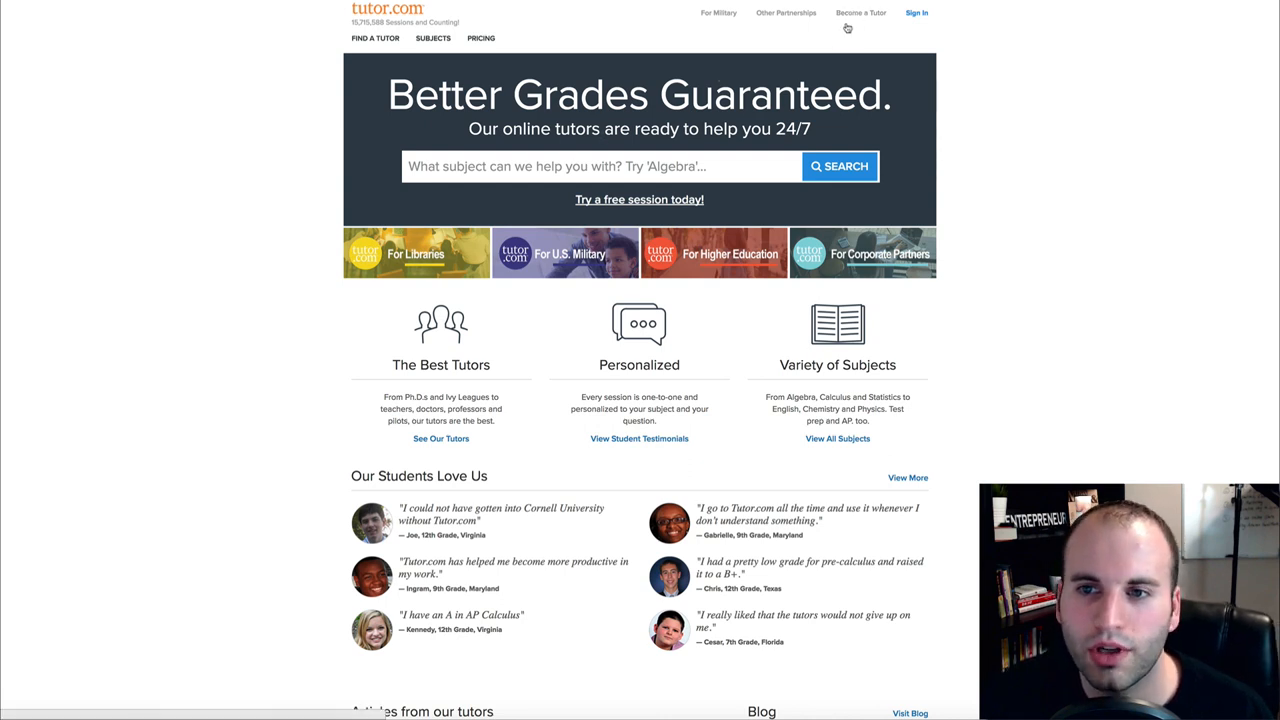
click(860, 12)
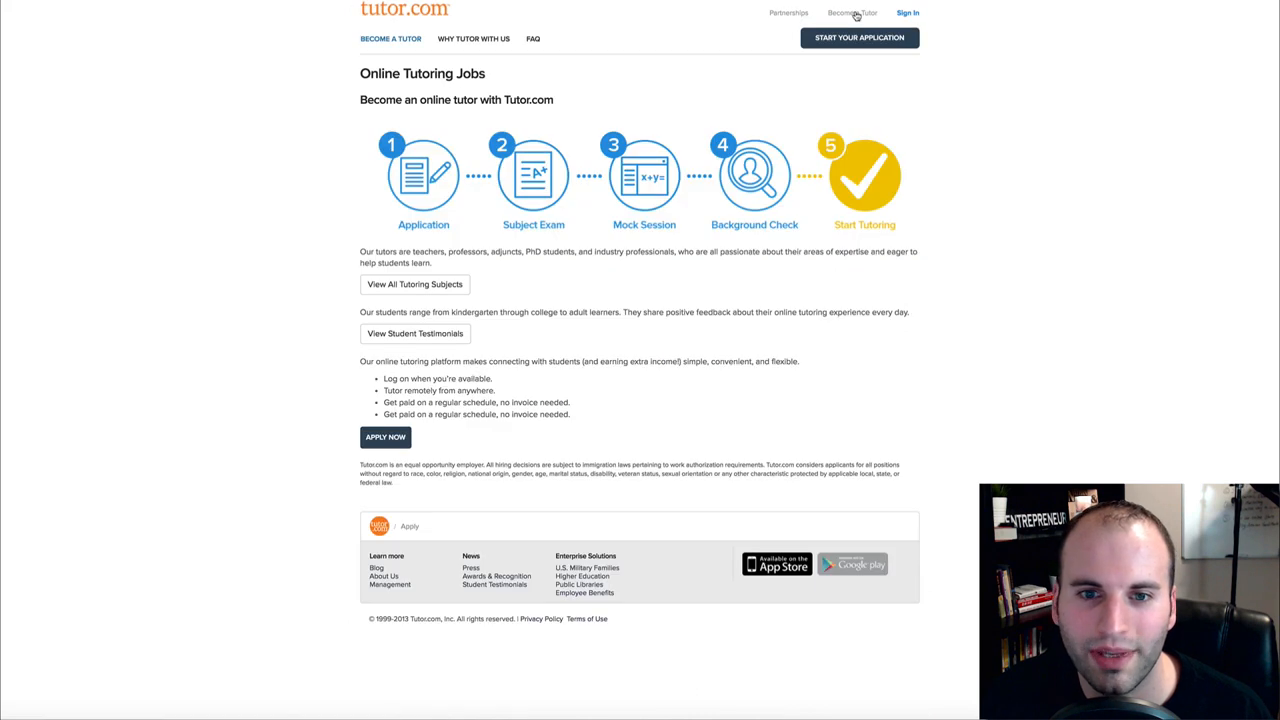
mouse_move(456, 260)
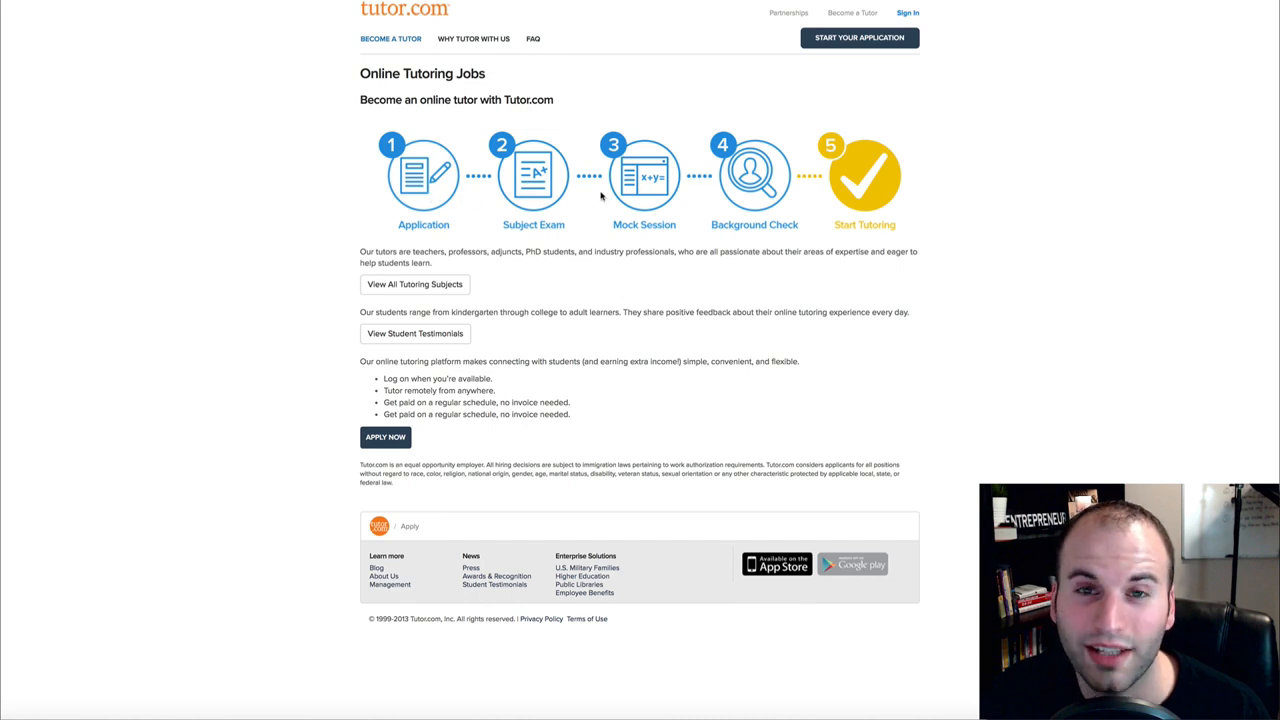
mouse_move(420, 198)
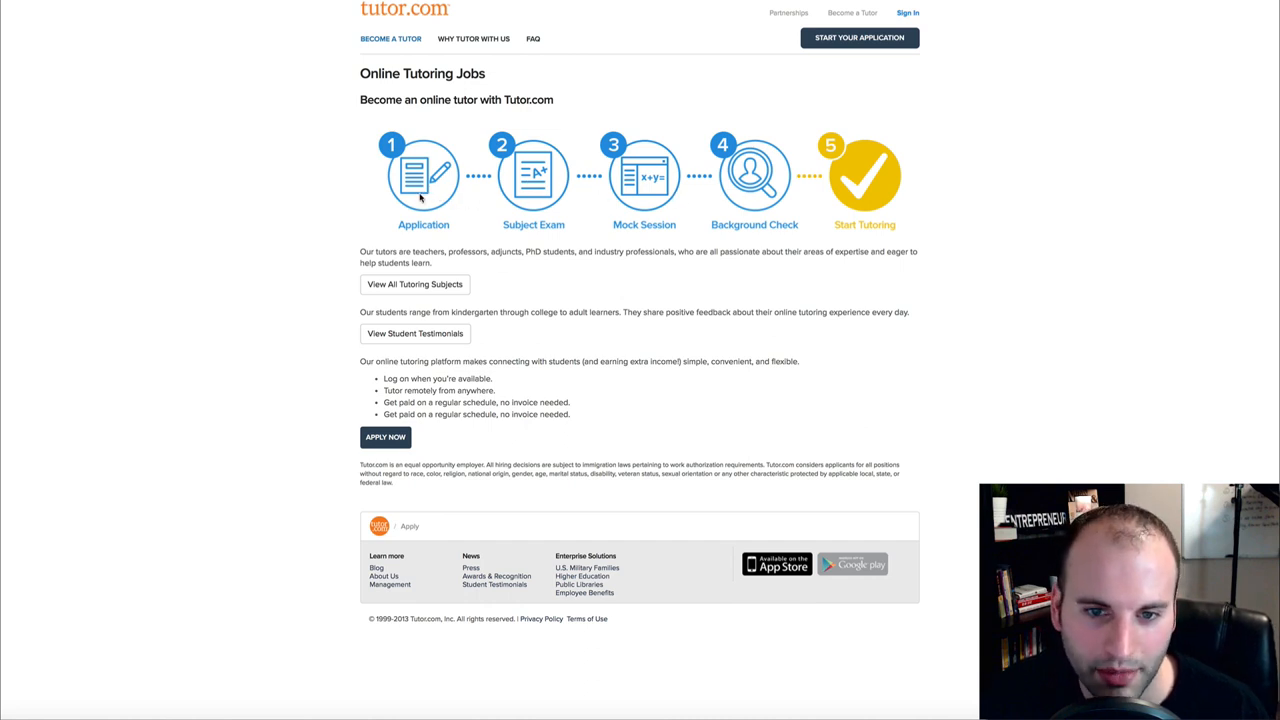
mouse_move(508, 228)
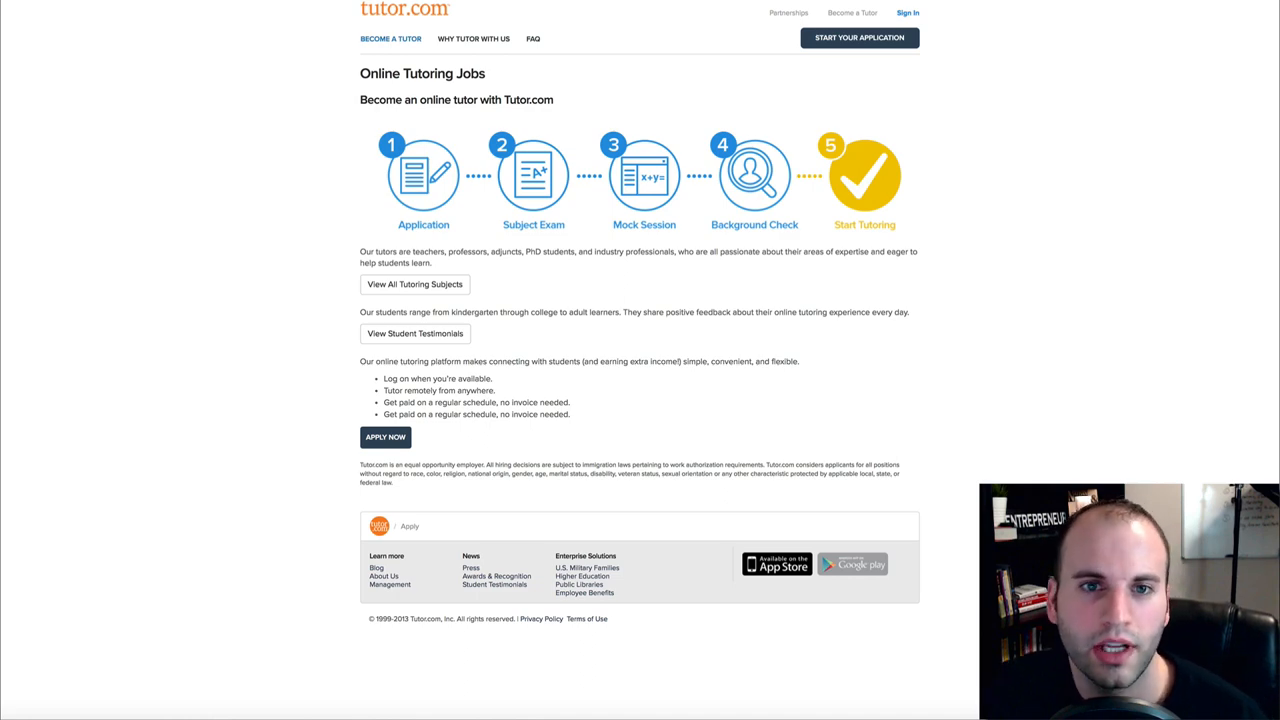
click(414, 332)
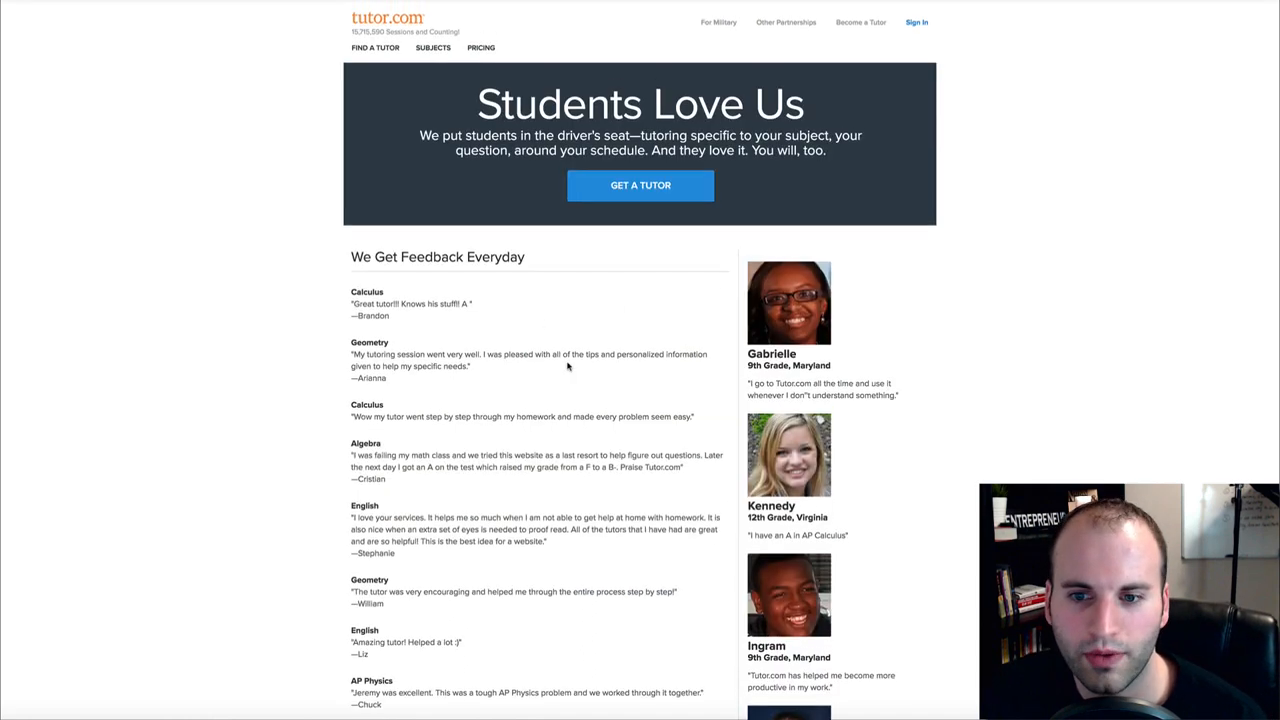
scroll(up, 3)
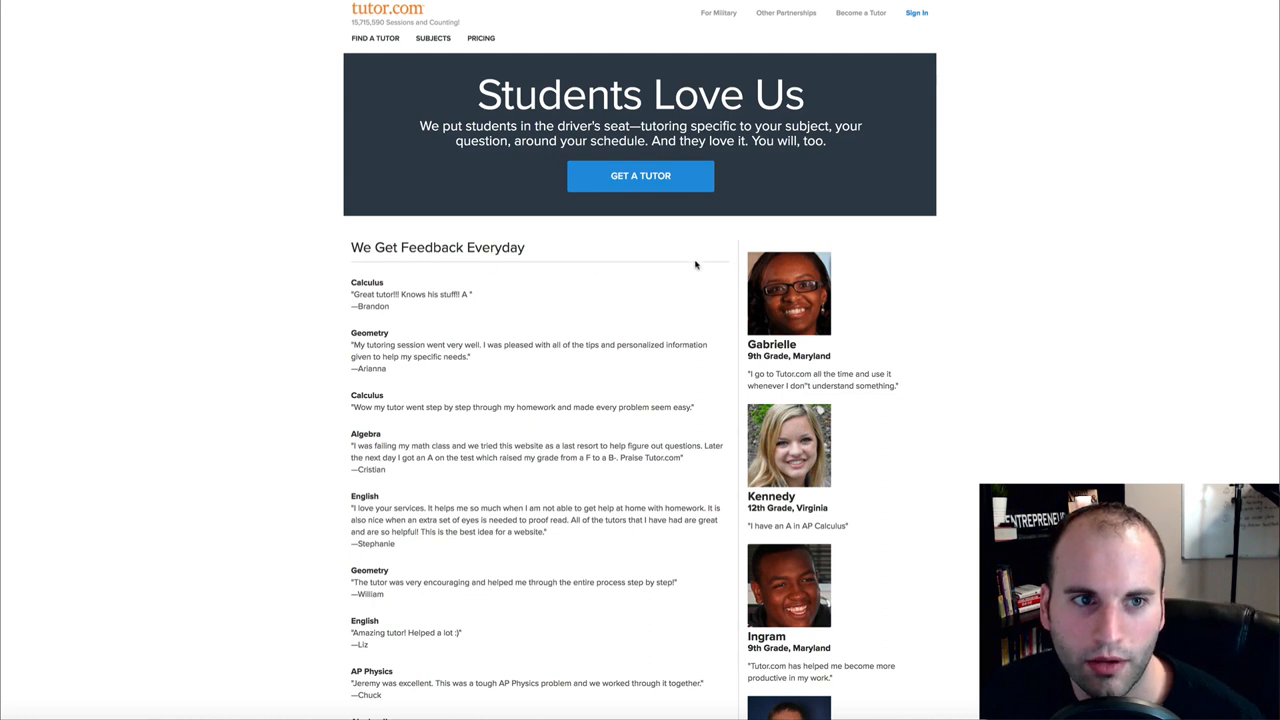
mouse_move(494, 328)
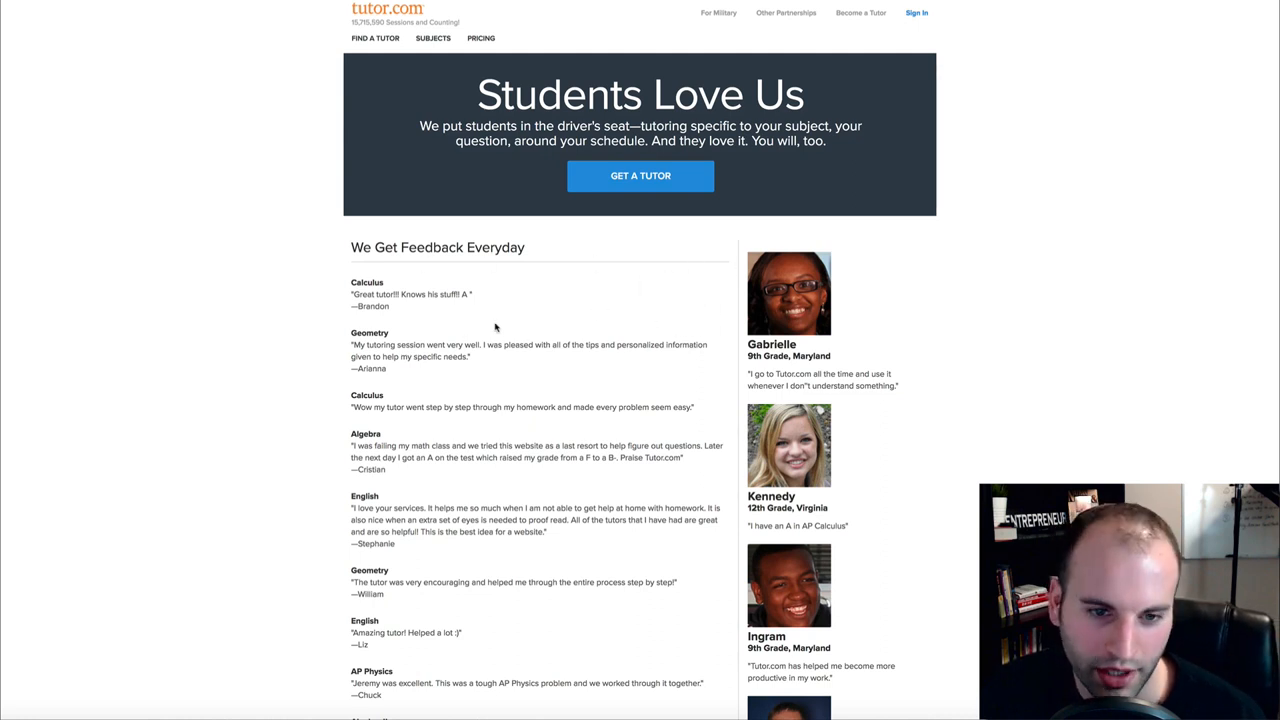
scroll(down, 3)
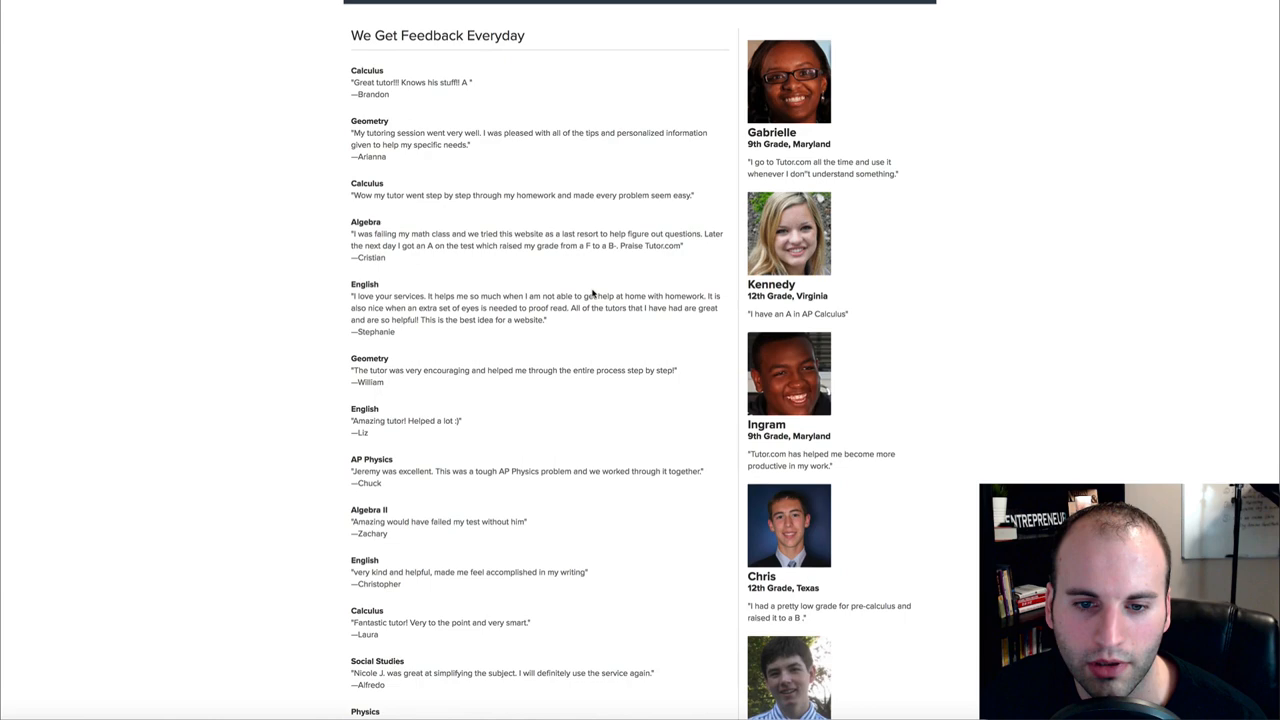
scroll(down, 3)
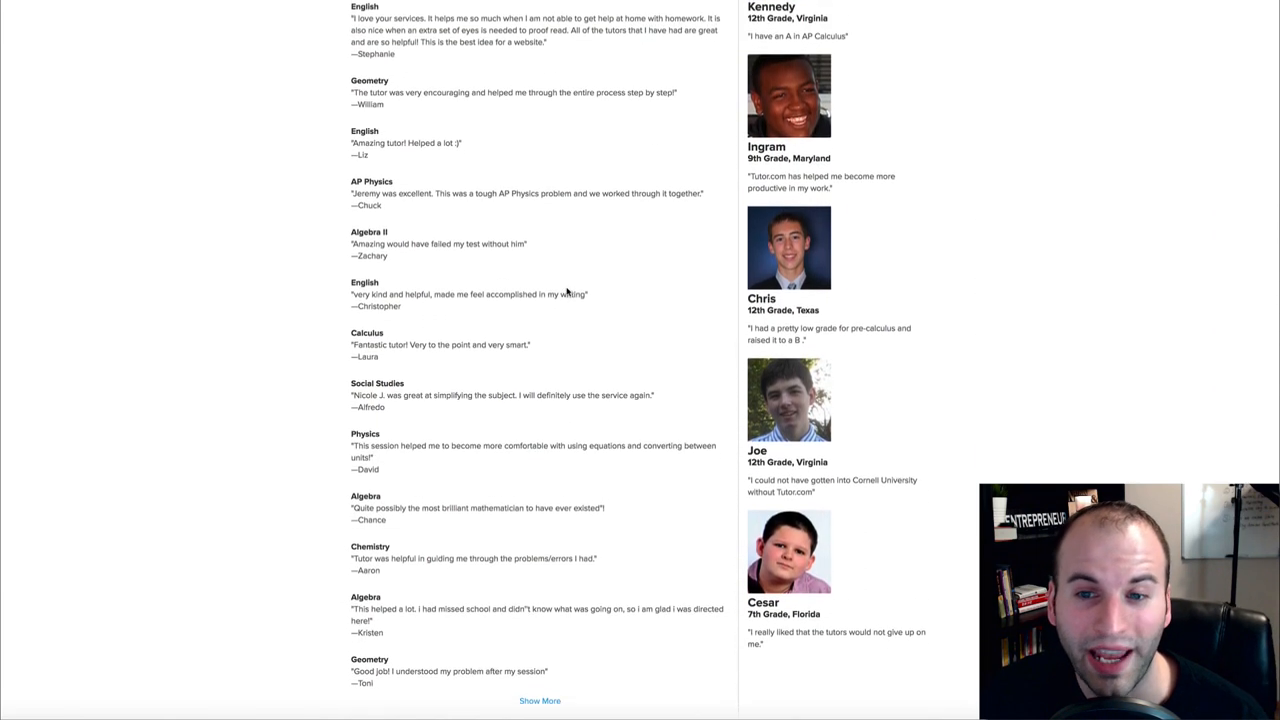
scroll(up, 3)
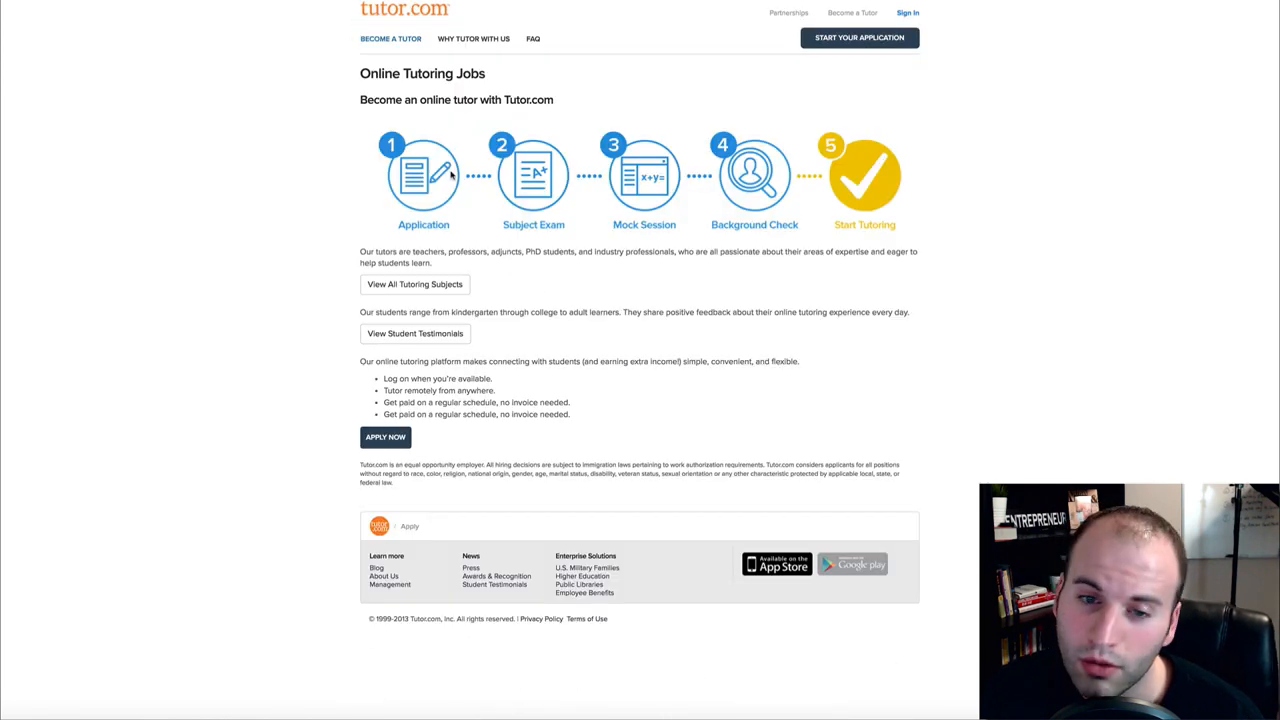
mouse_move(232, 48)
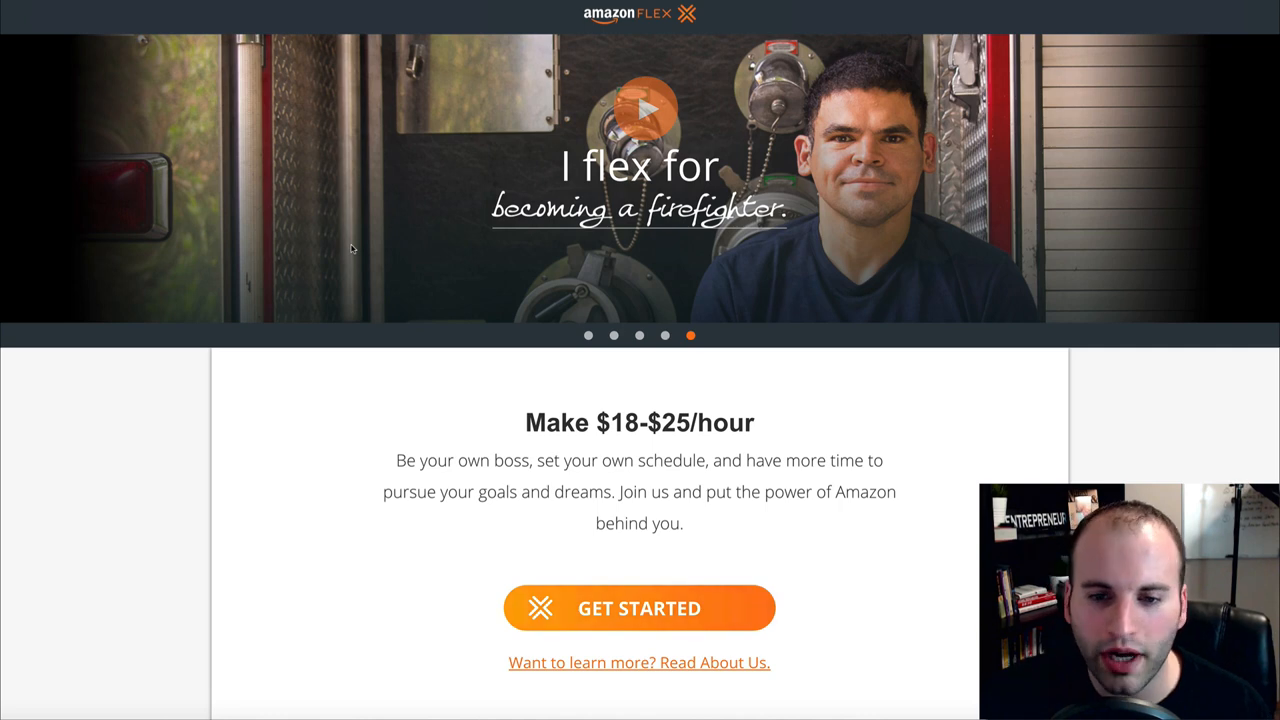
Step: Browse Amazon Flex's 'Why Amazon Flex?' benefits down to Get Started and back up
click(588, 336)
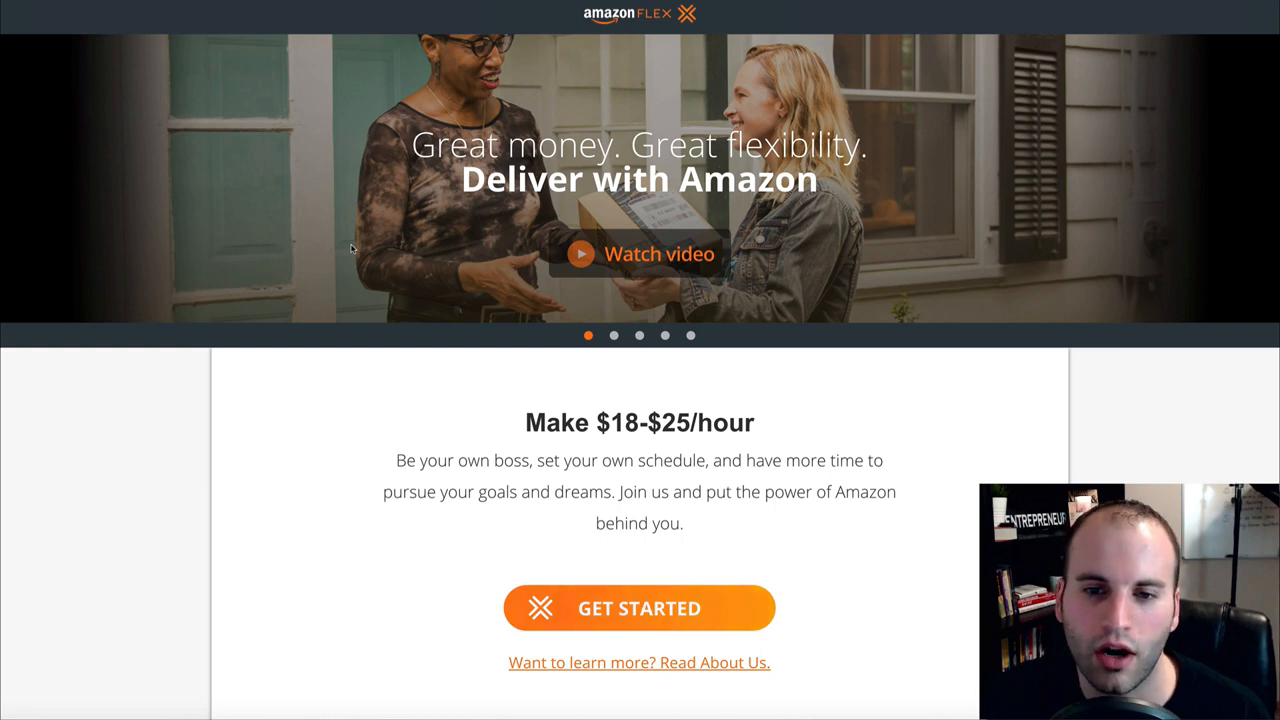
mouse_move(640, 388)
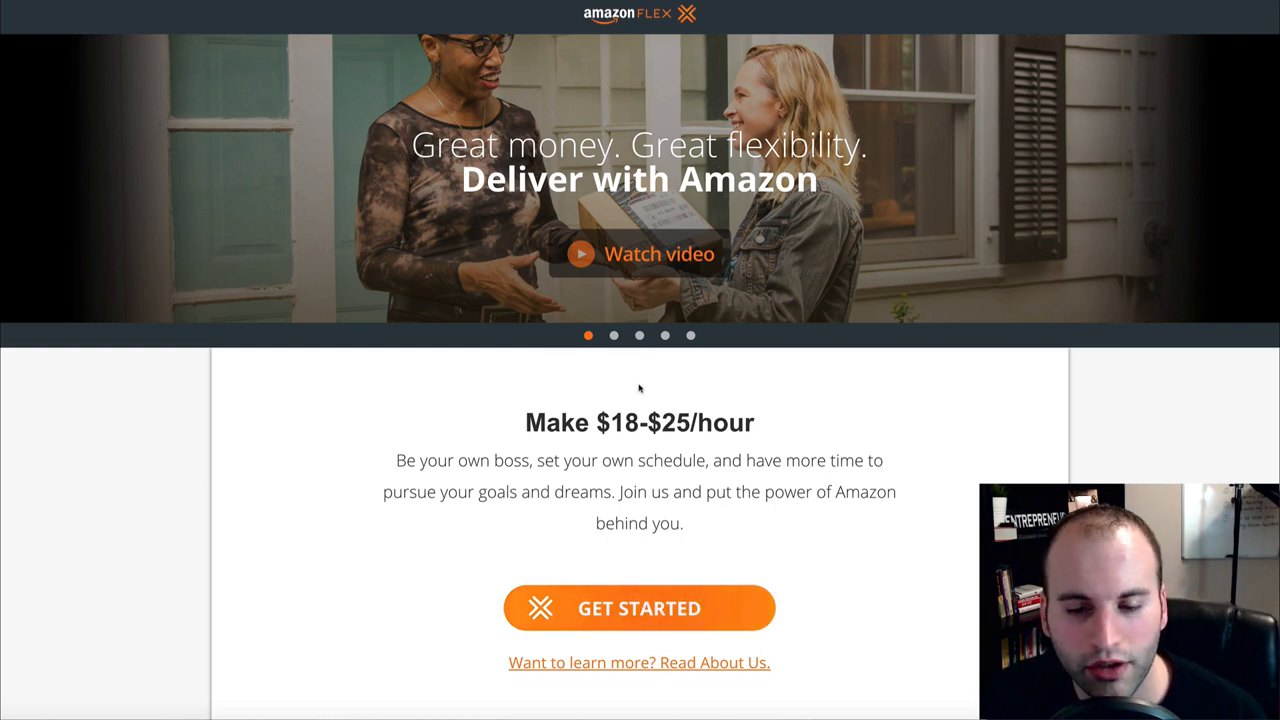
scroll(down, 3)
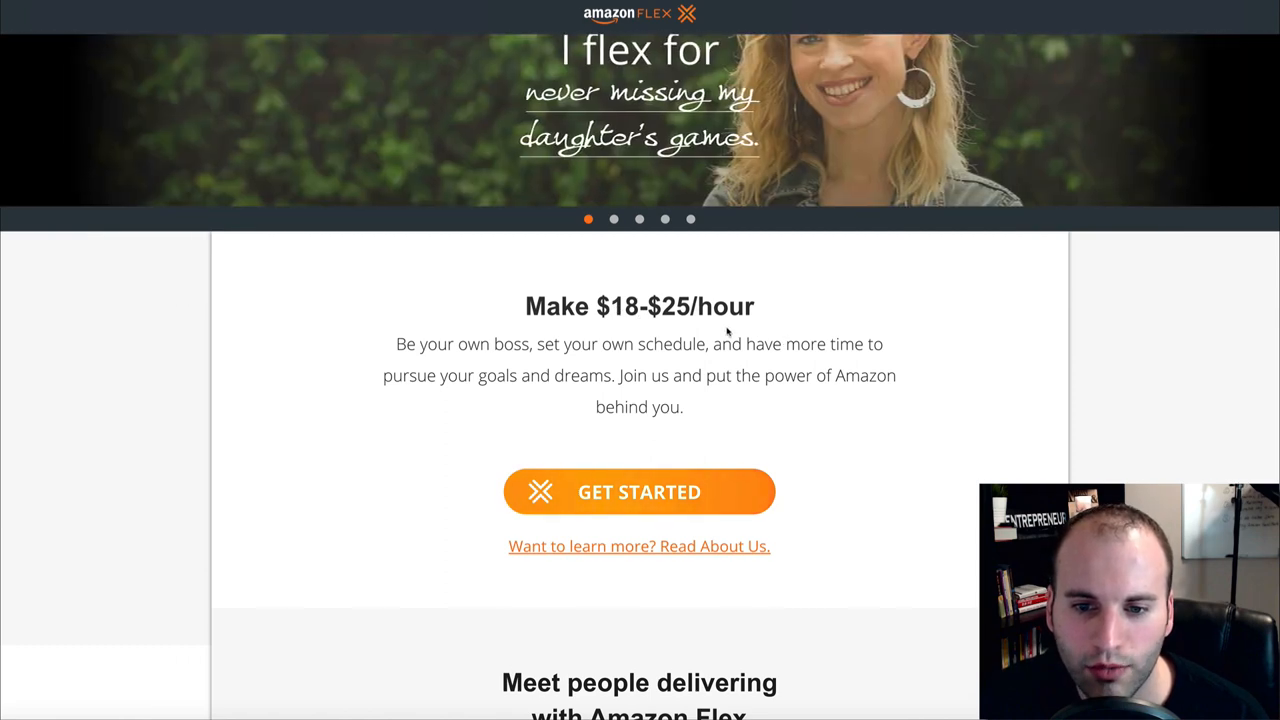
scroll(down, 3)
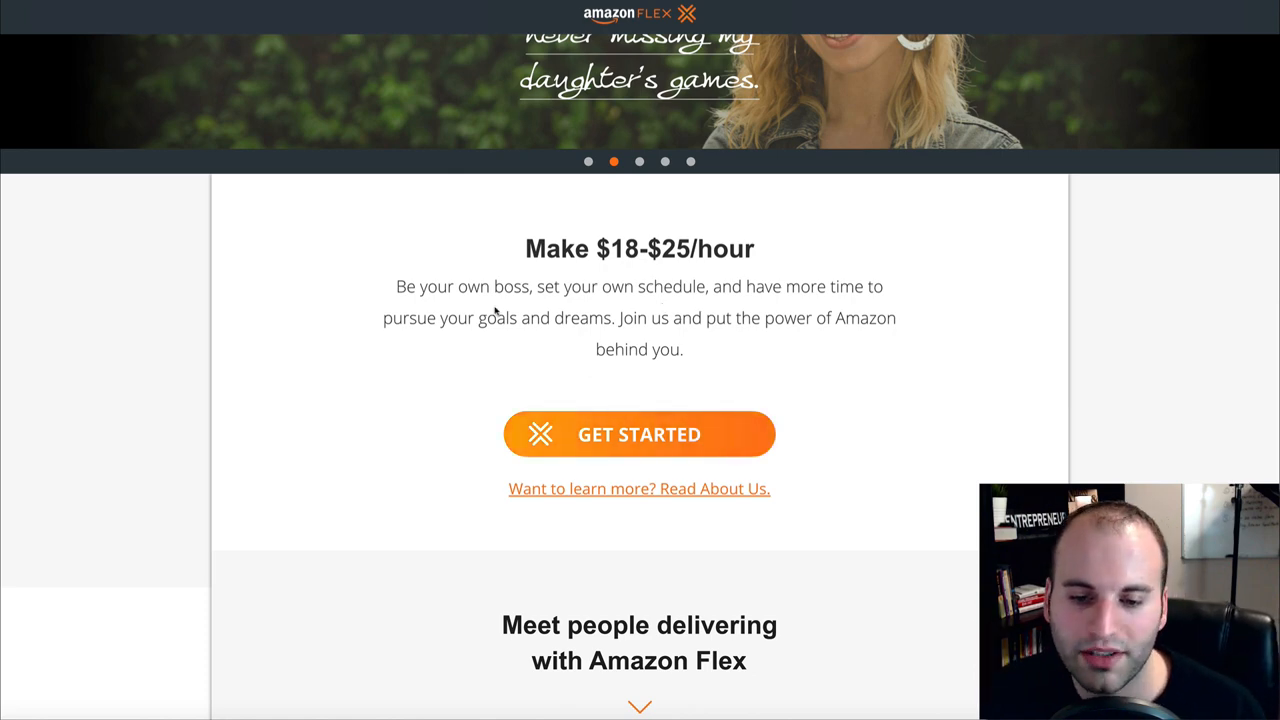
scroll(down, 3)
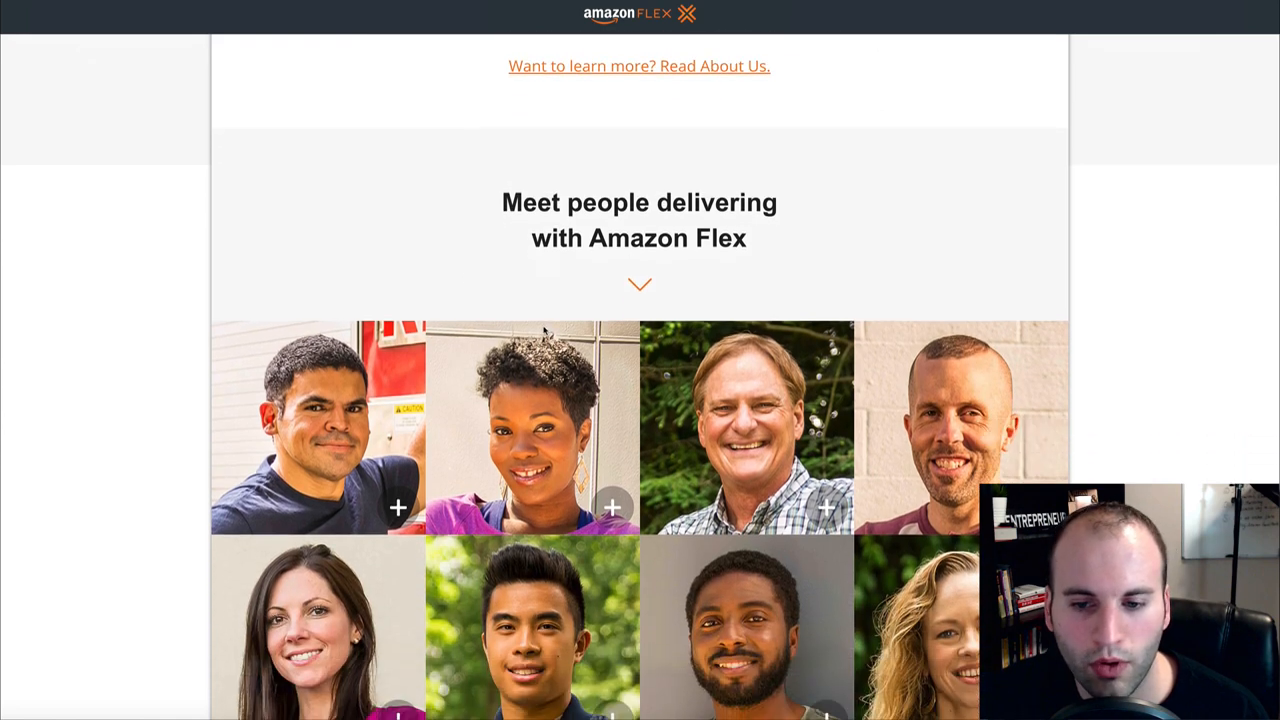
scroll(down, 3)
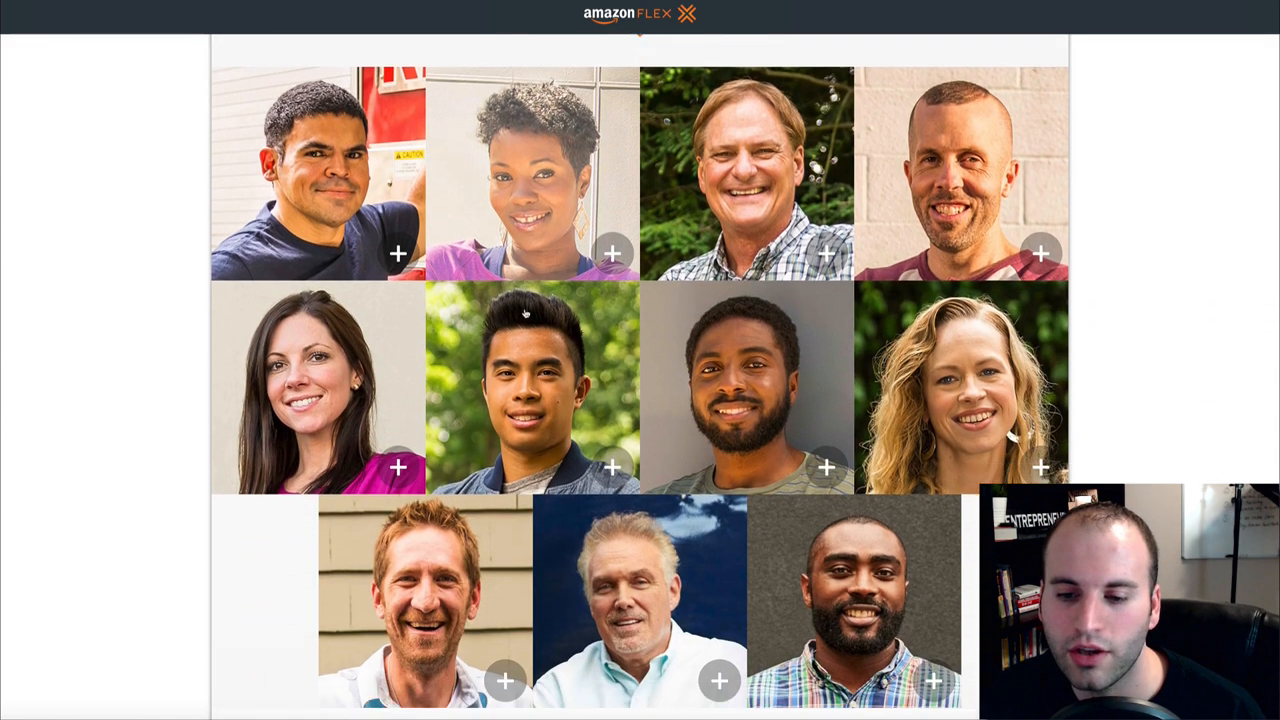
scroll(down, 3)
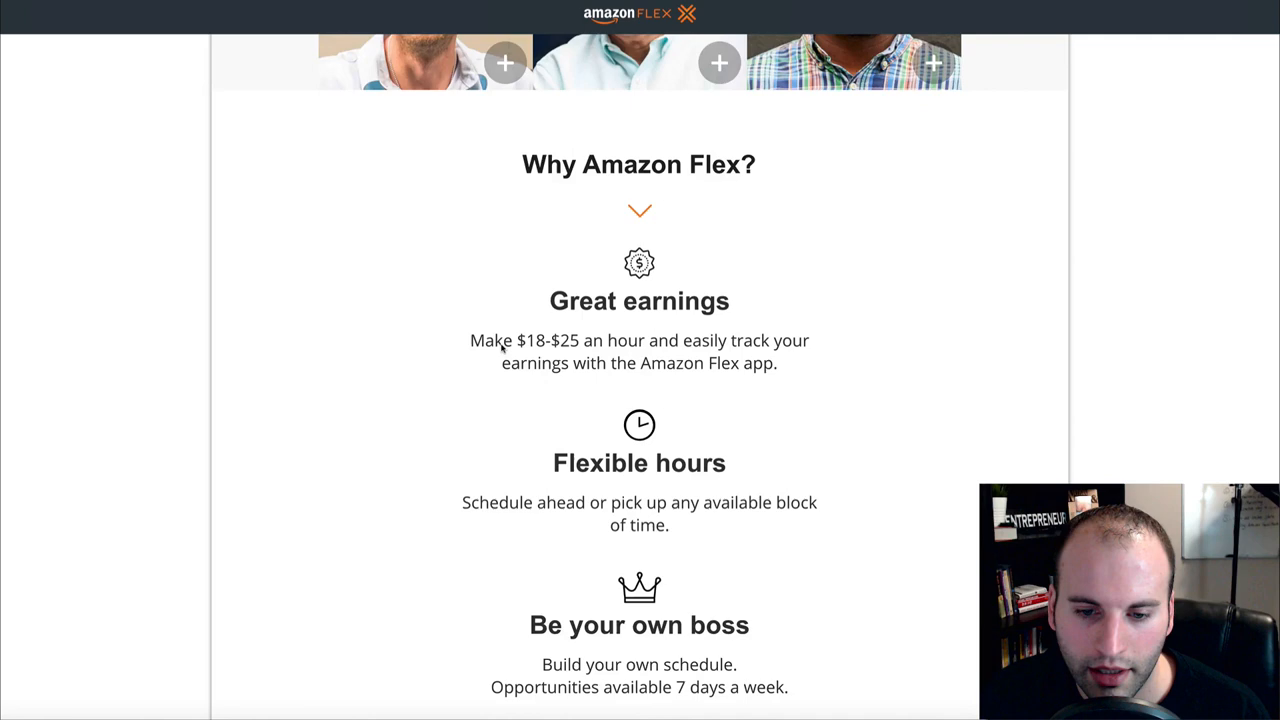
scroll(down, 3)
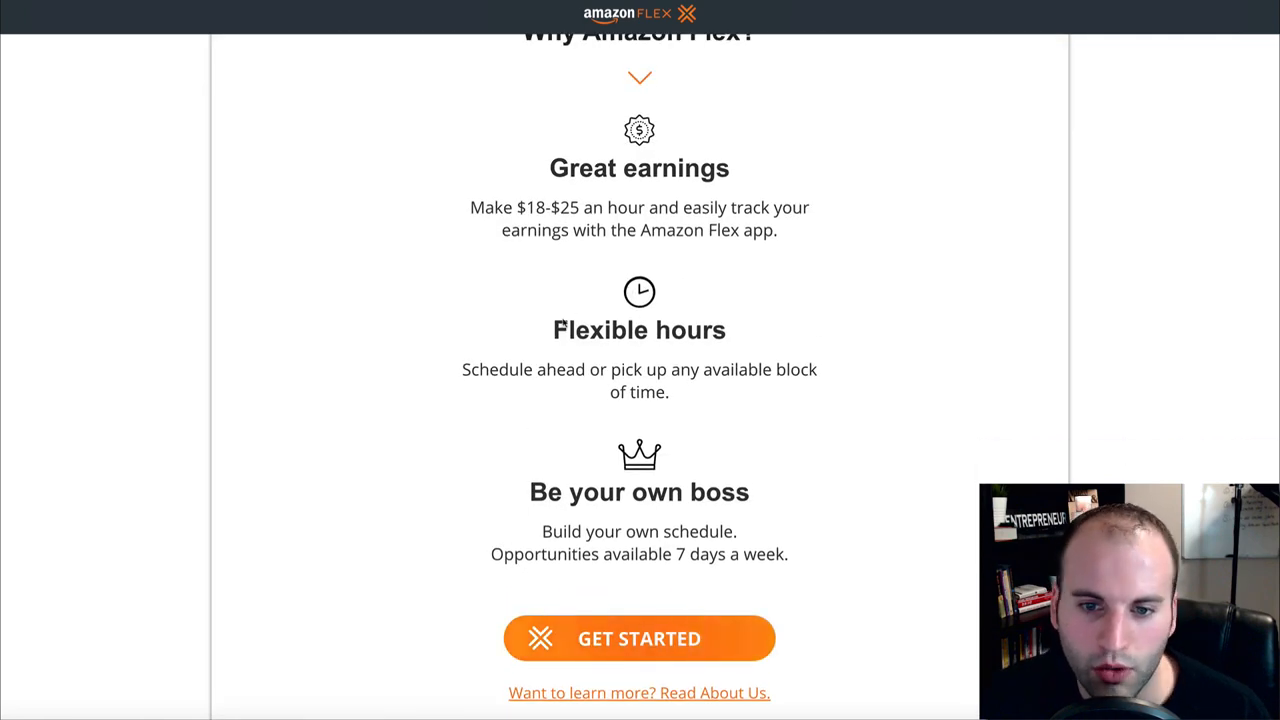
scroll(down, 3)
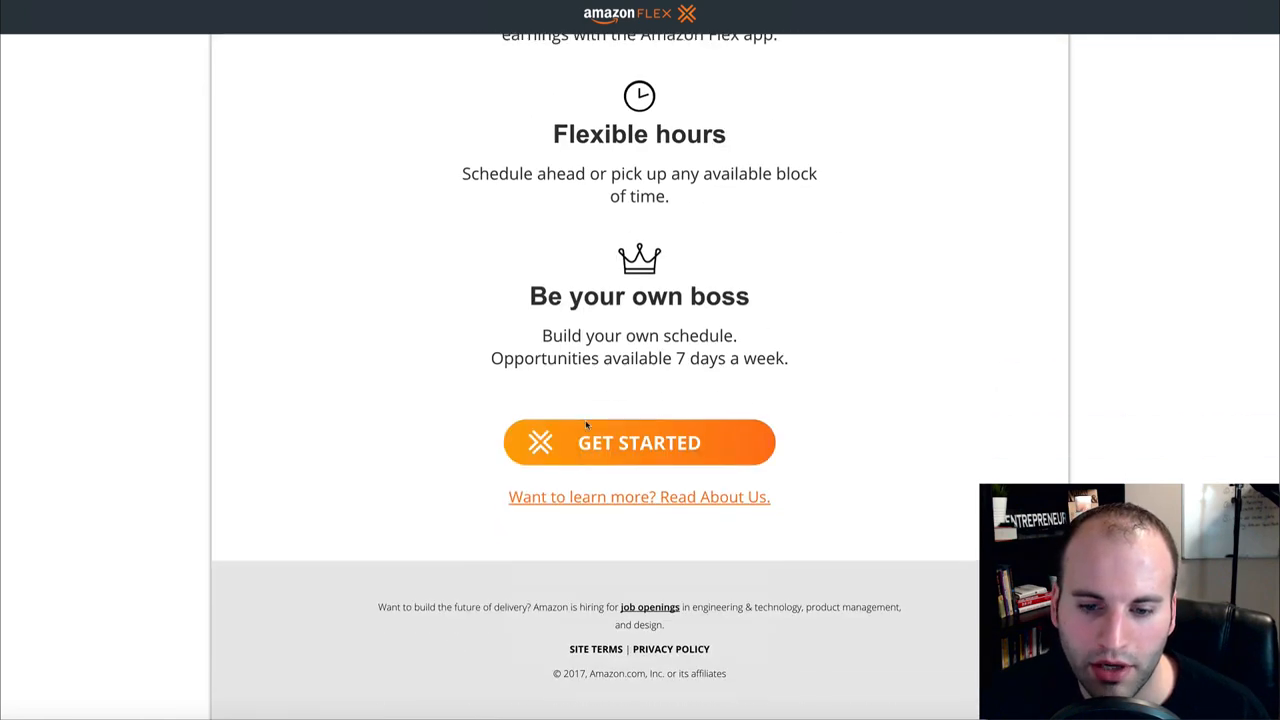
scroll(up, 3)
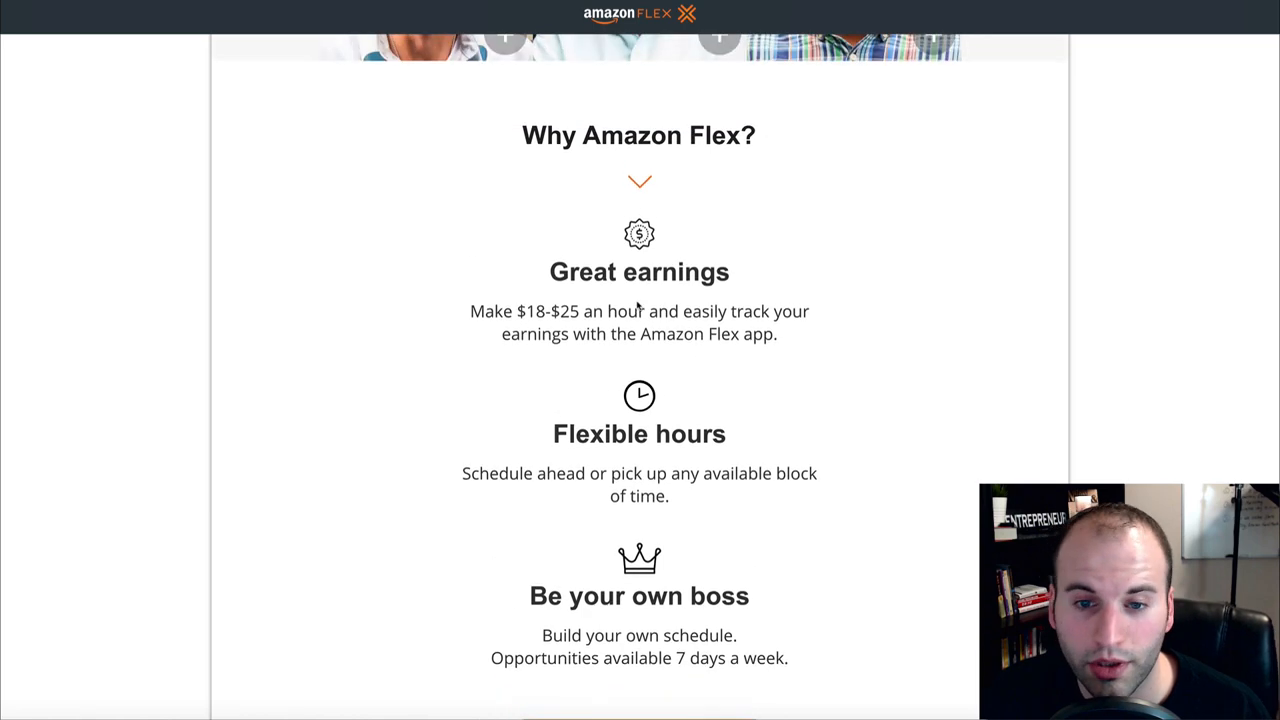
scroll(up, 3)
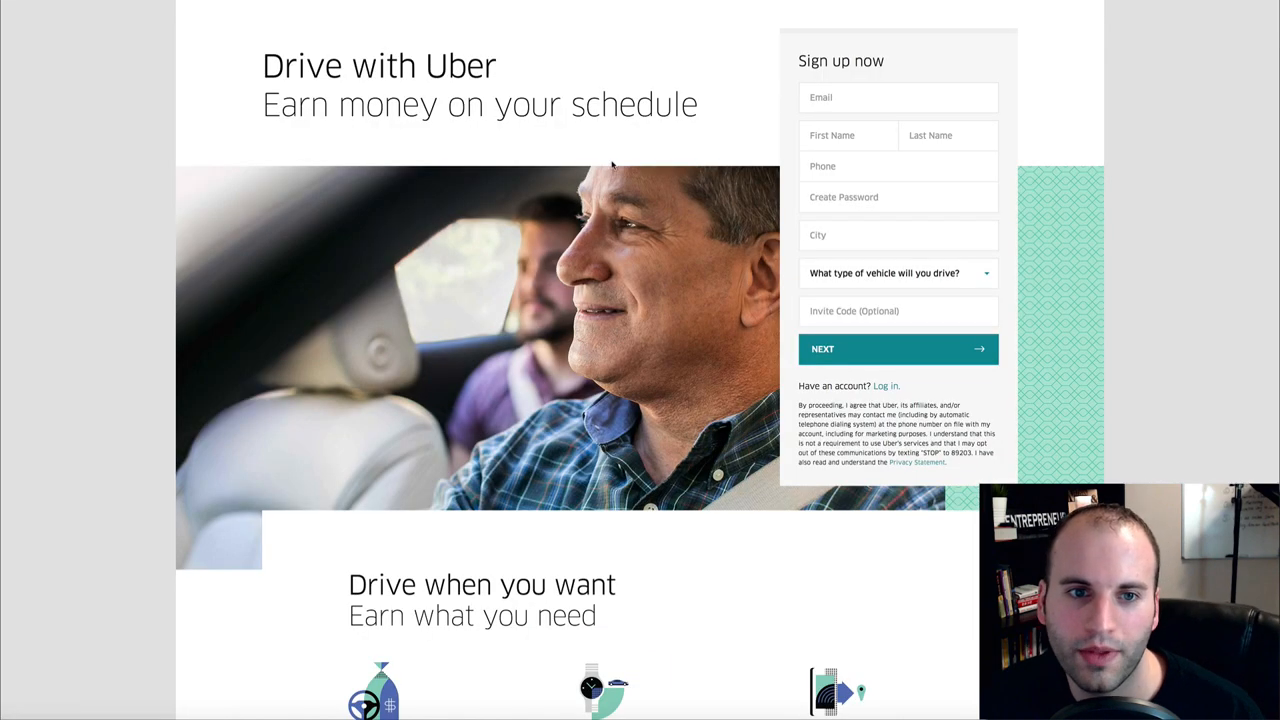
mouse_move(568, 202)
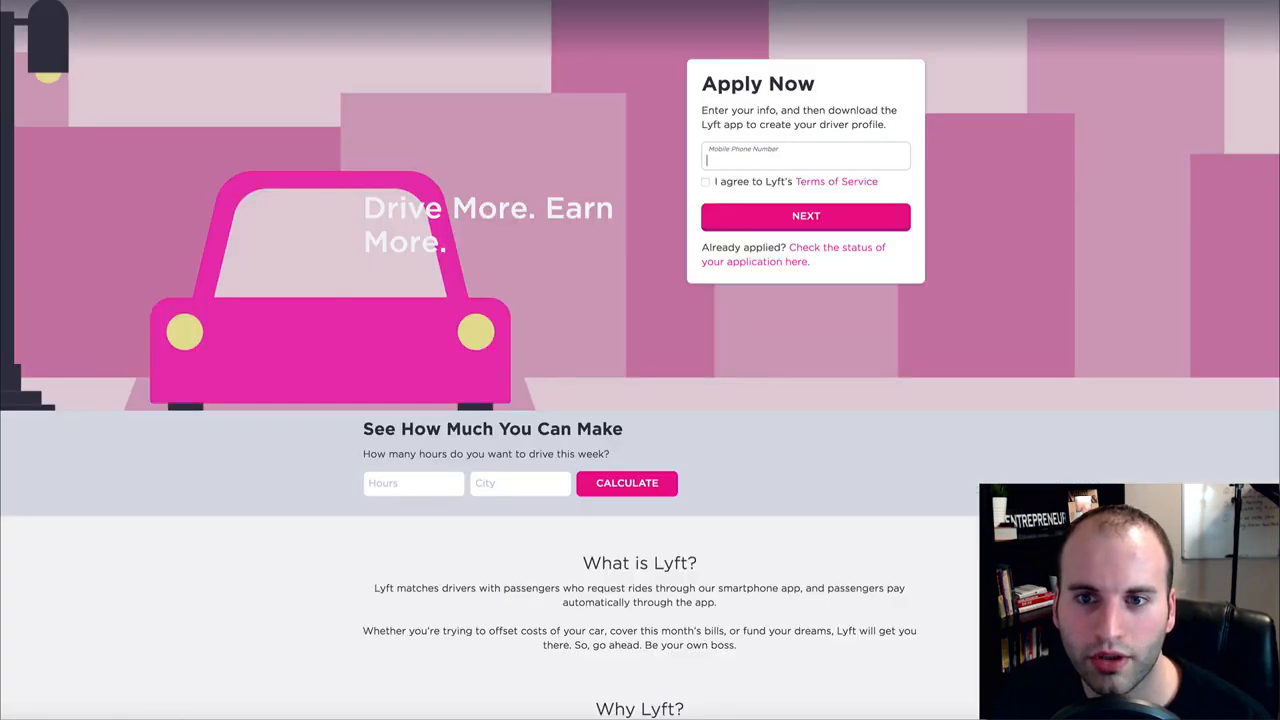
mouse_move(484, 248)
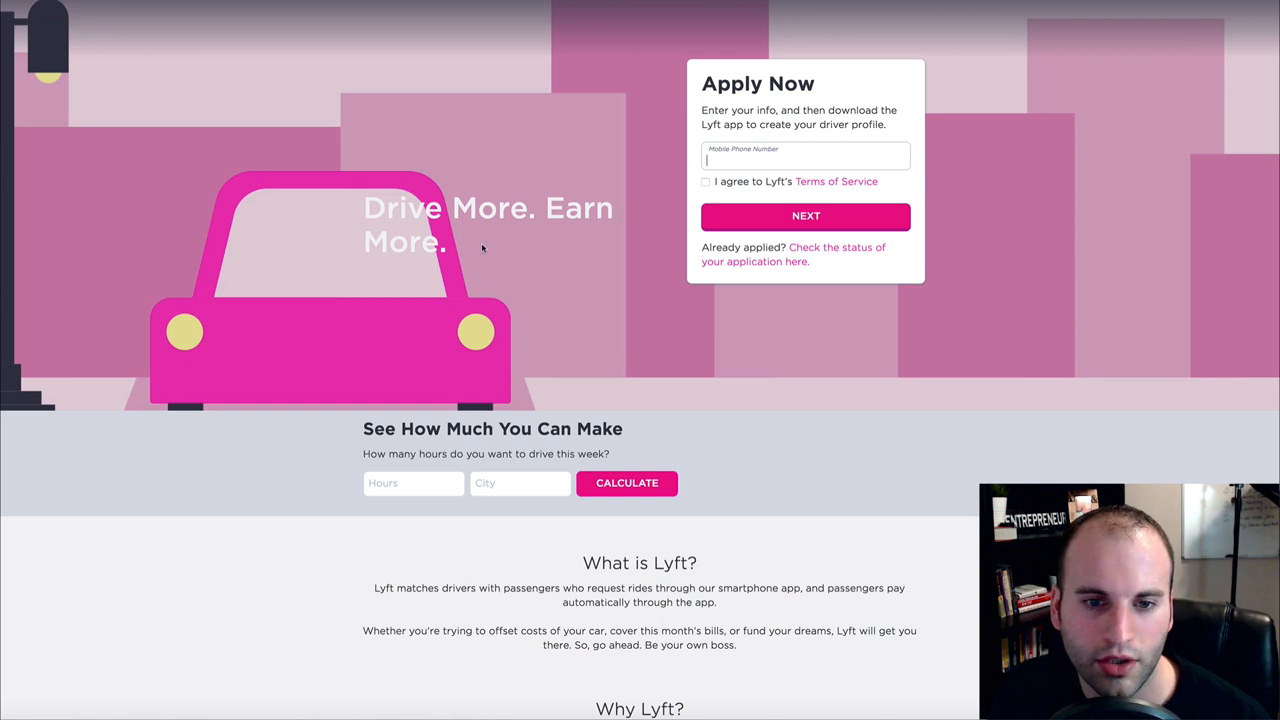
mouse_move(648, 292)
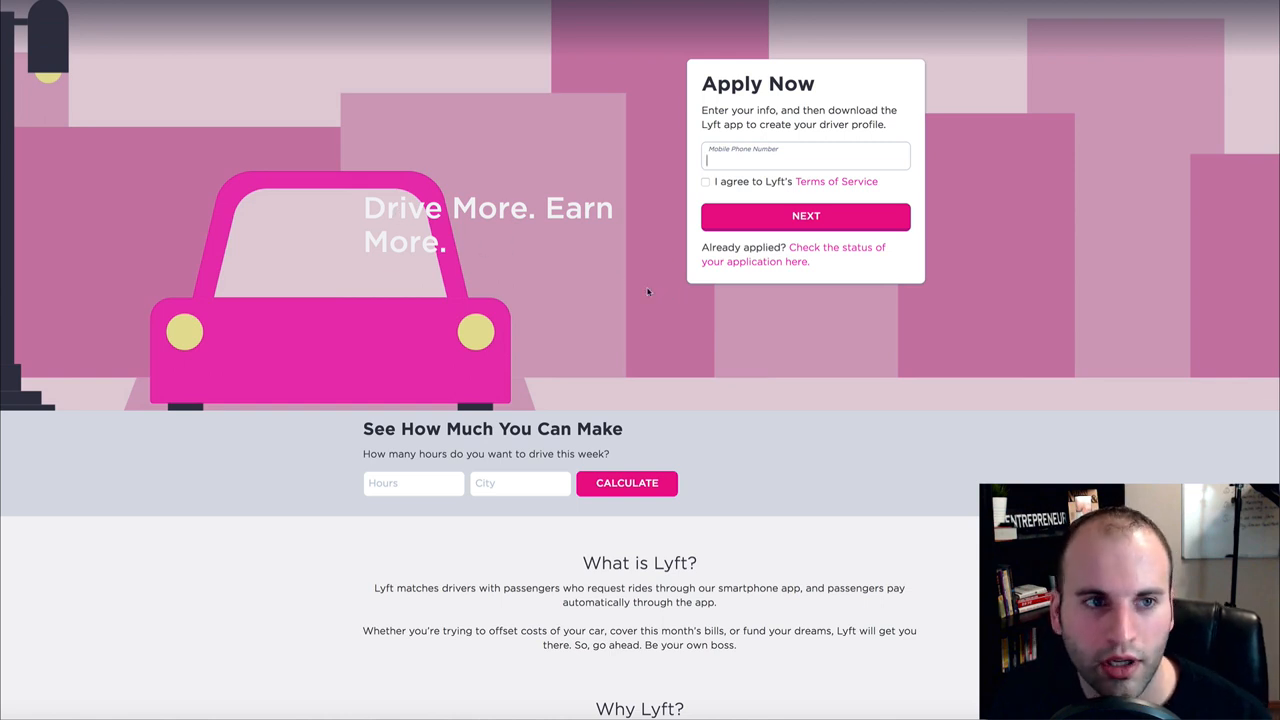
mouse_move(644, 320)
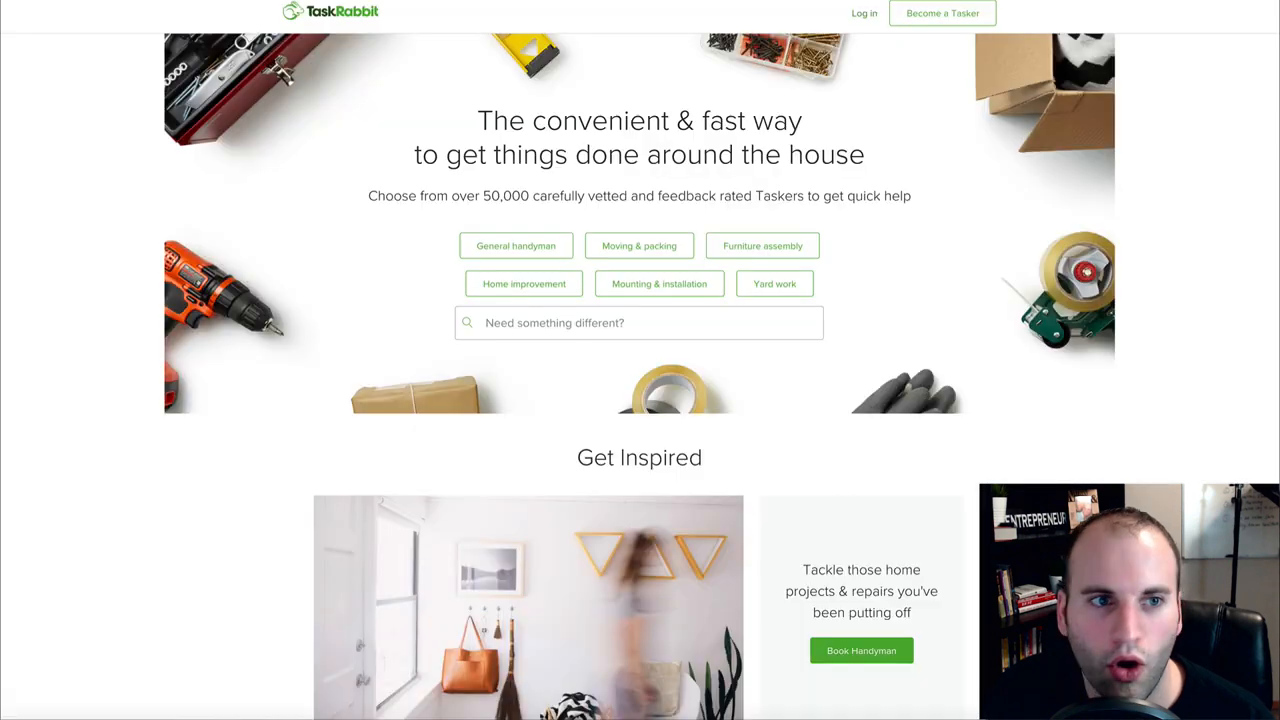
mouse_move(444, 180)
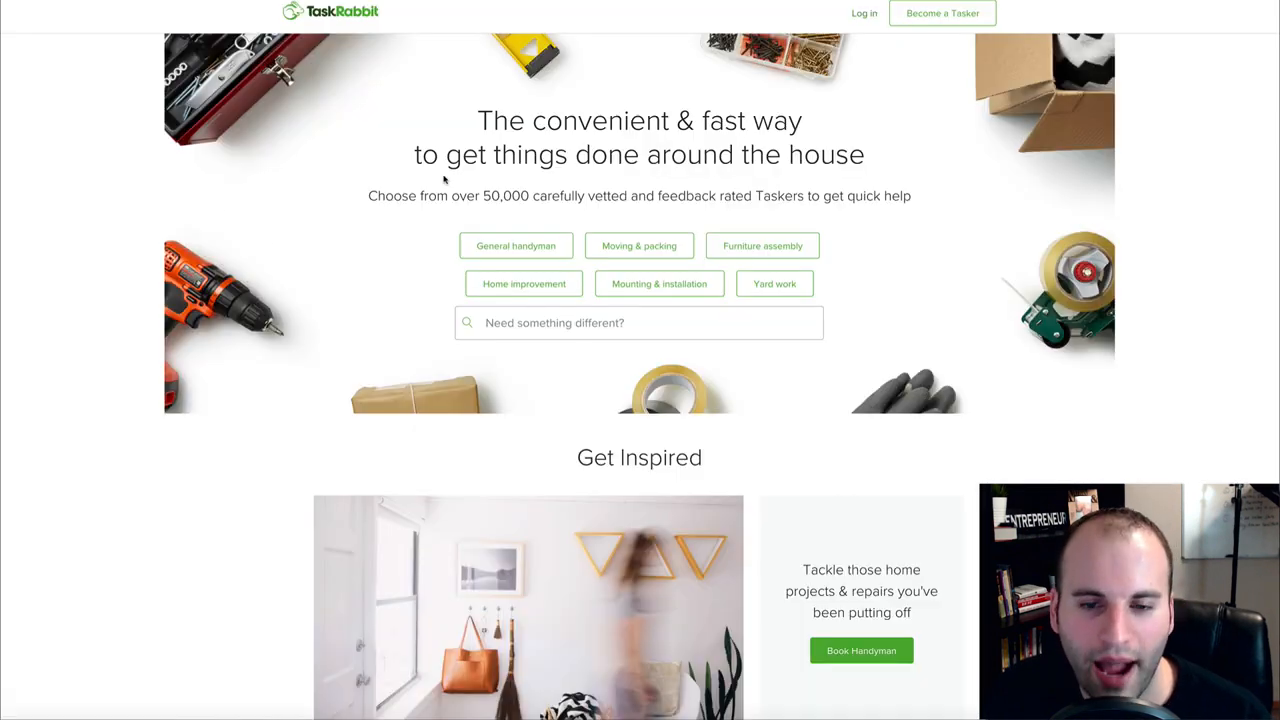
mouse_move(358, 192)
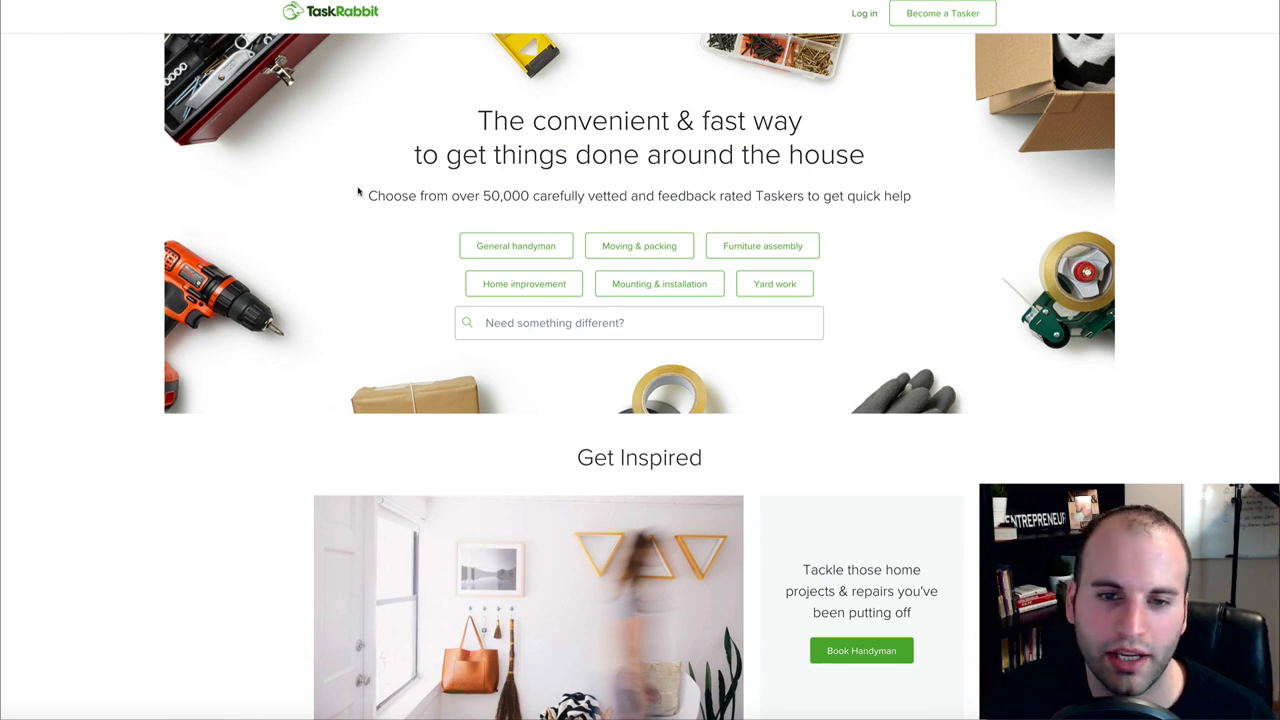
mouse_move(588, 276)
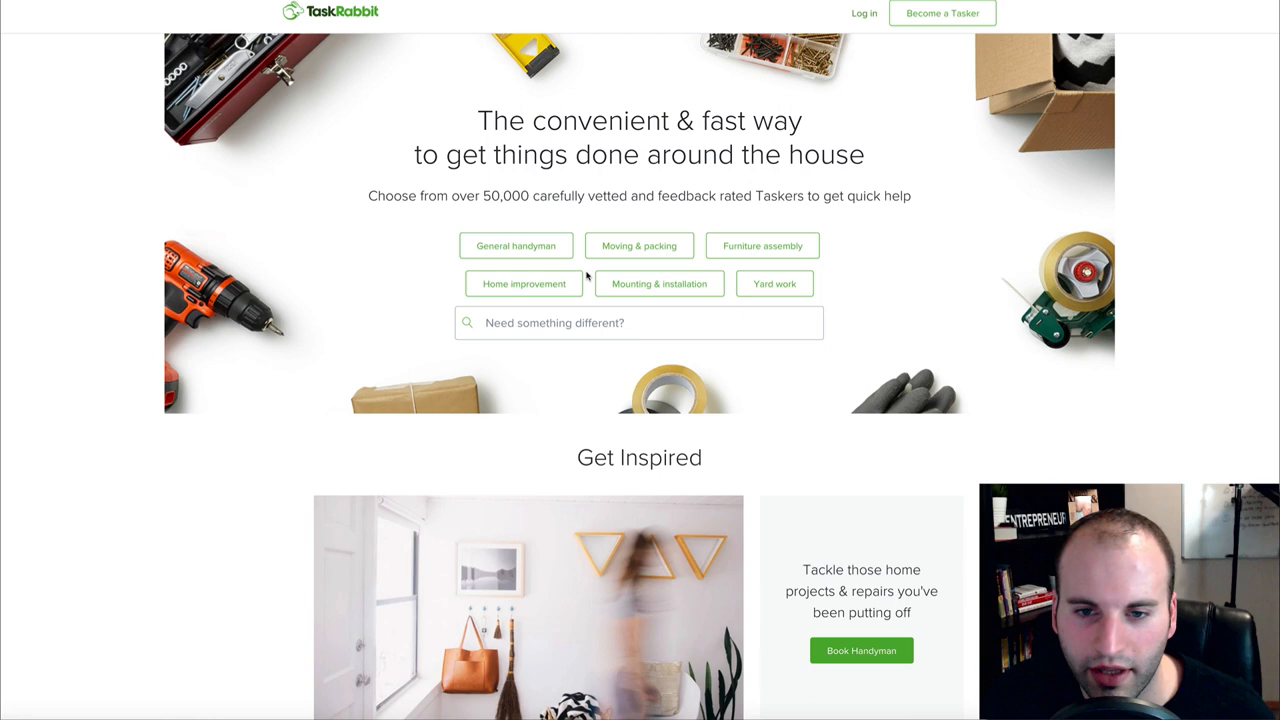
Step: Explore TaskRabbit's category buttons such as General handyman and Mounting & installation
click(516, 244)
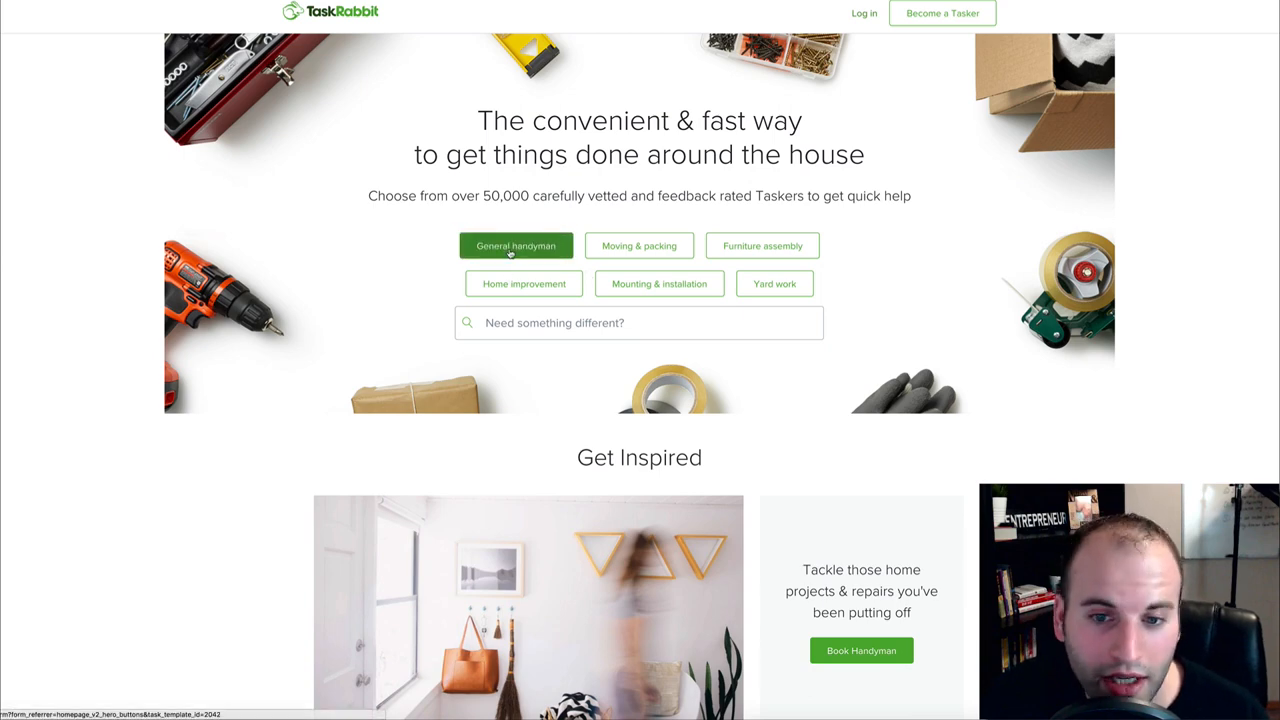
click(640, 244)
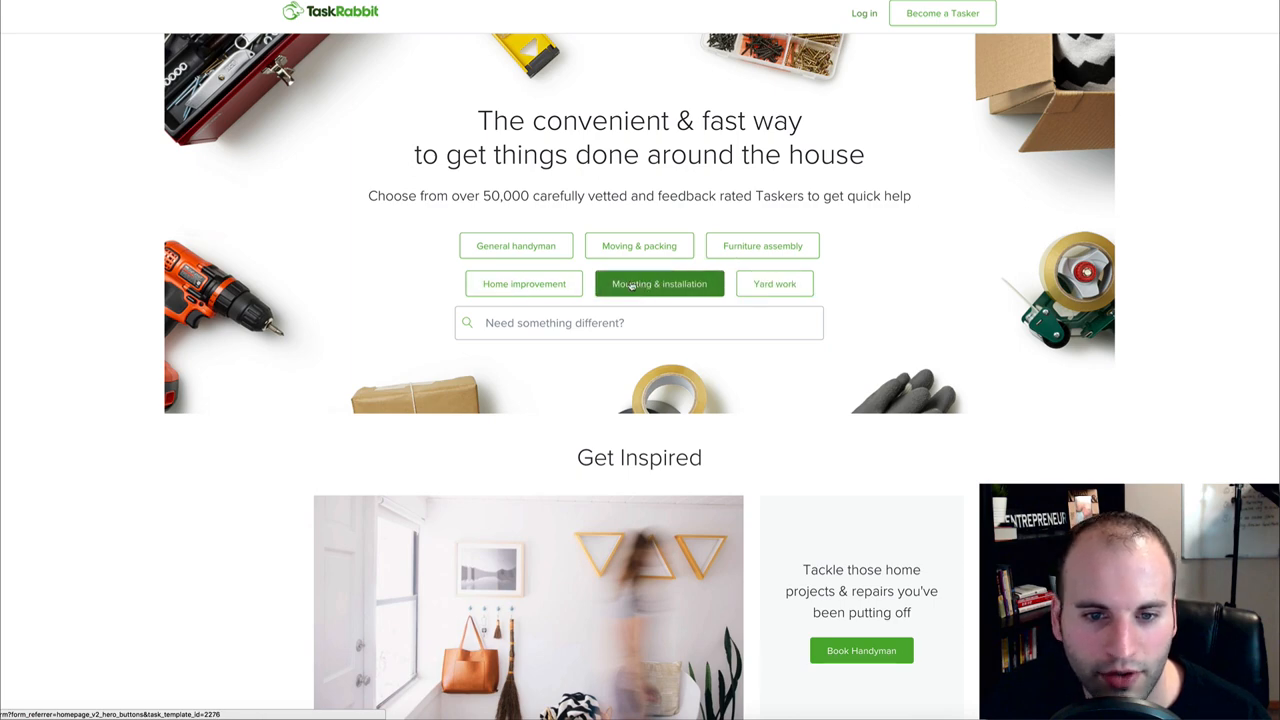
click(524, 284)
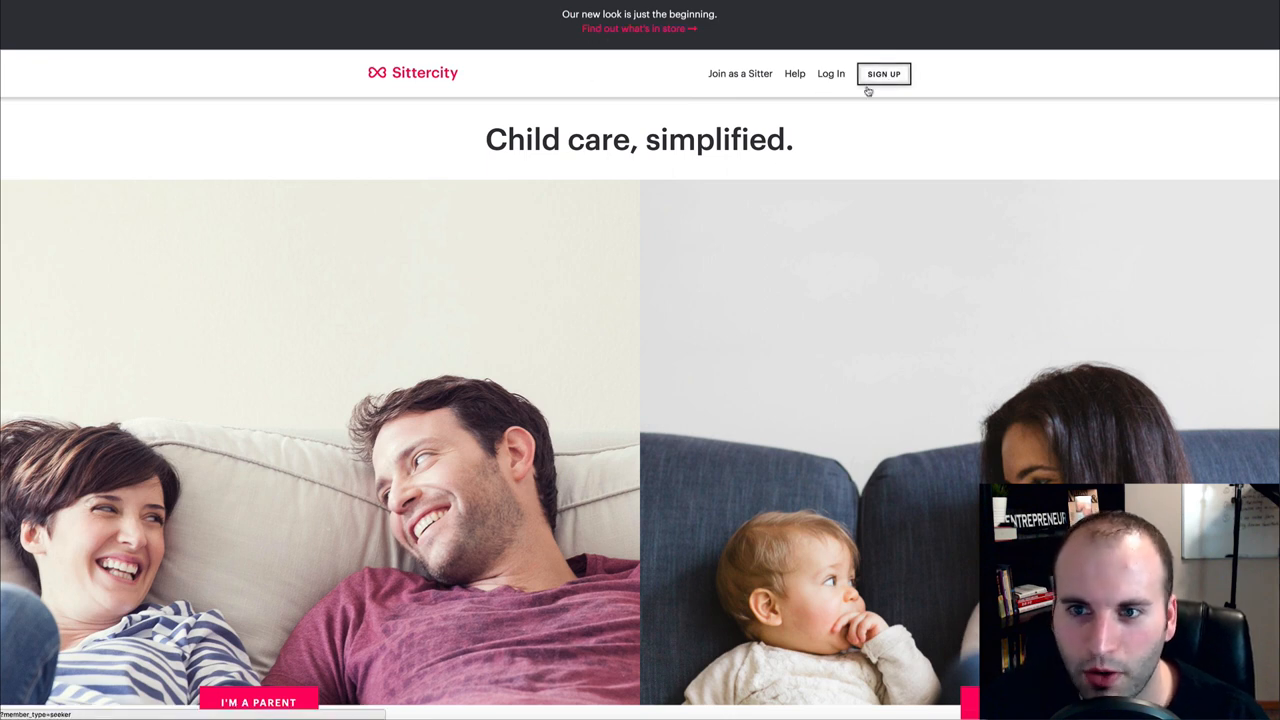
mouse_move(640, 206)
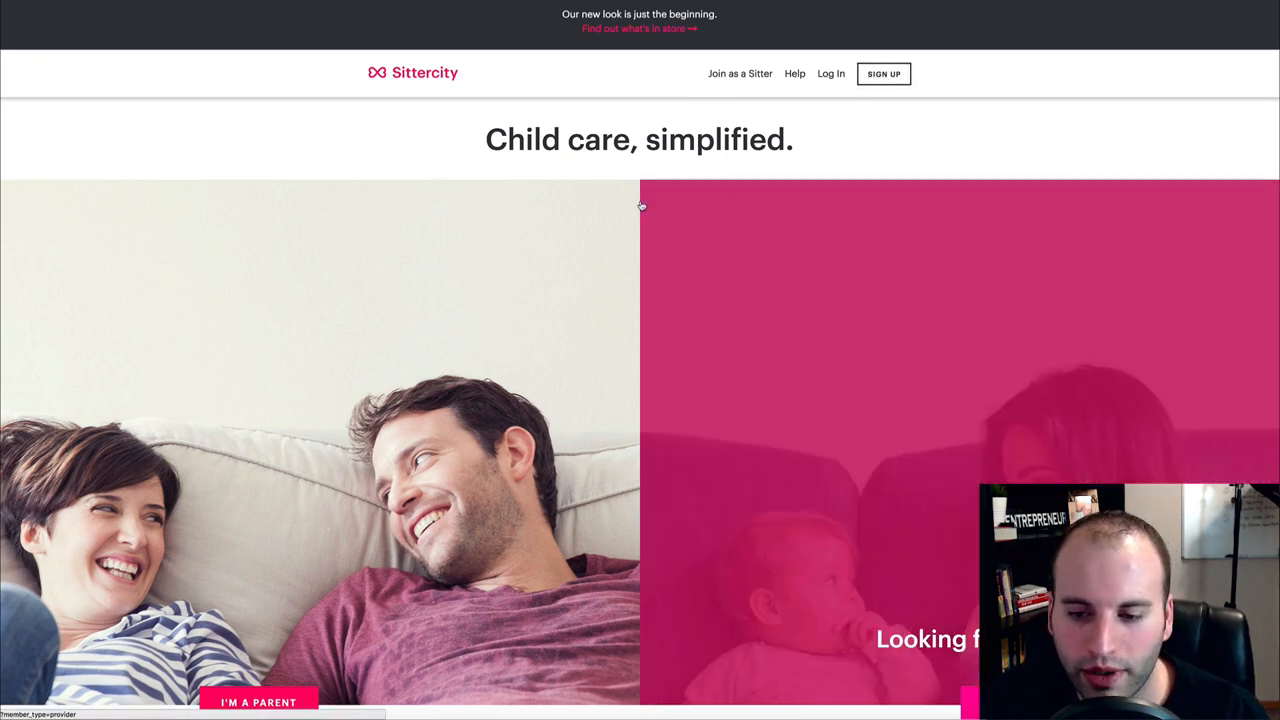
Step: Look over Sittercity's parent and 'Looking for opportunities' sitter sections
scroll(down, 3)
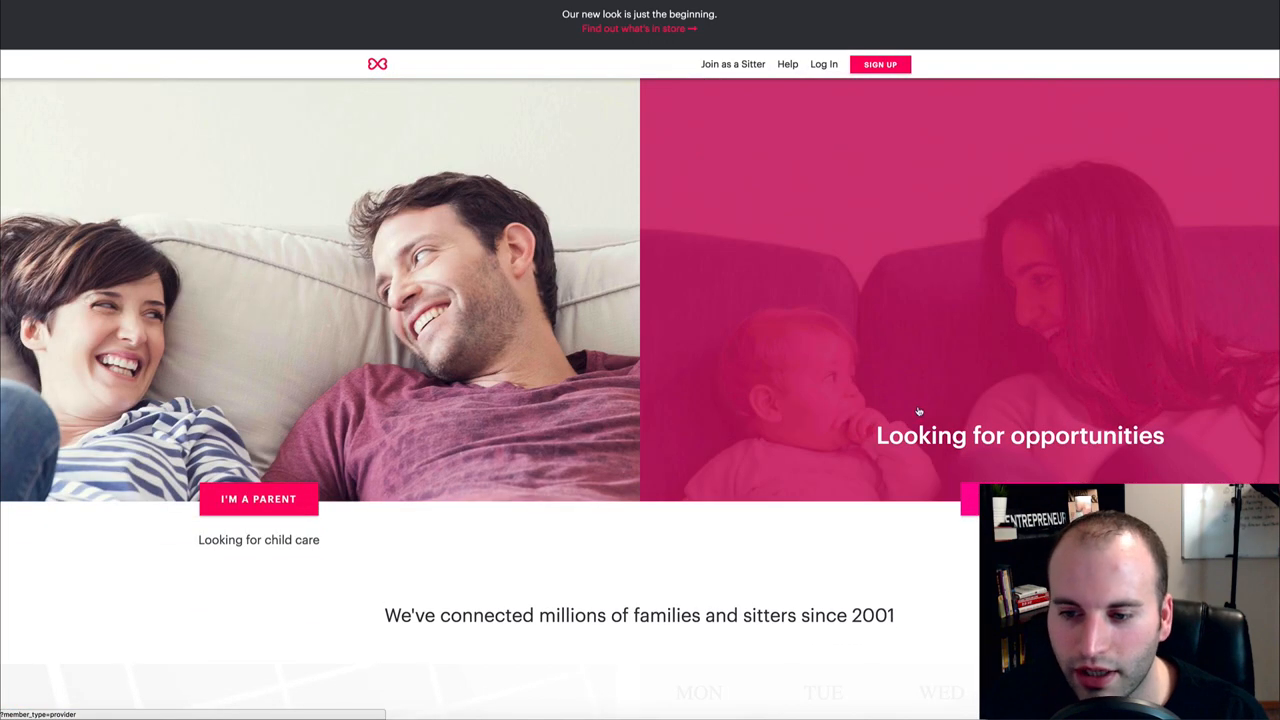
mouse_move(924, 376)
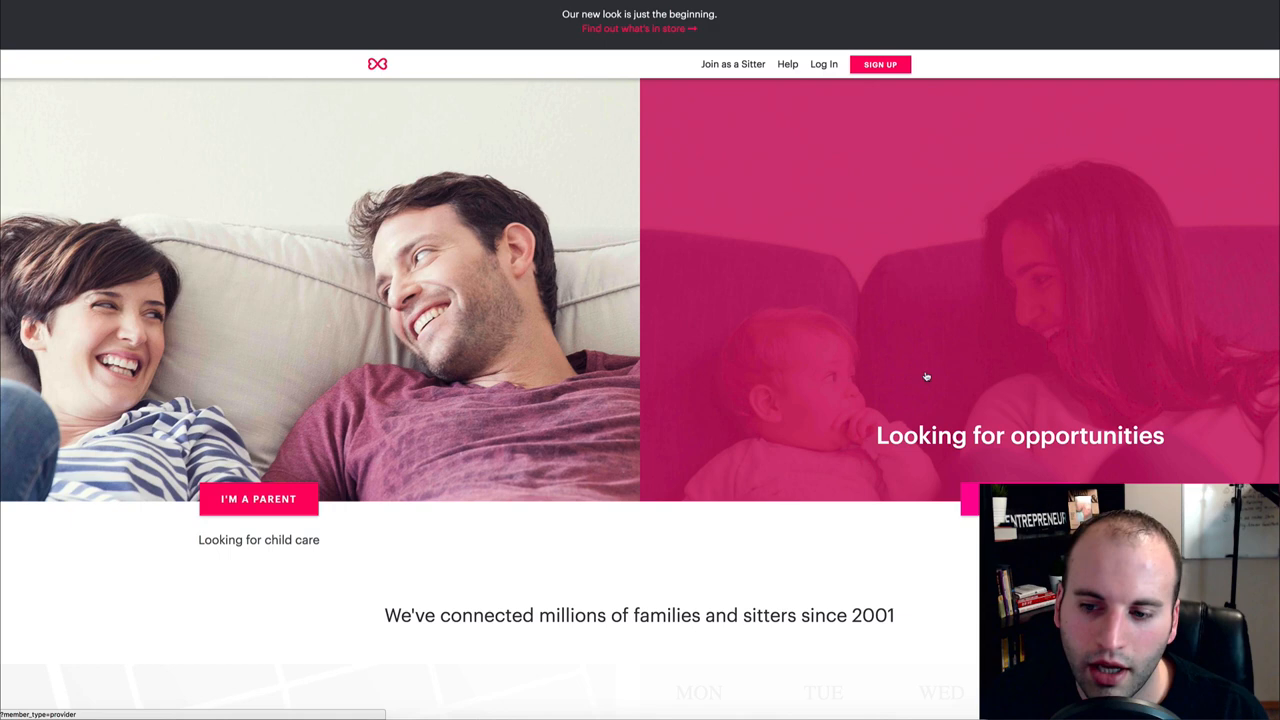
mouse_move(824, 348)
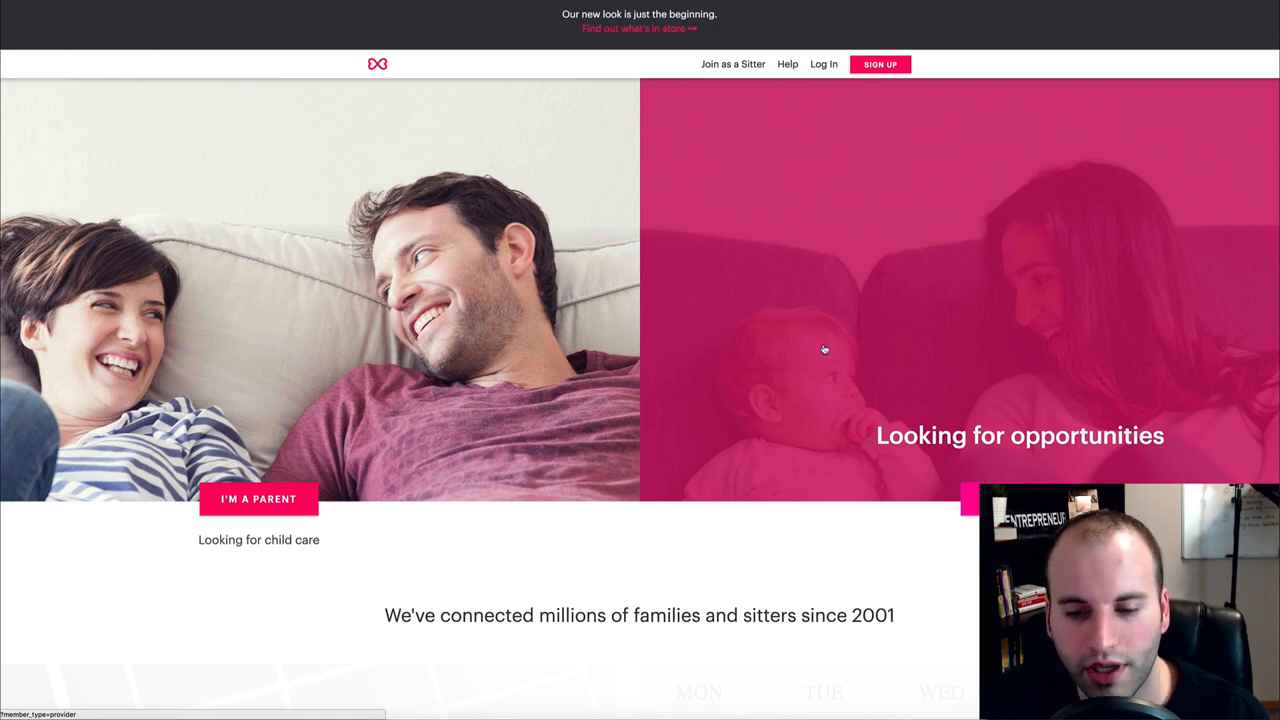
scroll(up, 3)
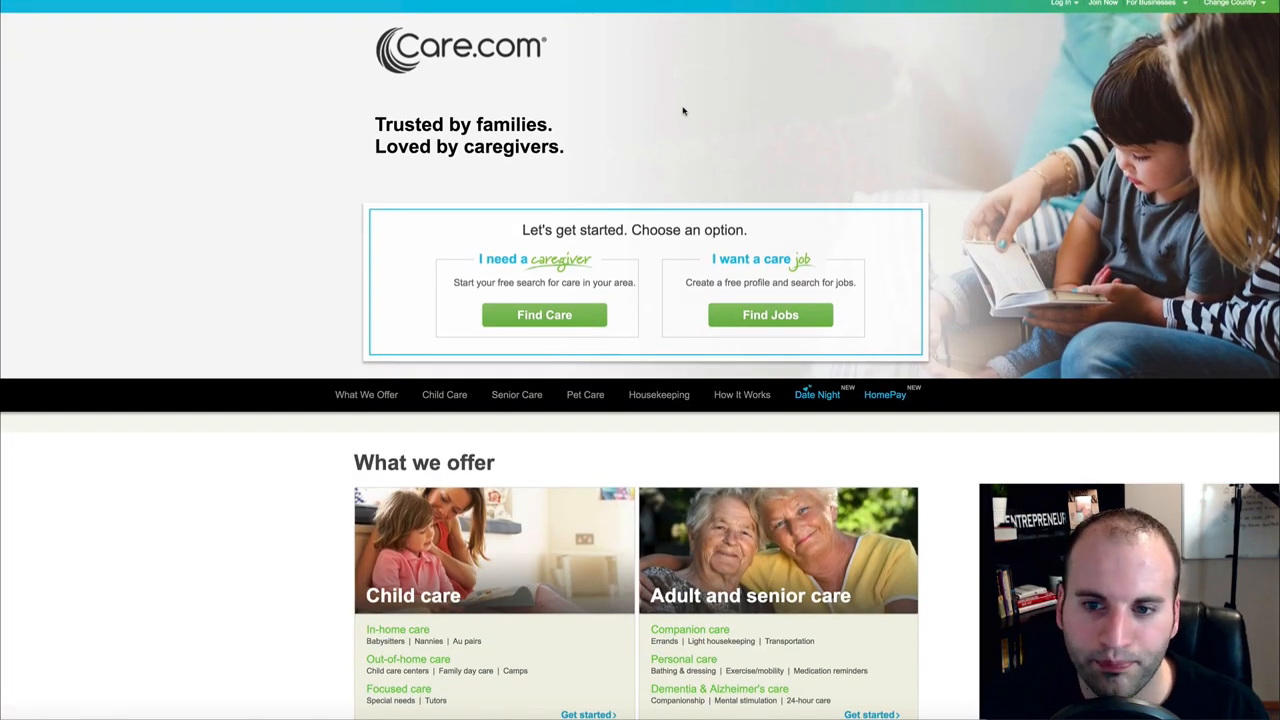
mouse_move(704, 242)
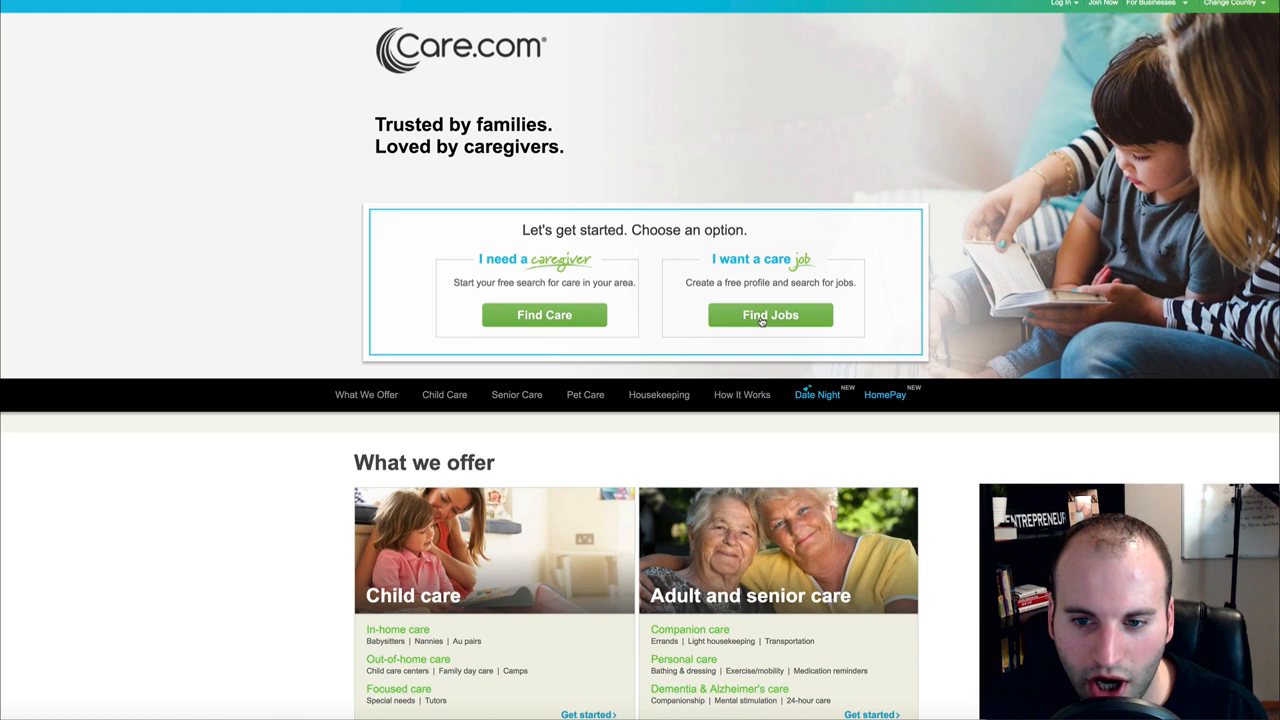
mouse_move(716, 198)
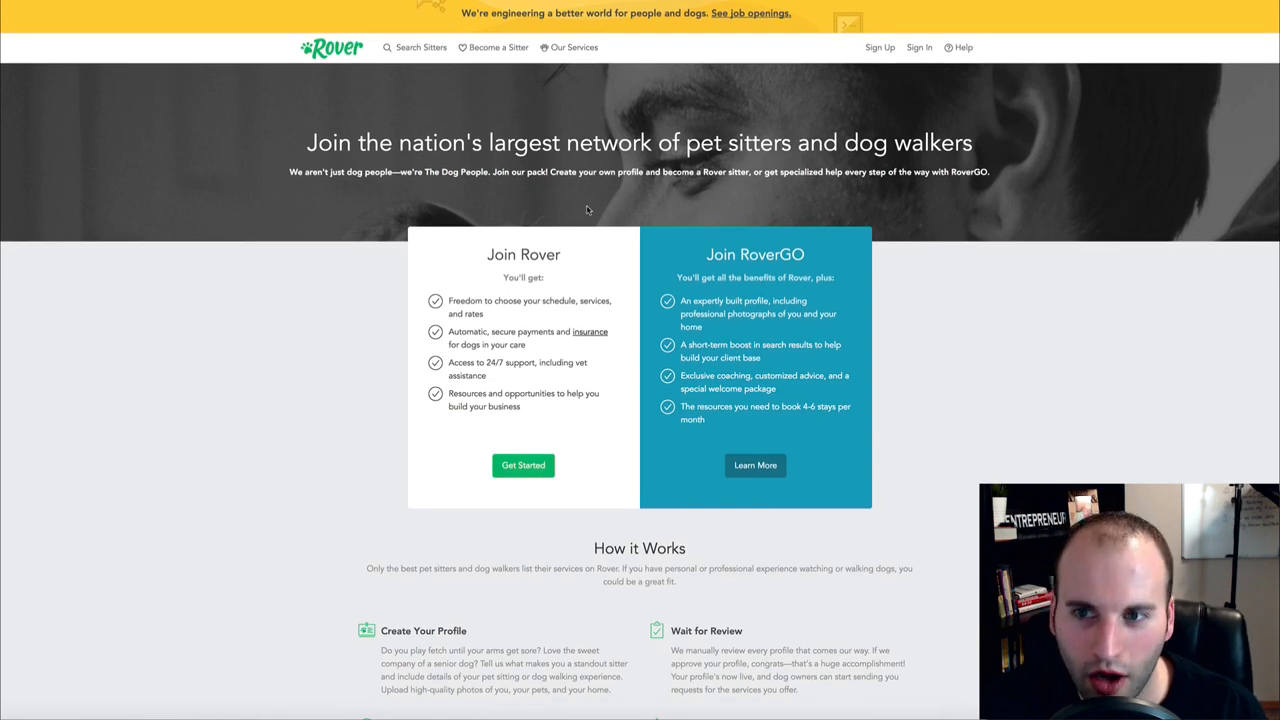
mouse_move(494, 48)
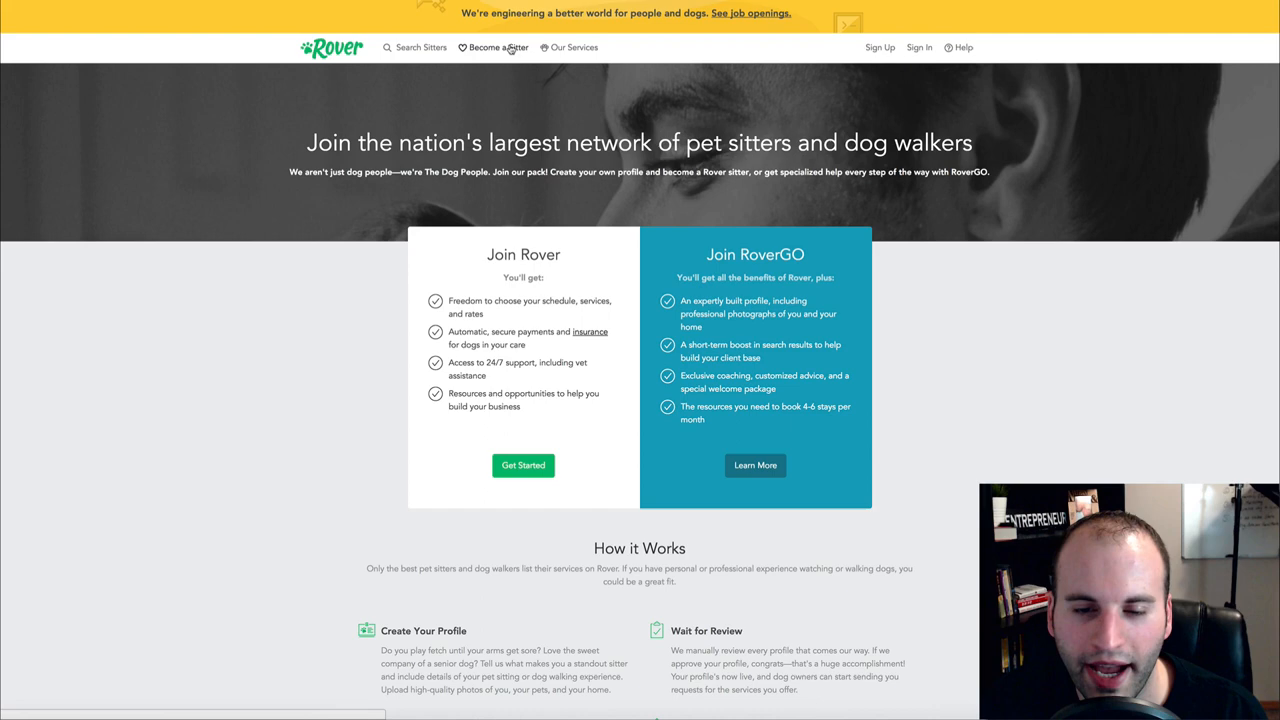
mouse_move(576, 312)
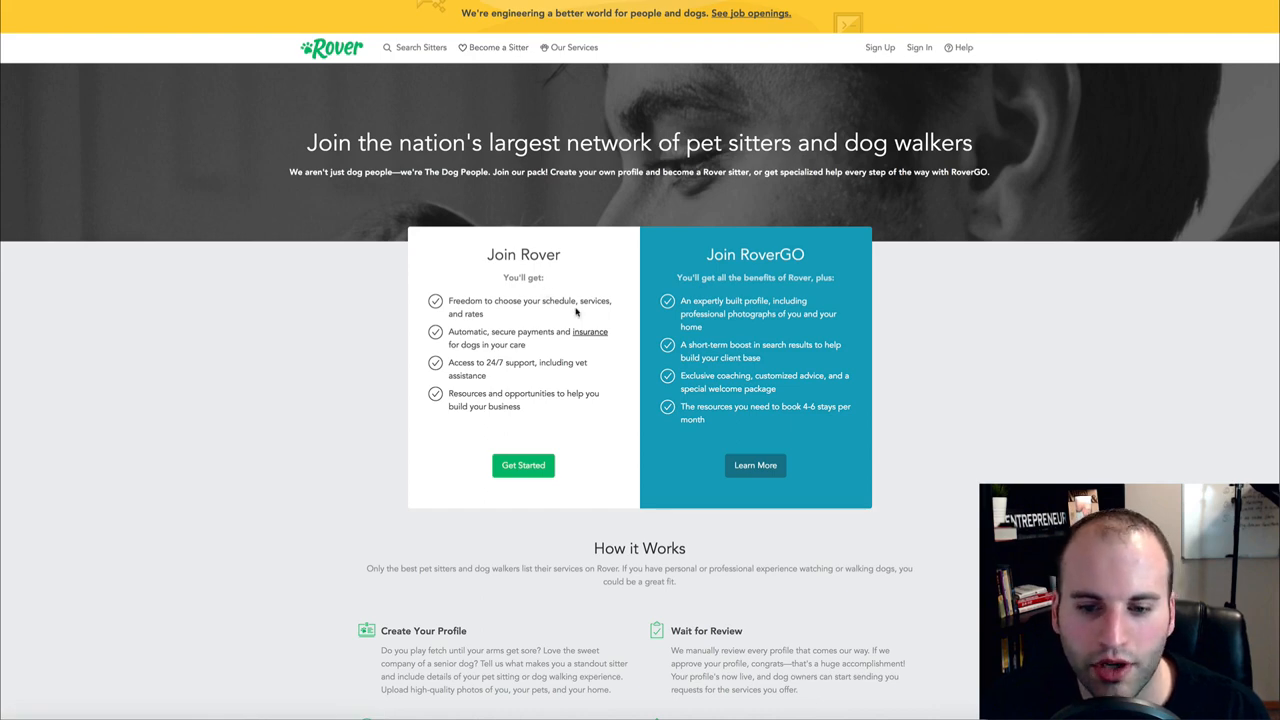
scroll(down, 3)
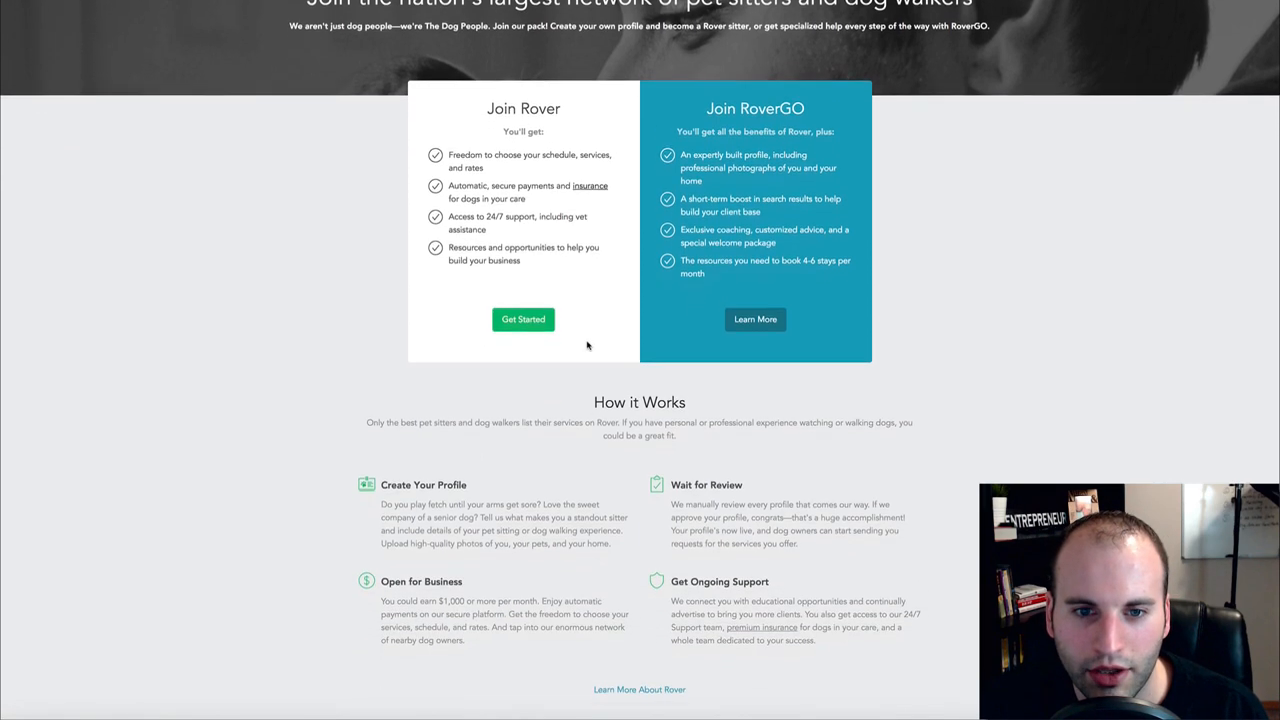
scroll(down, 3)
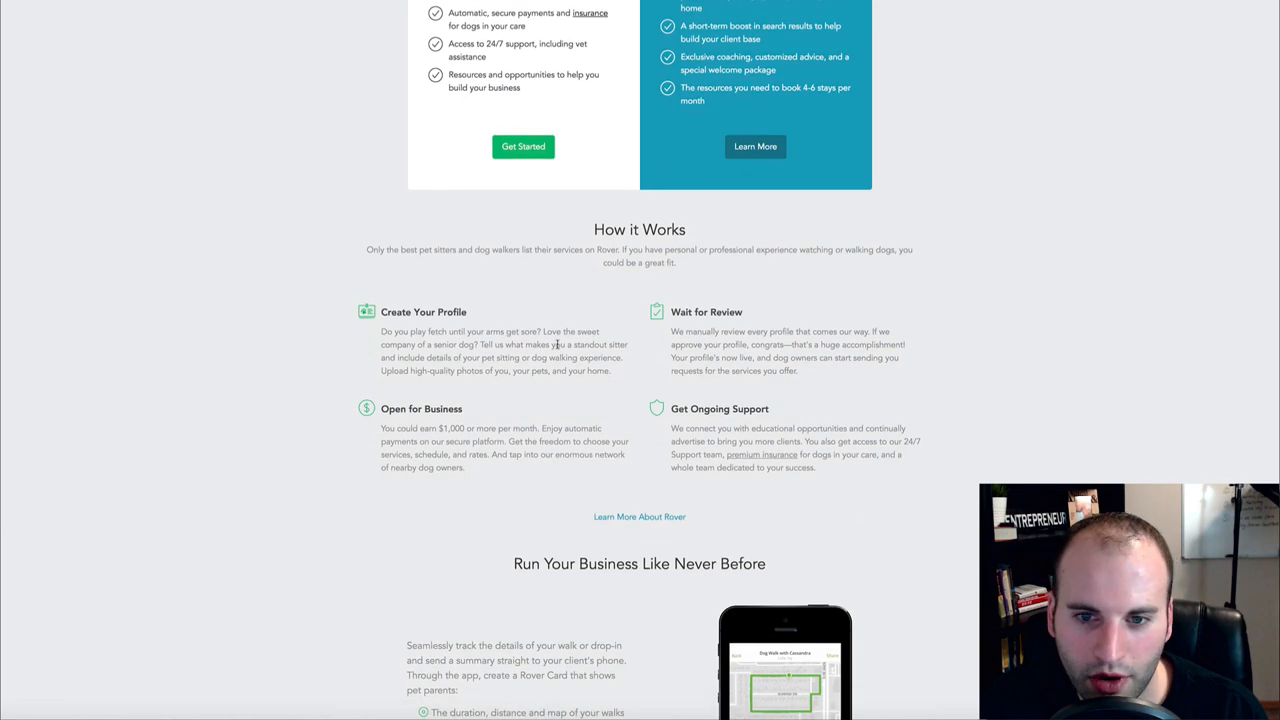
scroll(down, 3)
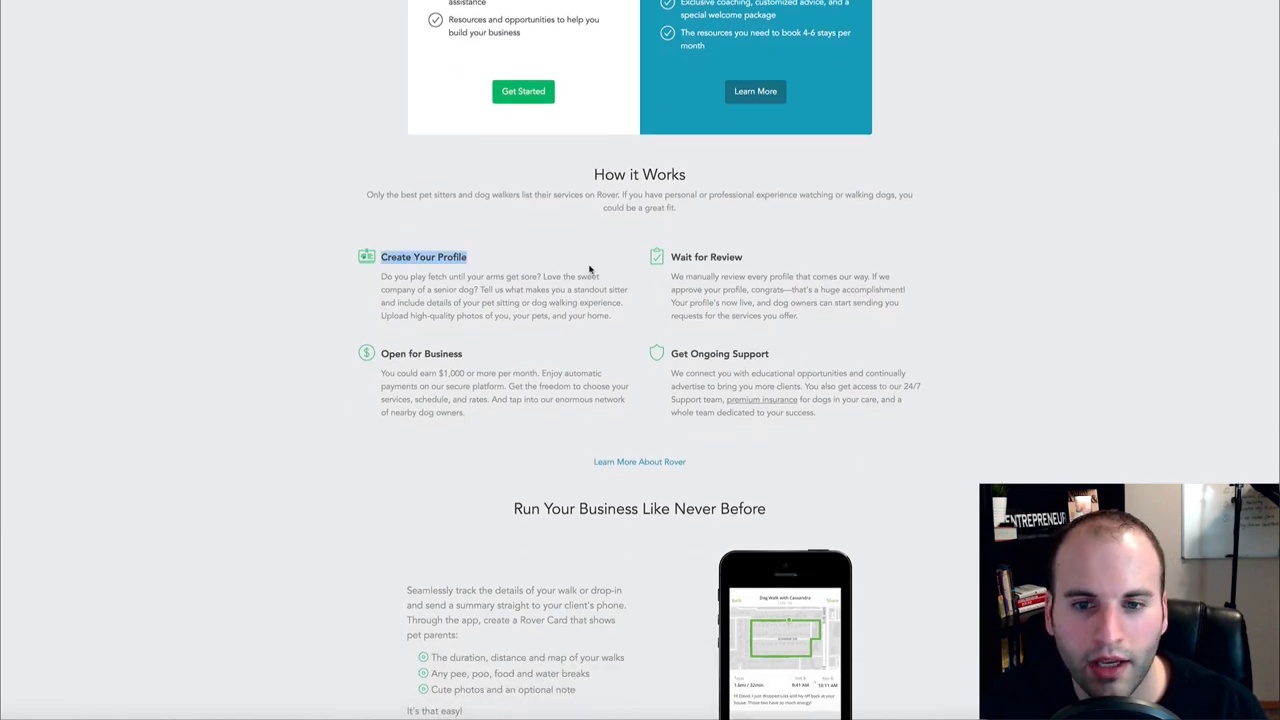
double_click(706, 256)
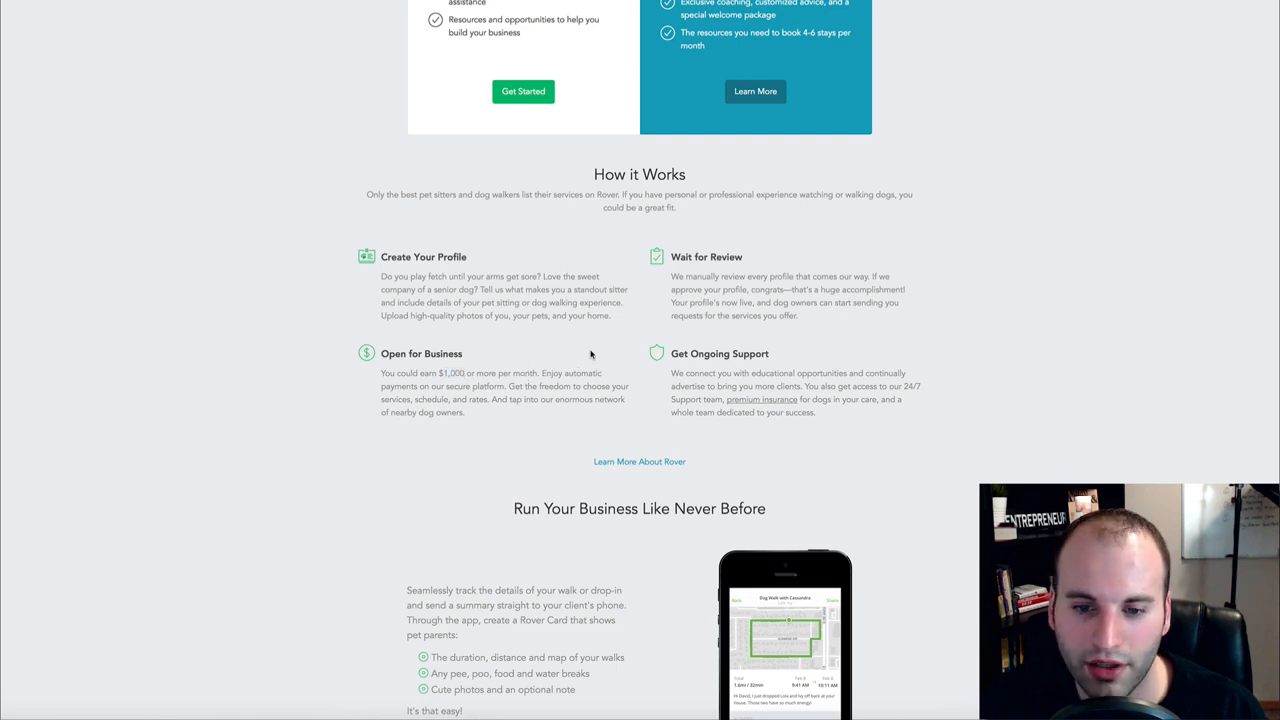
scroll(down, 3)
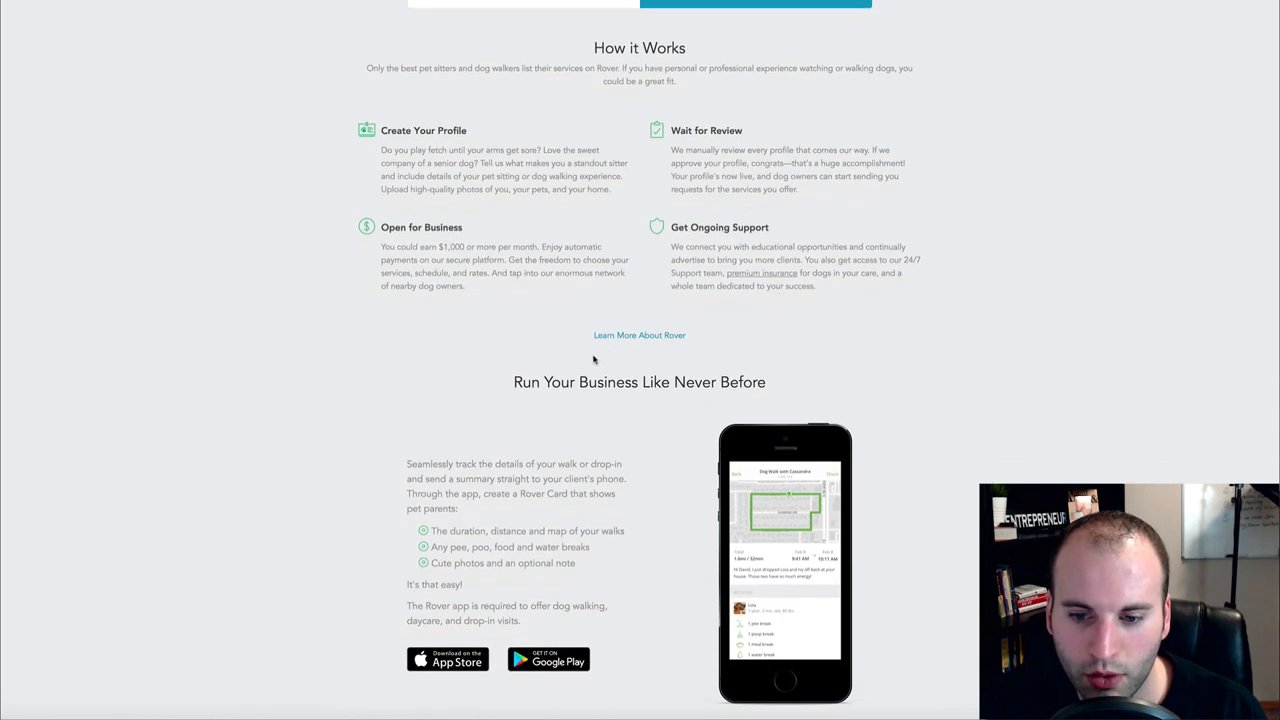
scroll(down, 3)
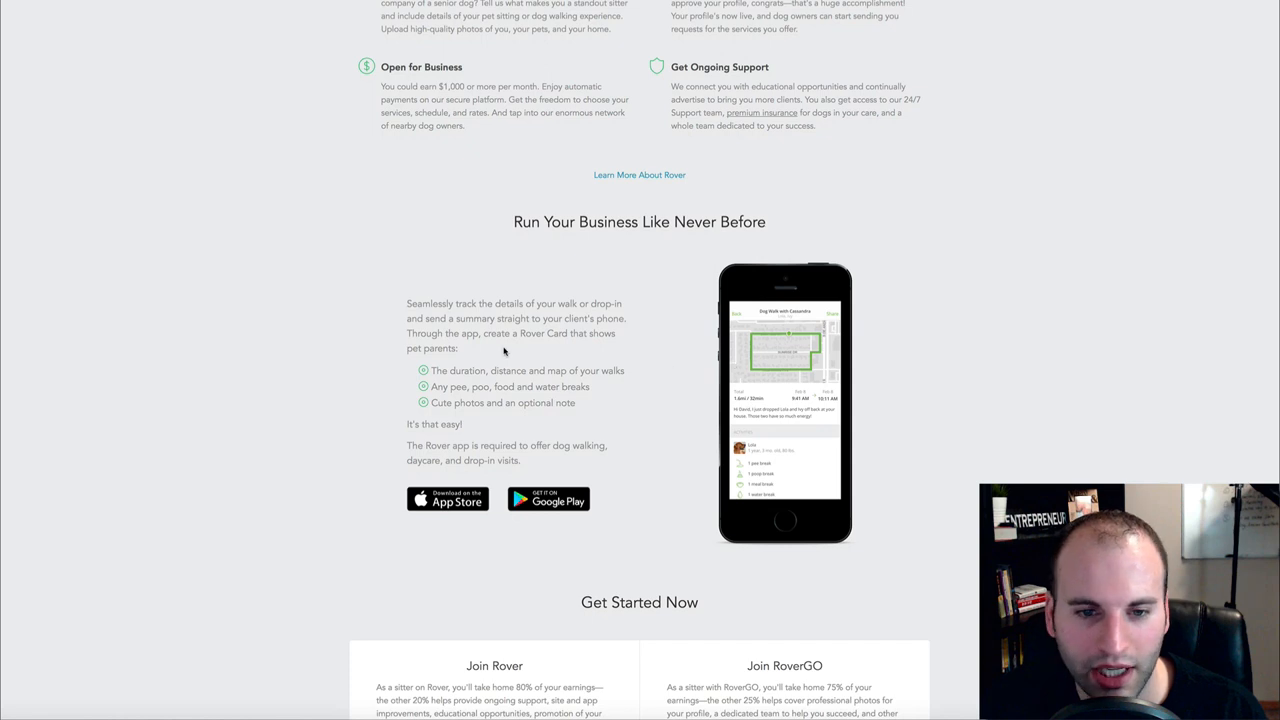
scroll(down, 3)
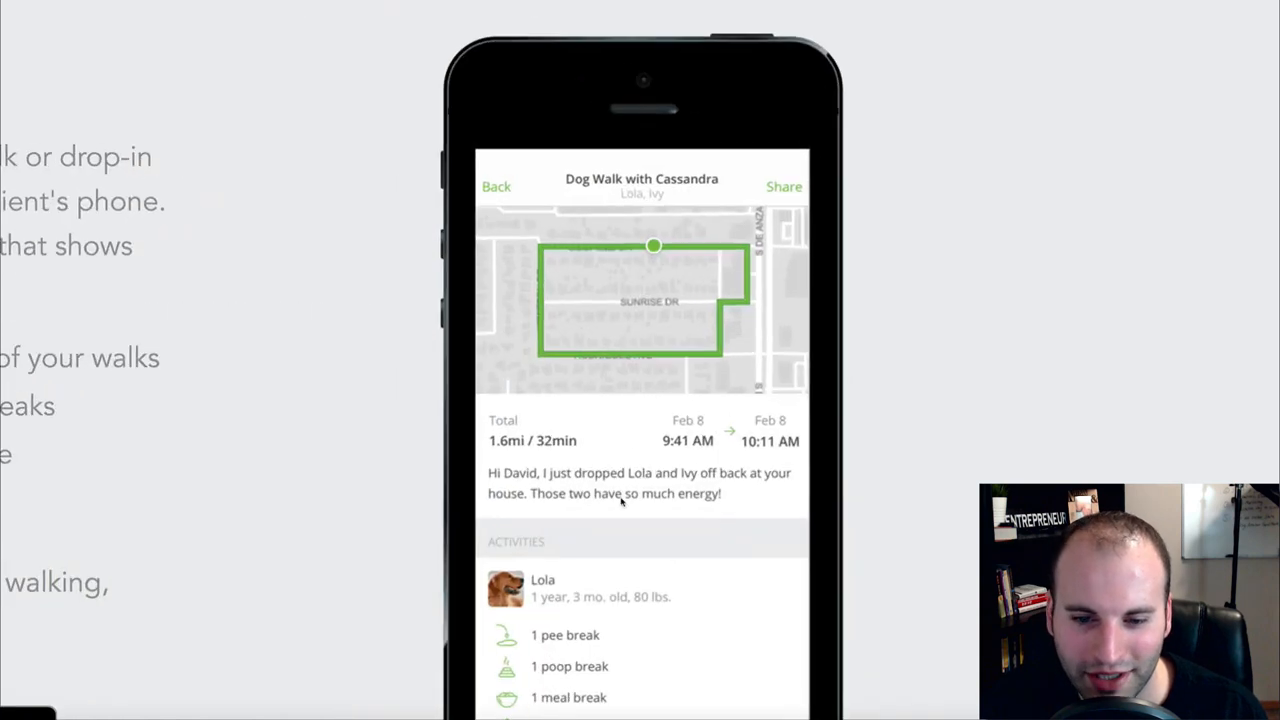
scroll(down, 3)
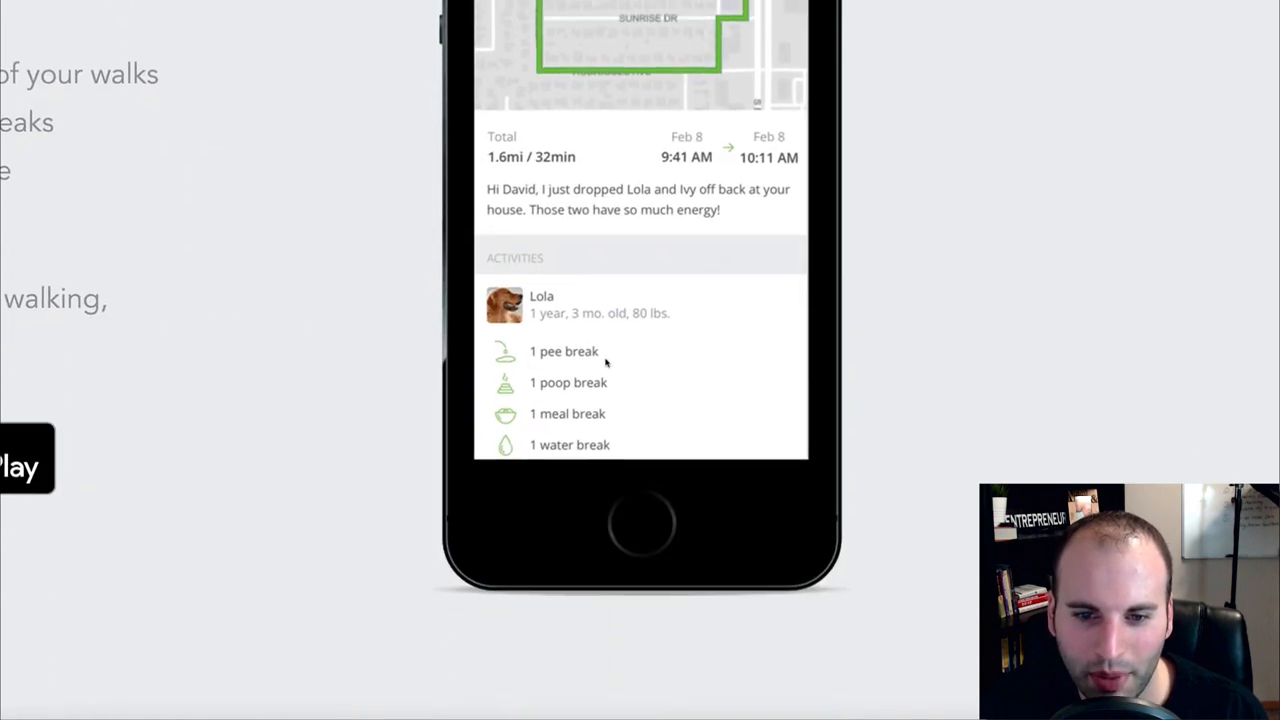
mouse_move(570, 400)
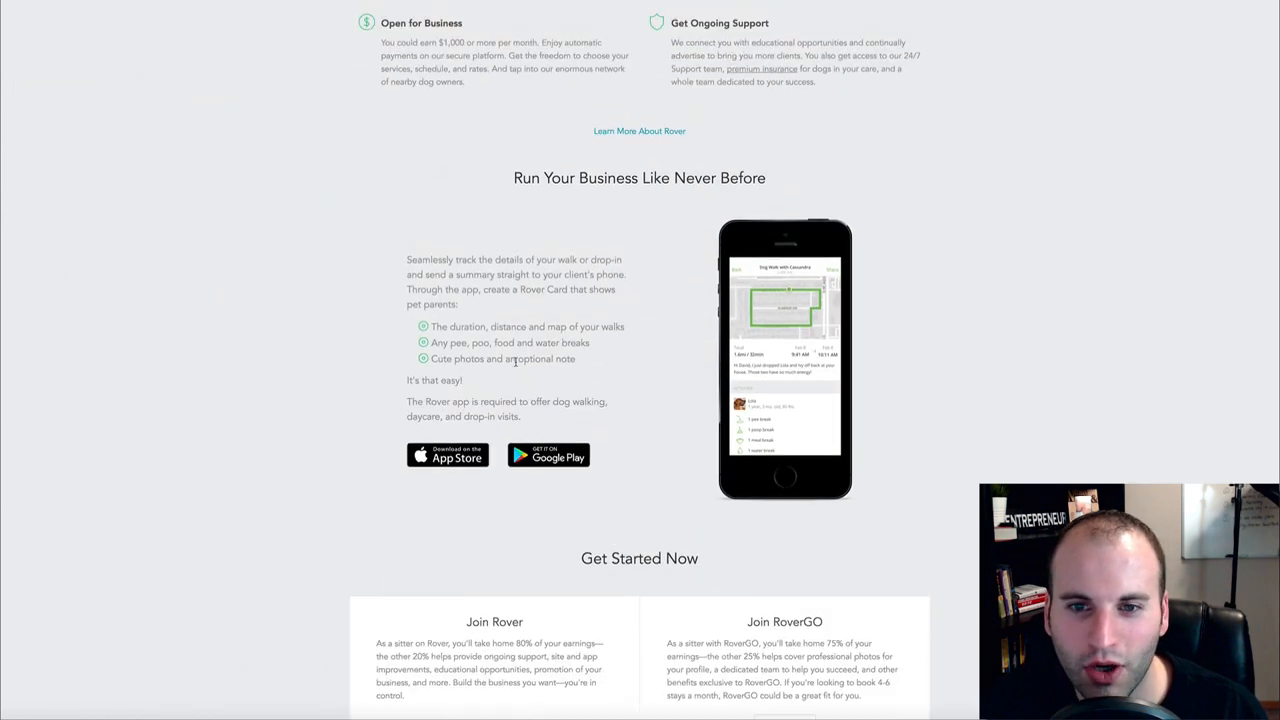
scroll(down, 3)
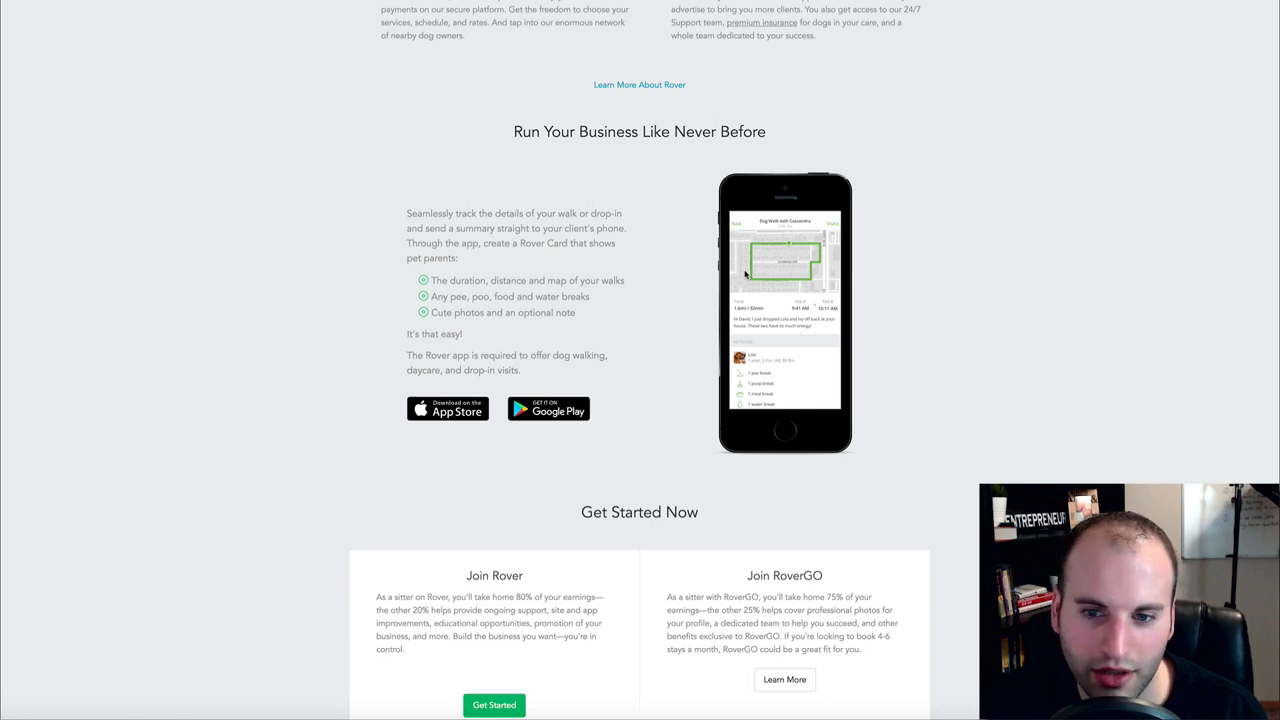
scroll(up, 3)
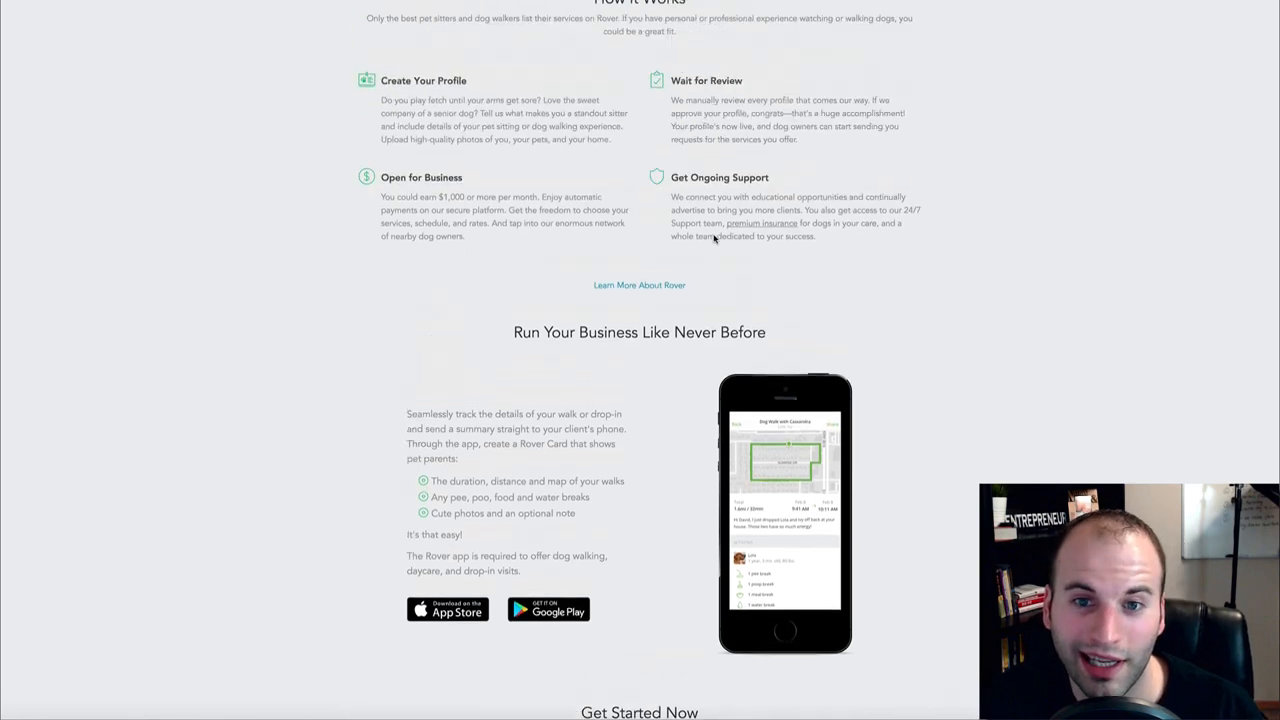
scroll(up, 3)
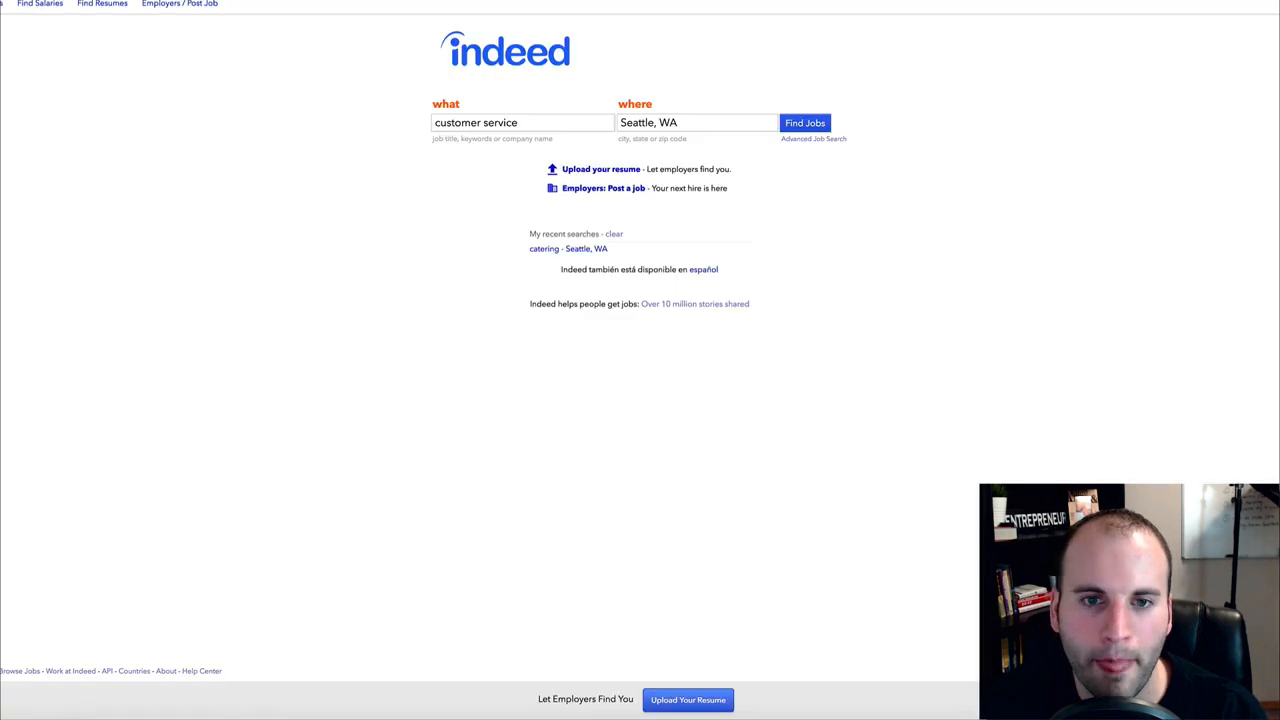
mouse_move(496, 200)
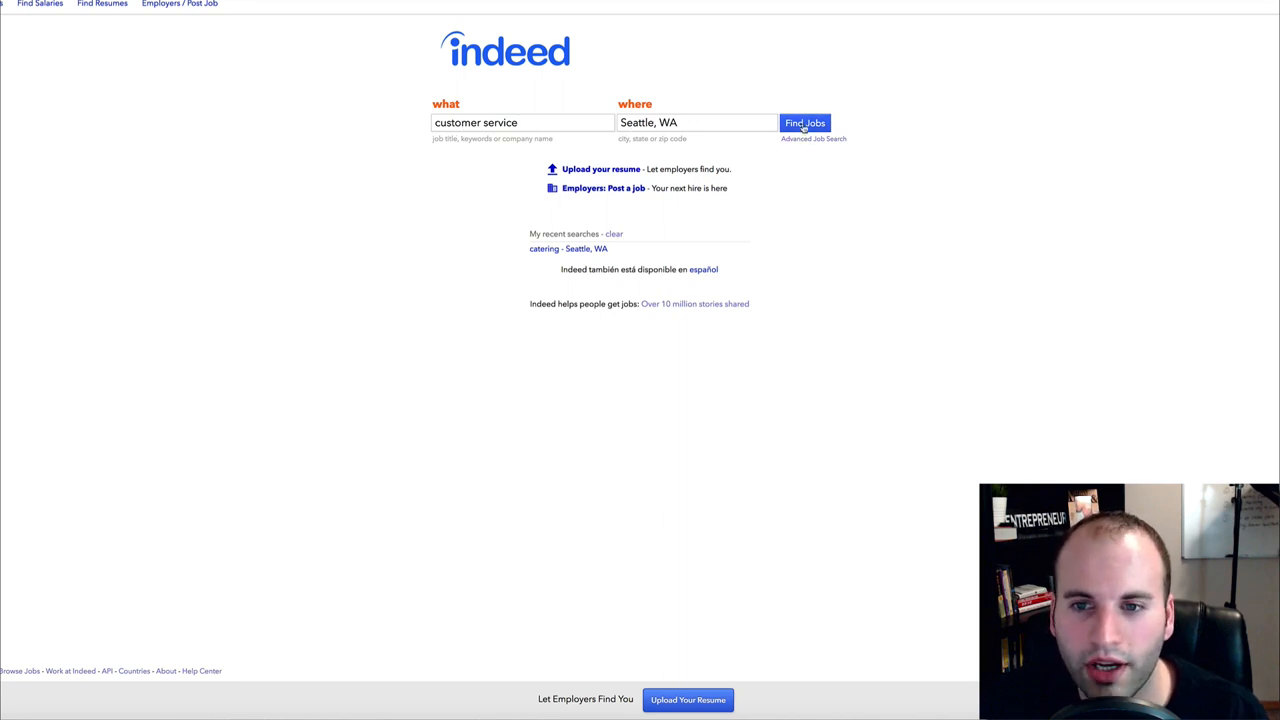
Step: Run the 'customer service' job search in Seattle, WA and browse the result listings
click(804, 122)
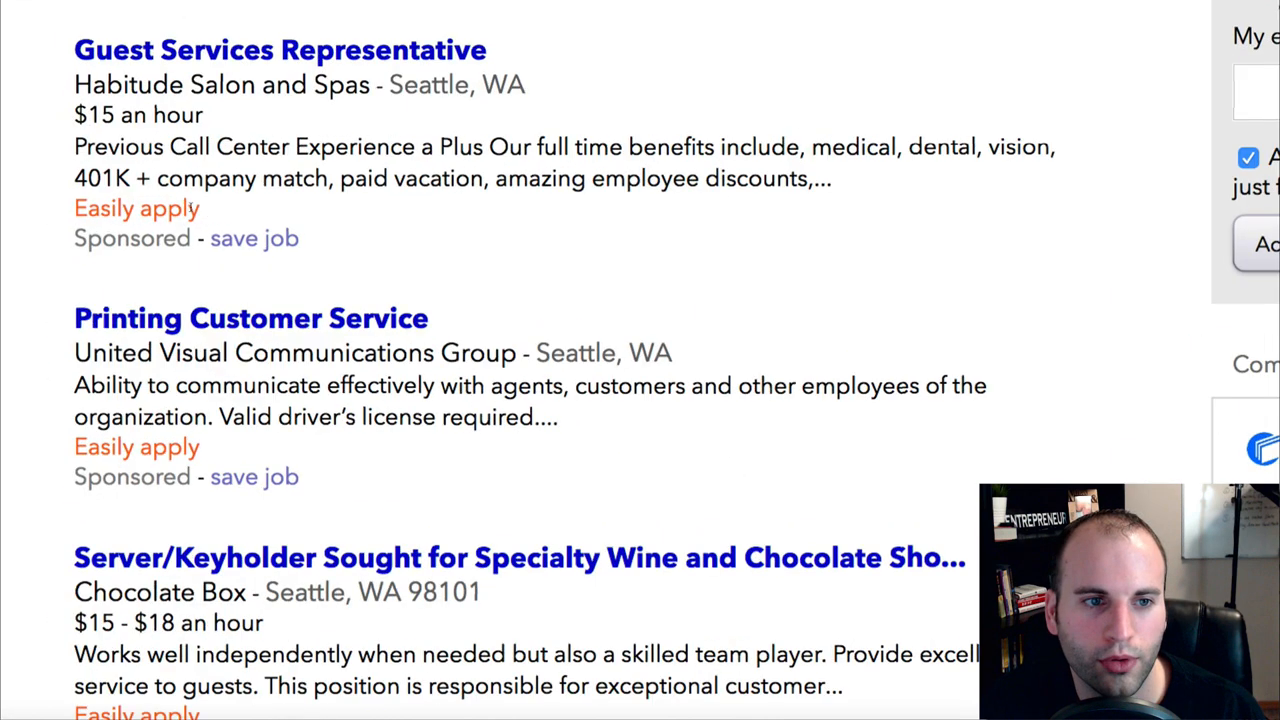
scroll(up, 3)
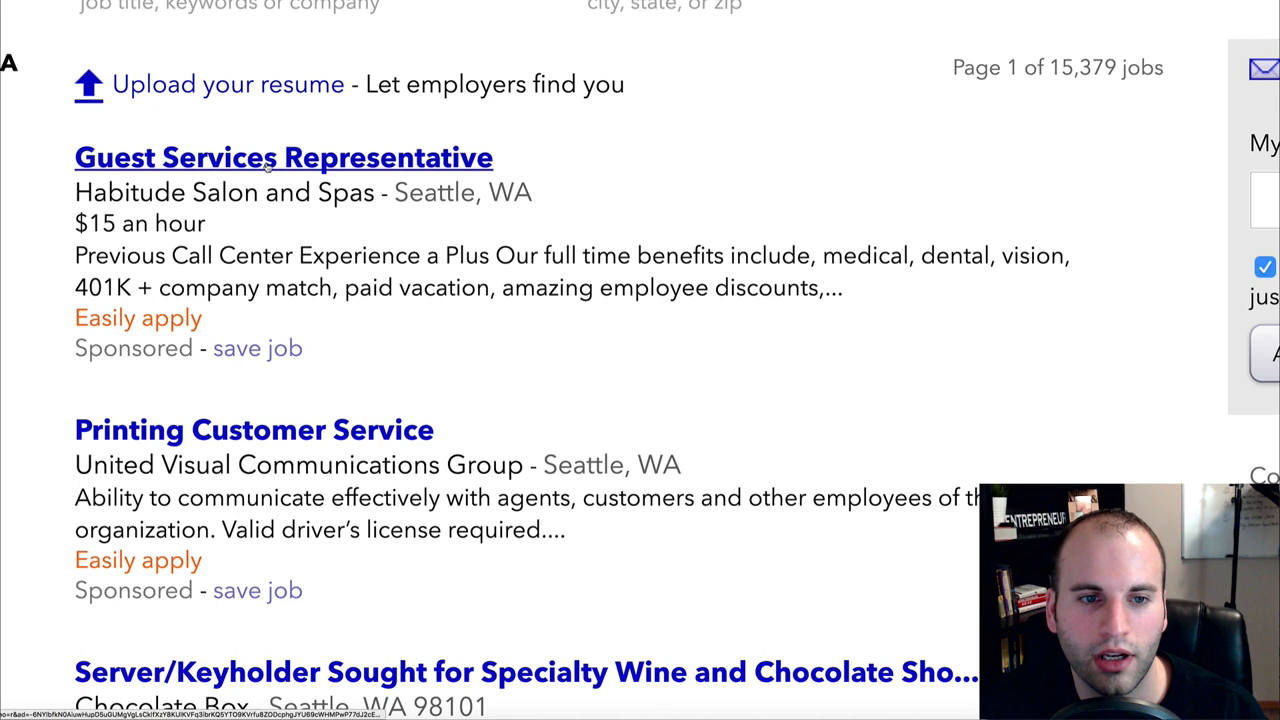
mouse_move(310, 222)
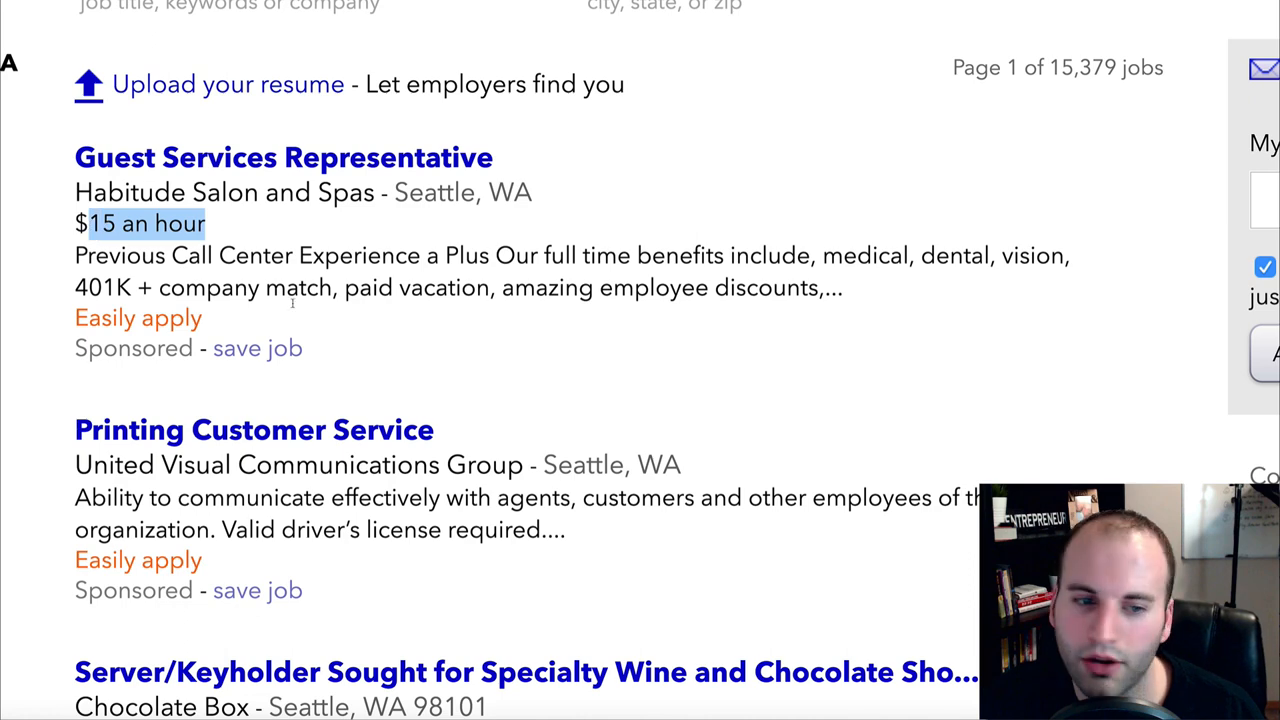
scroll(down, 3)
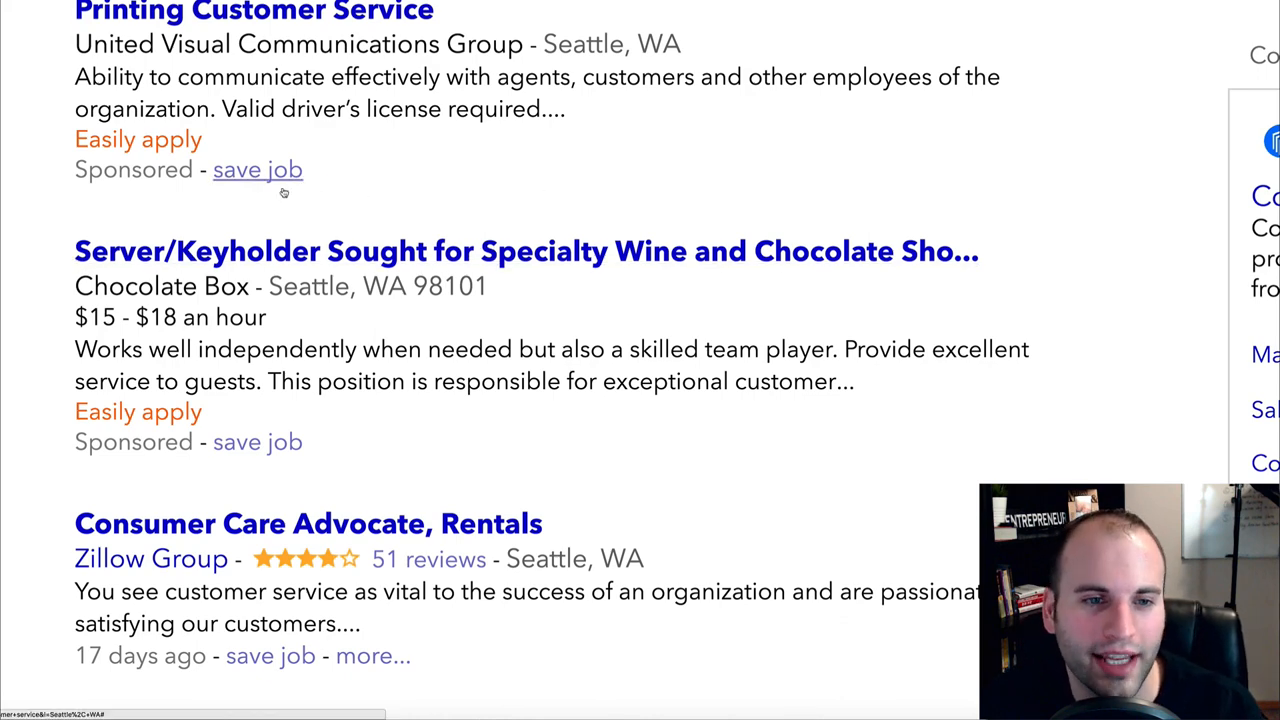
scroll(down, 3)
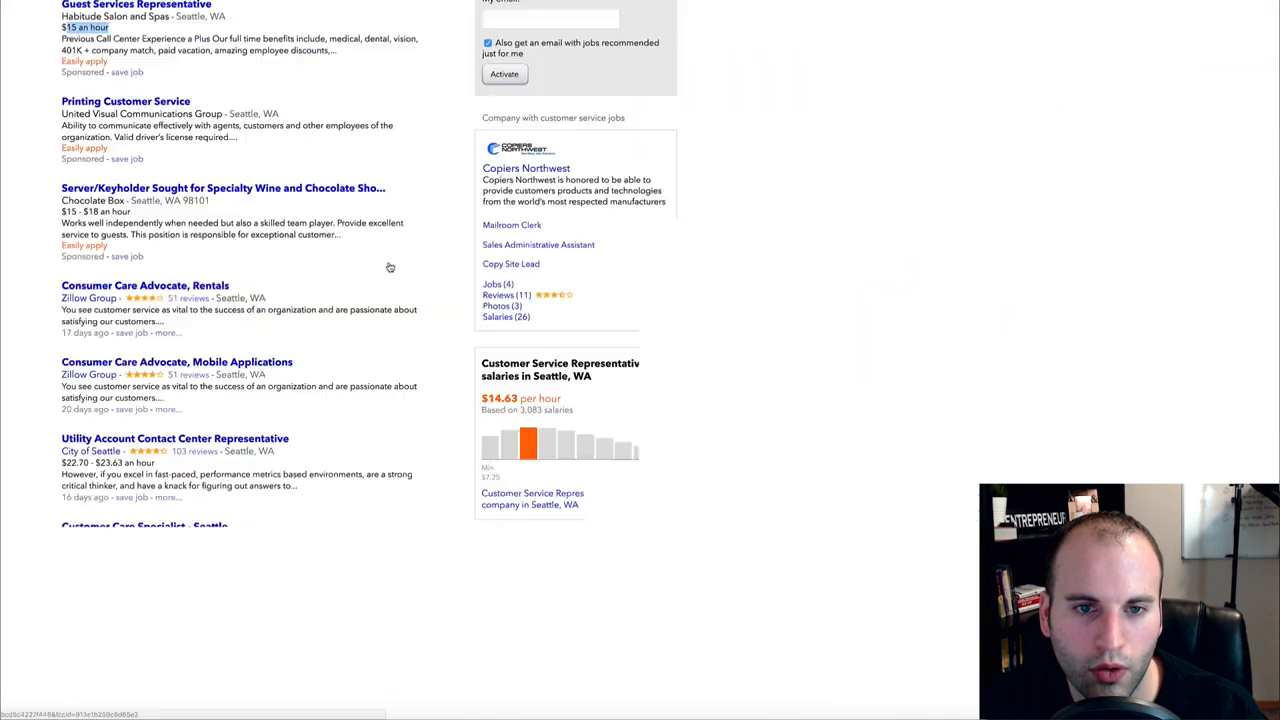
scroll(up, 3)
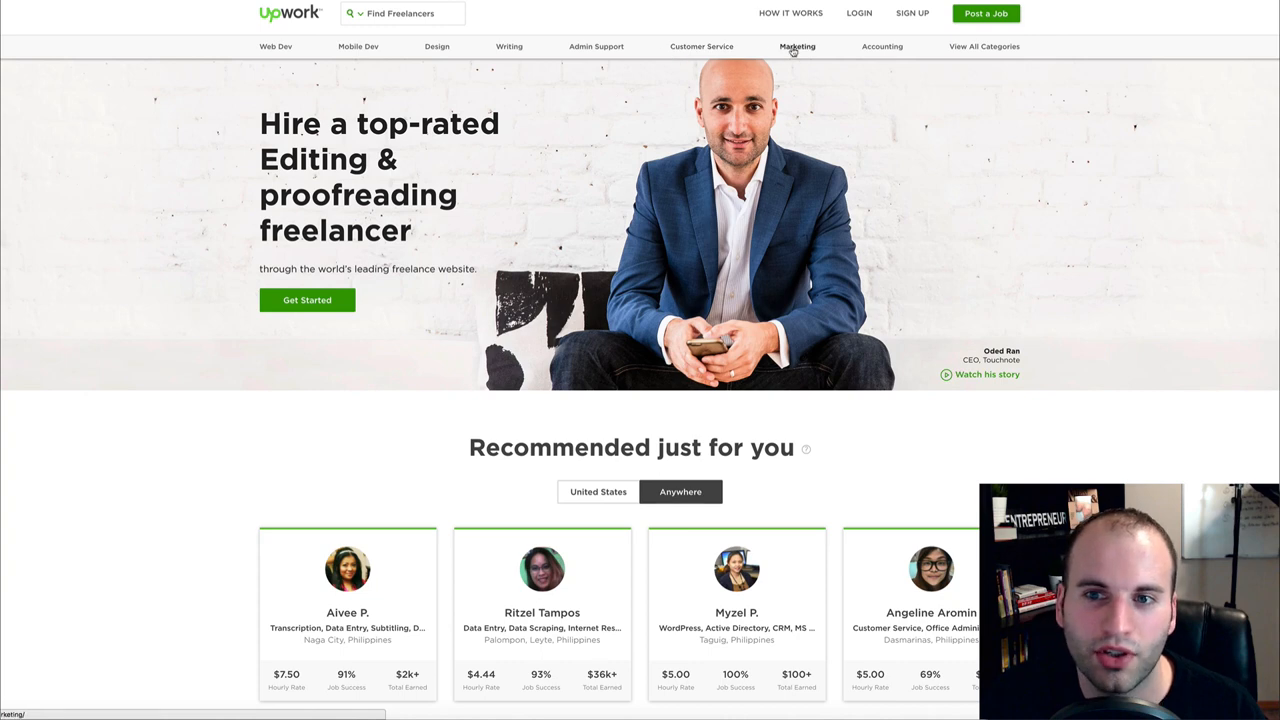
mouse_move(936, 74)
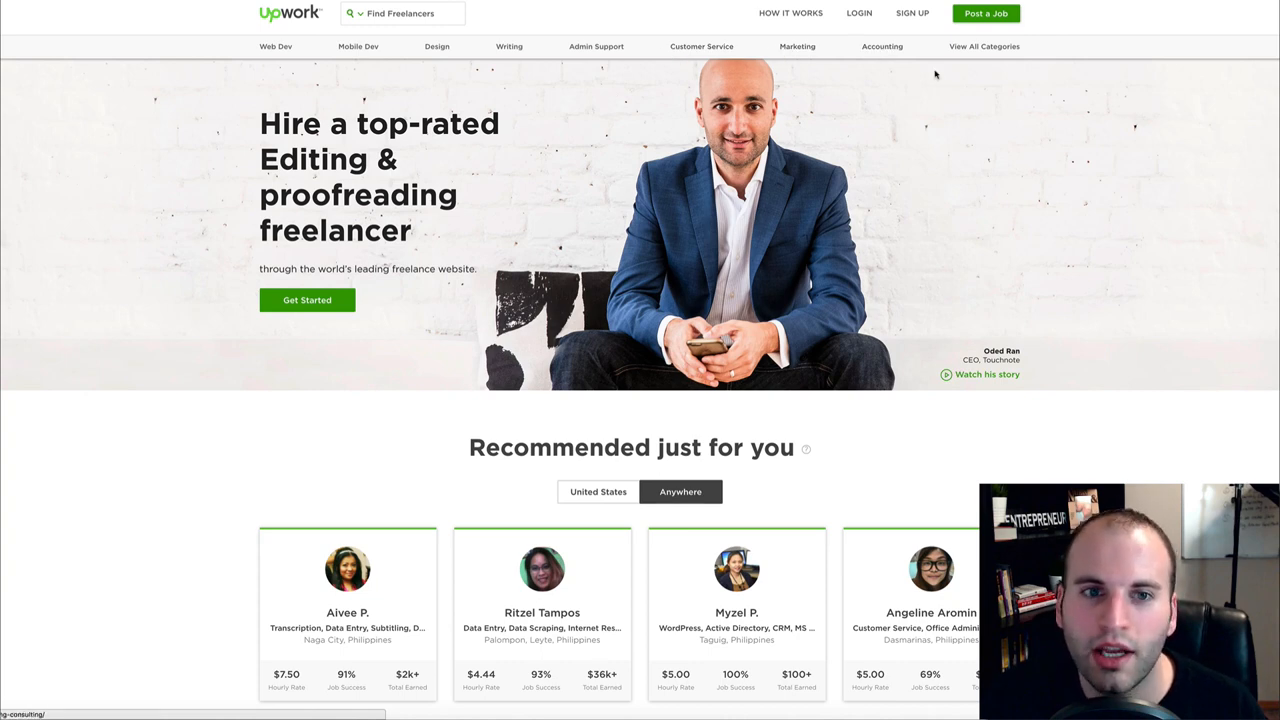
mouse_move(838, 152)
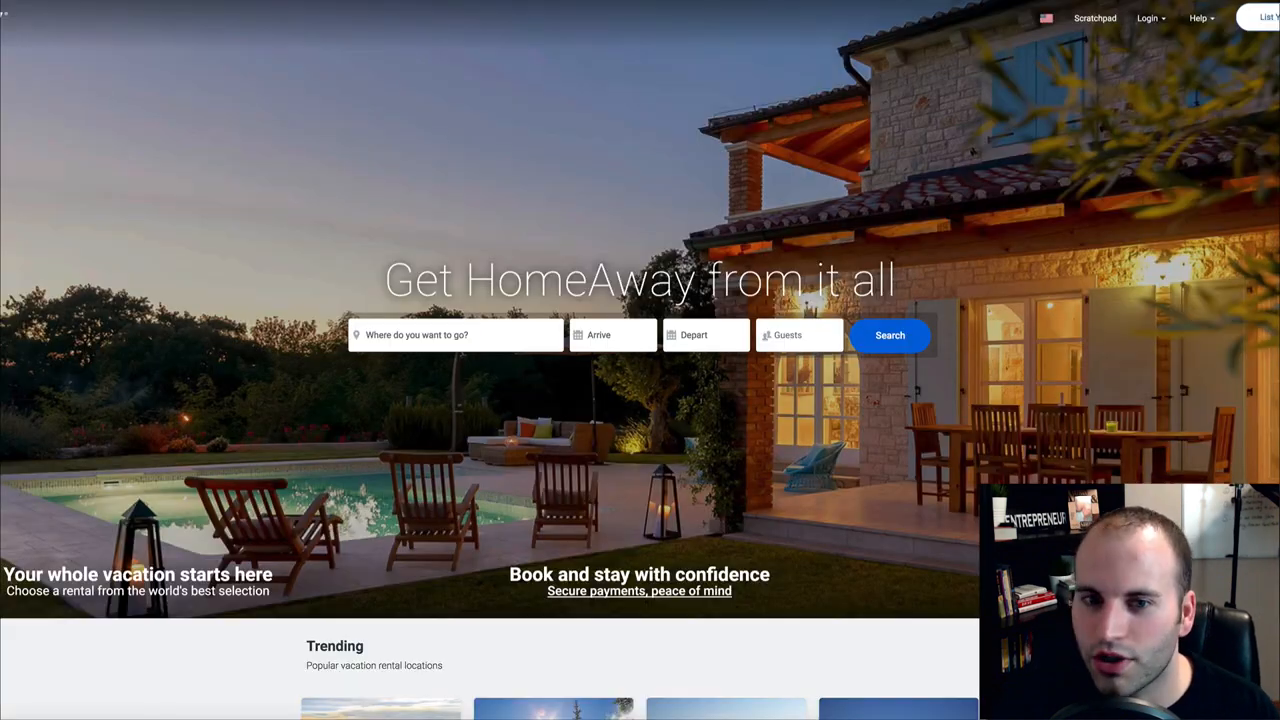
mouse_move(590, 184)
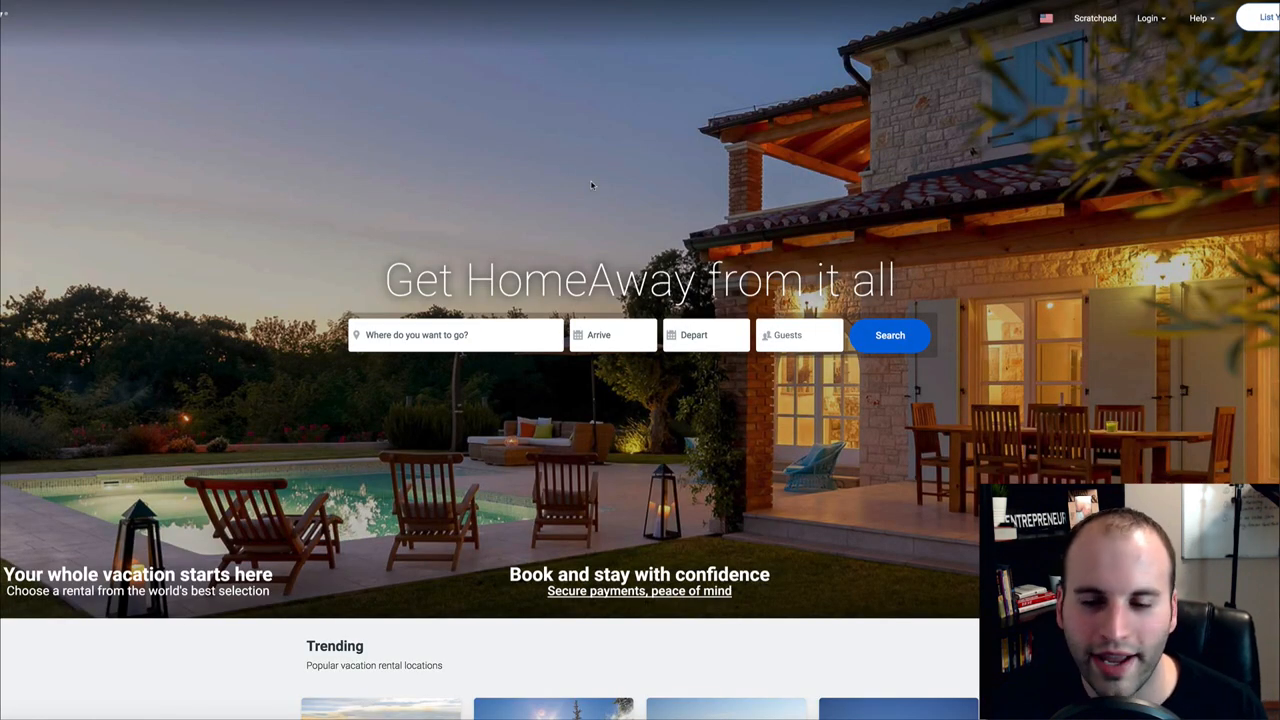
mouse_move(642, 182)
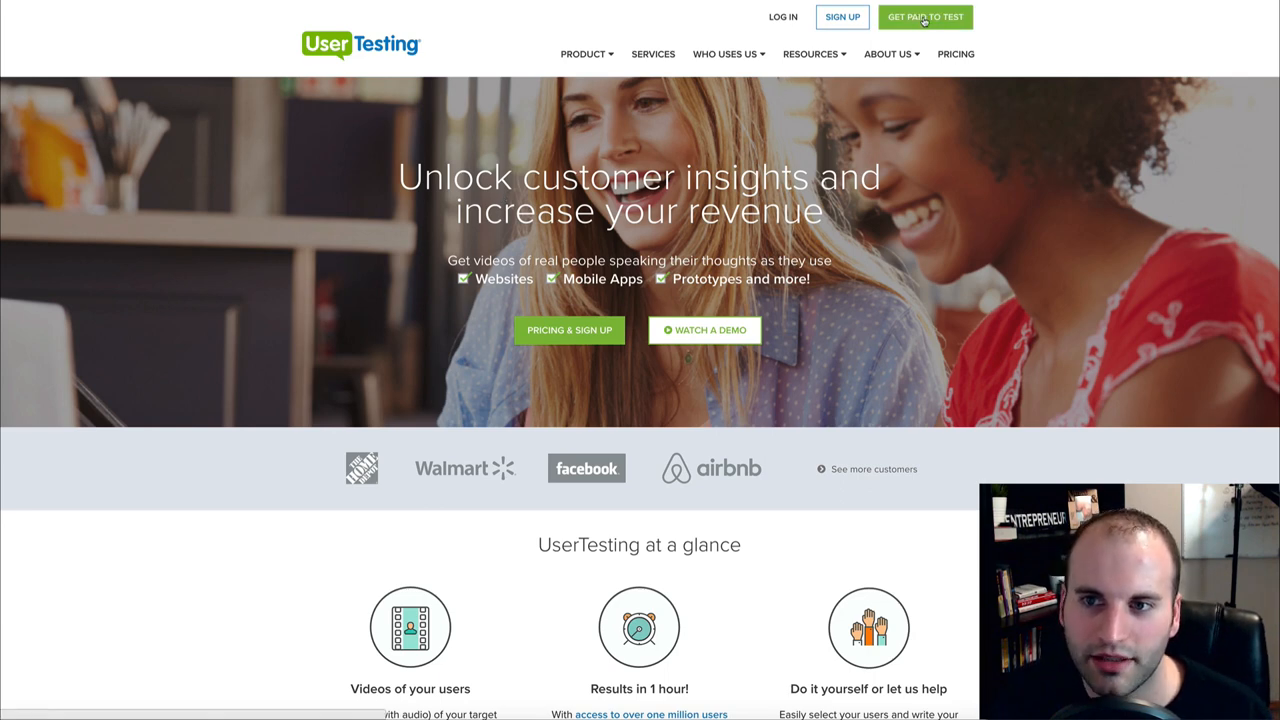
Step: Go to UserTesting's 'Get paid to test' page offering $10 per test
click(924, 16)
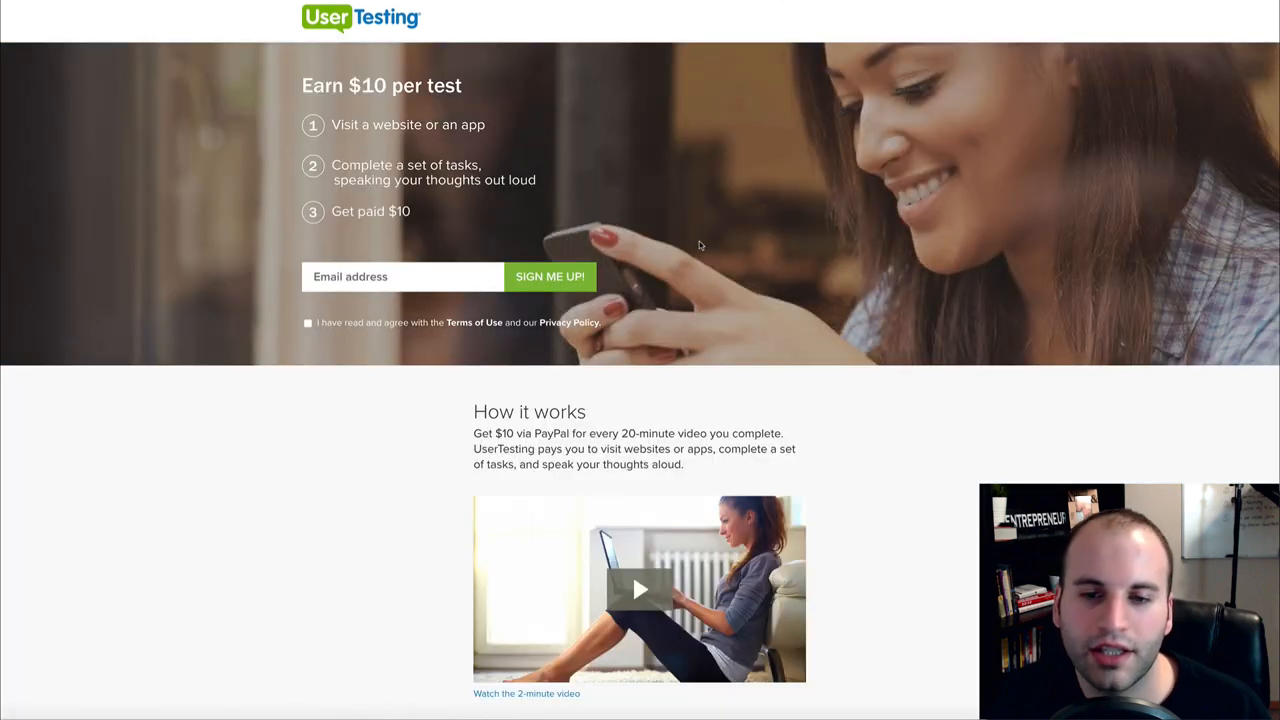
mouse_move(368, 100)
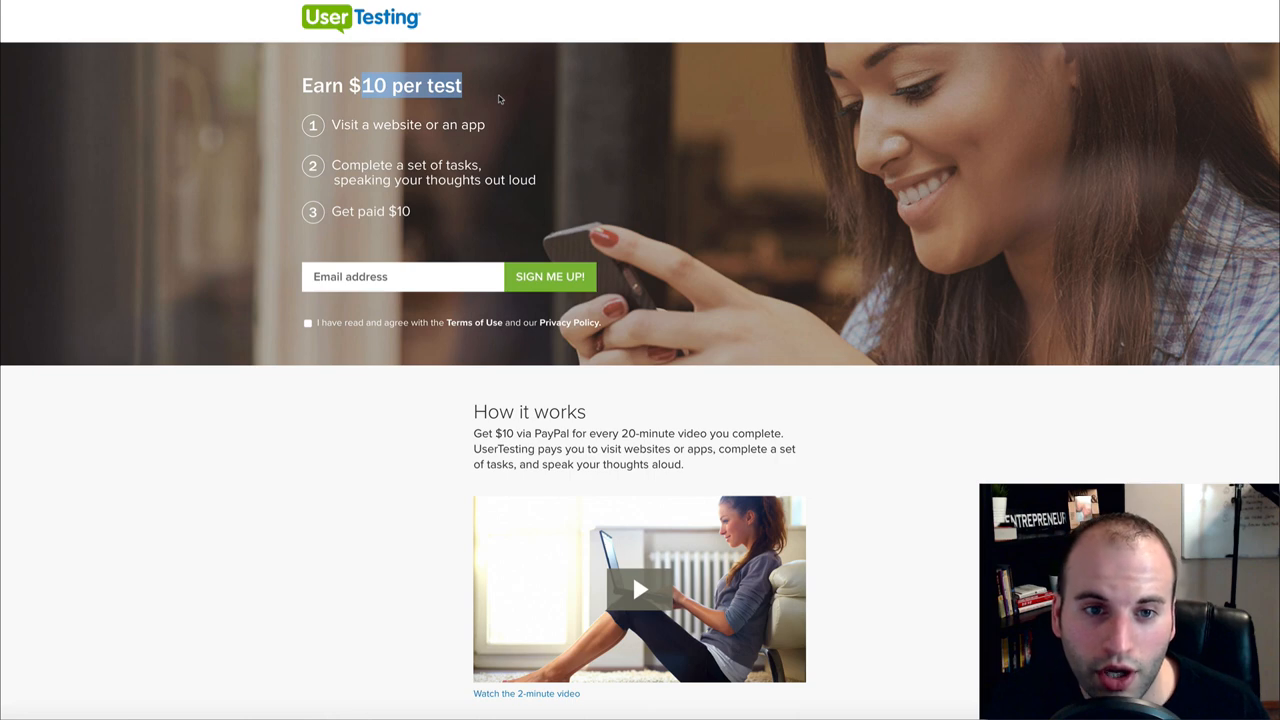
mouse_move(500, 168)
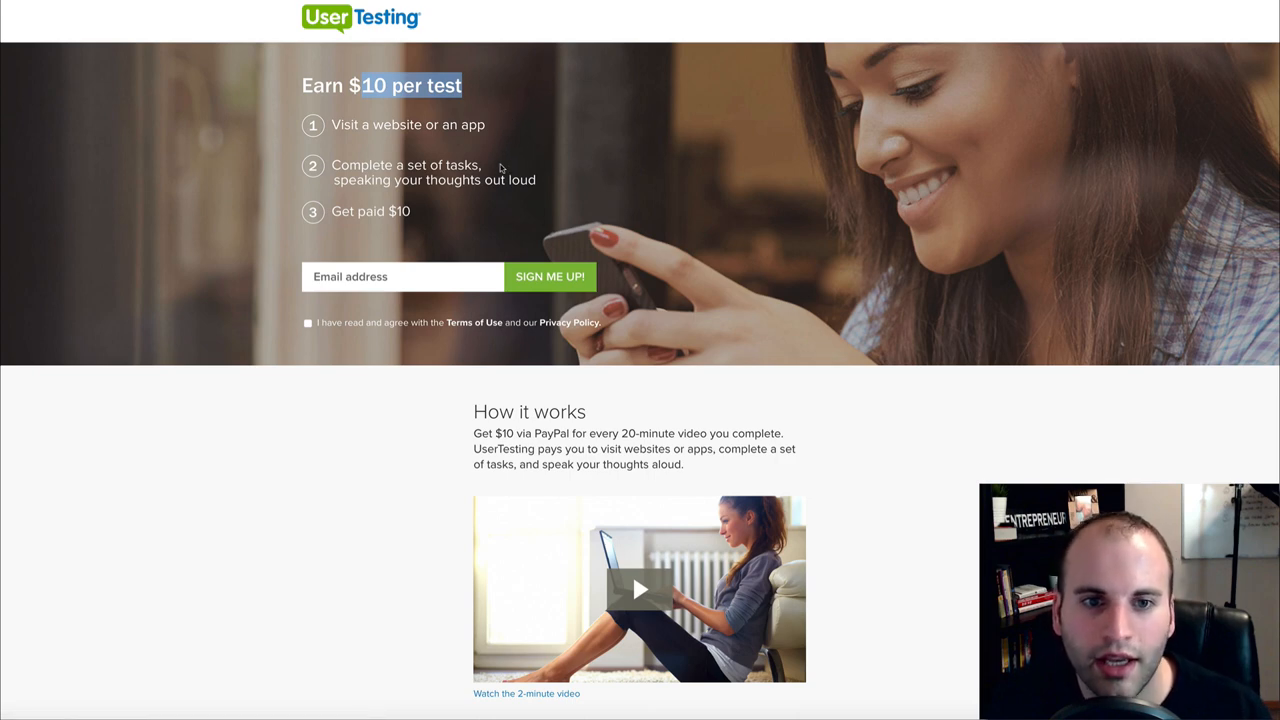
mouse_move(508, 194)
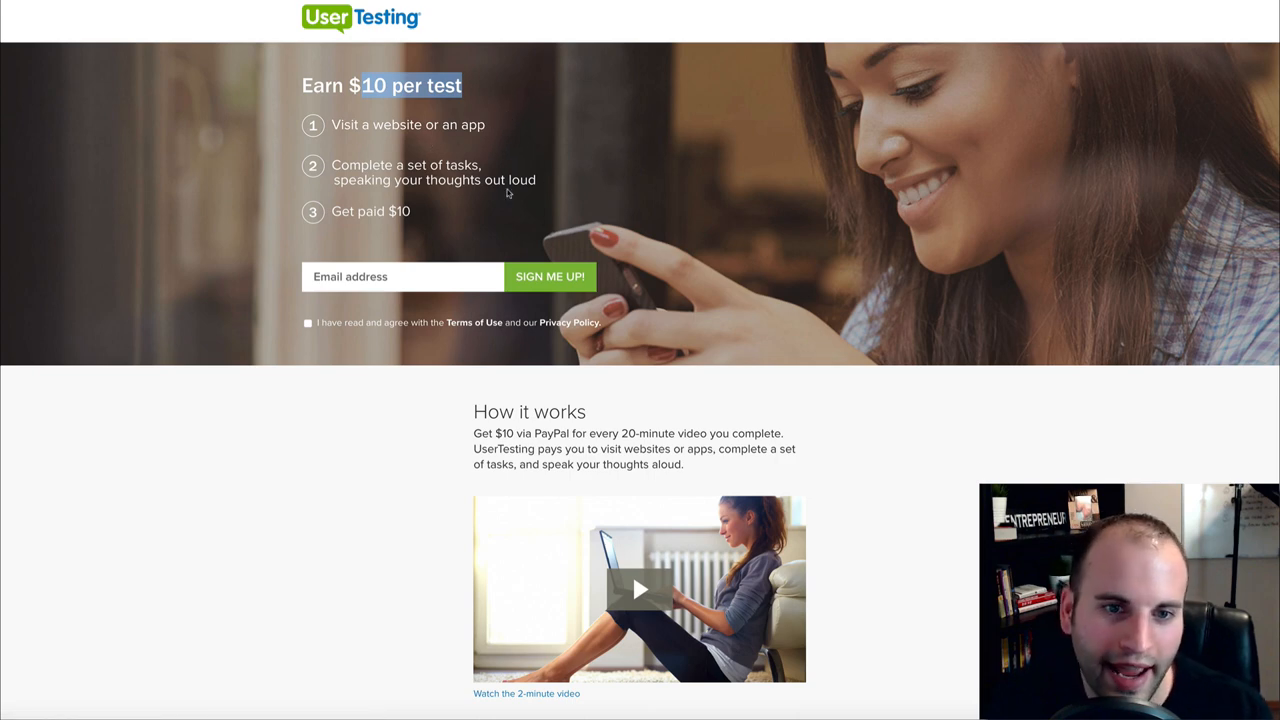
mouse_move(336, 138)
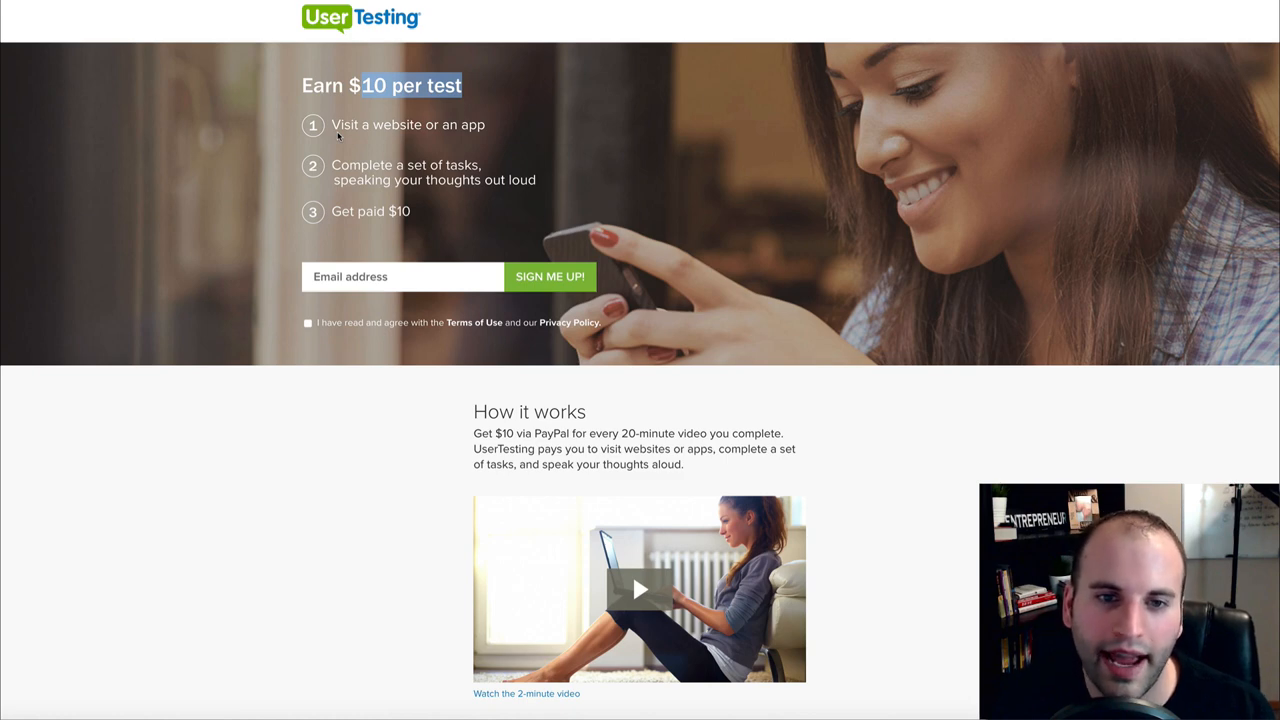
mouse_move(416, 198)
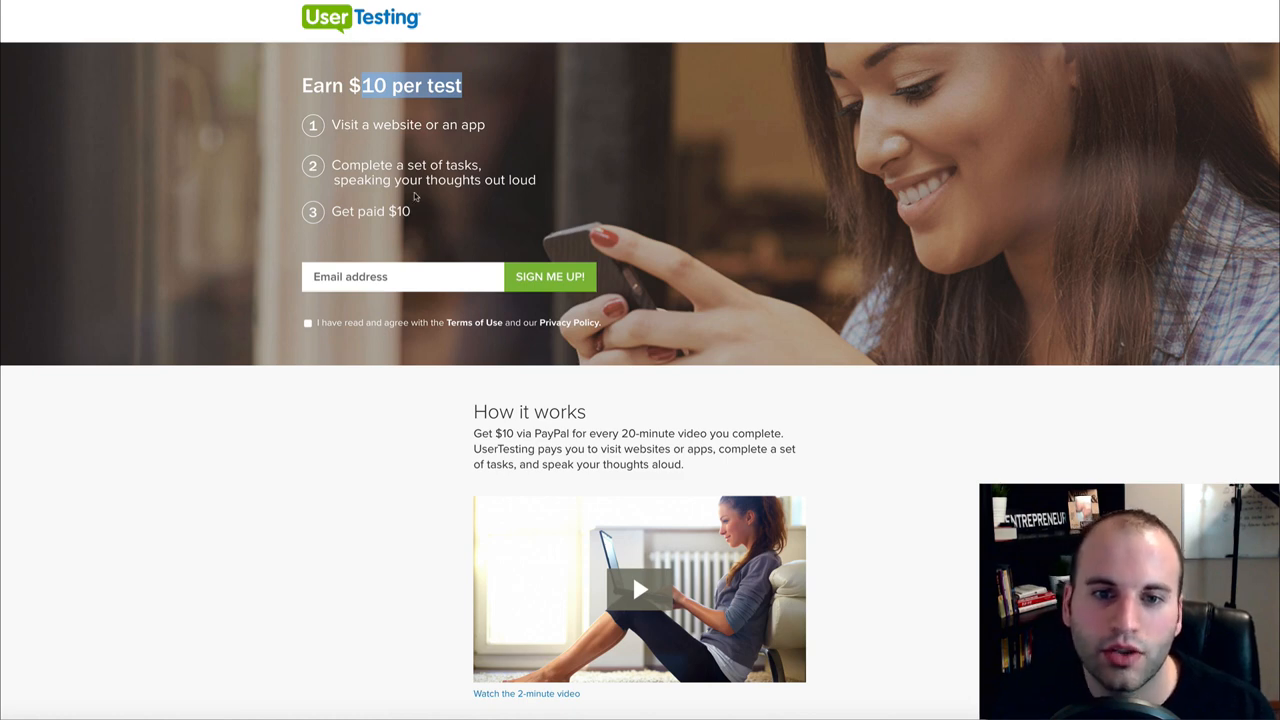
mouse_move(452, 204)
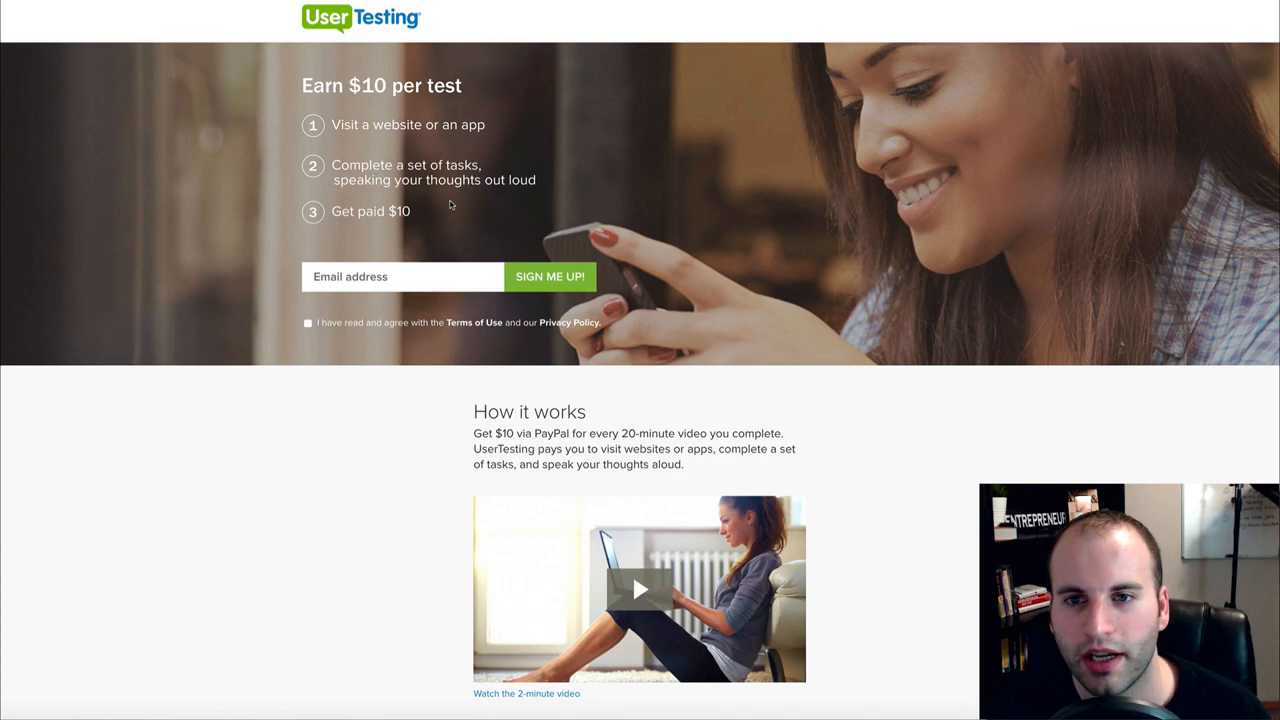
scroll(down, 3)
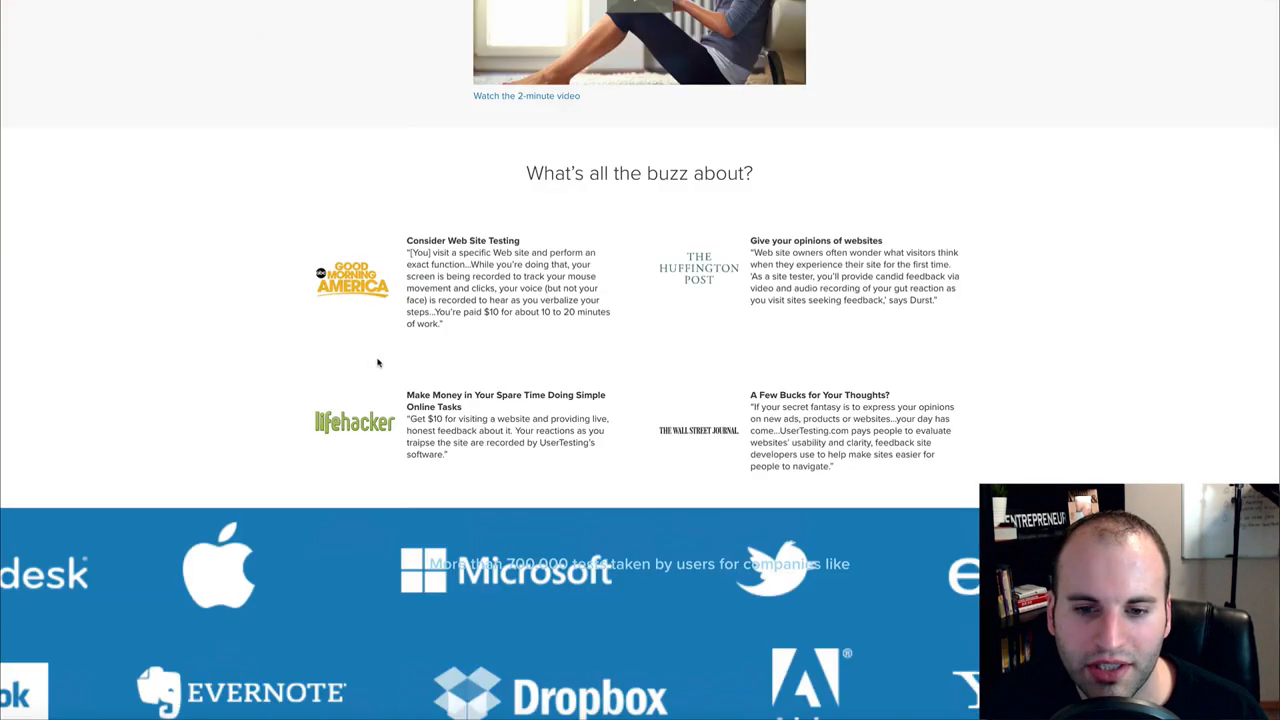
scroll(down, 3)
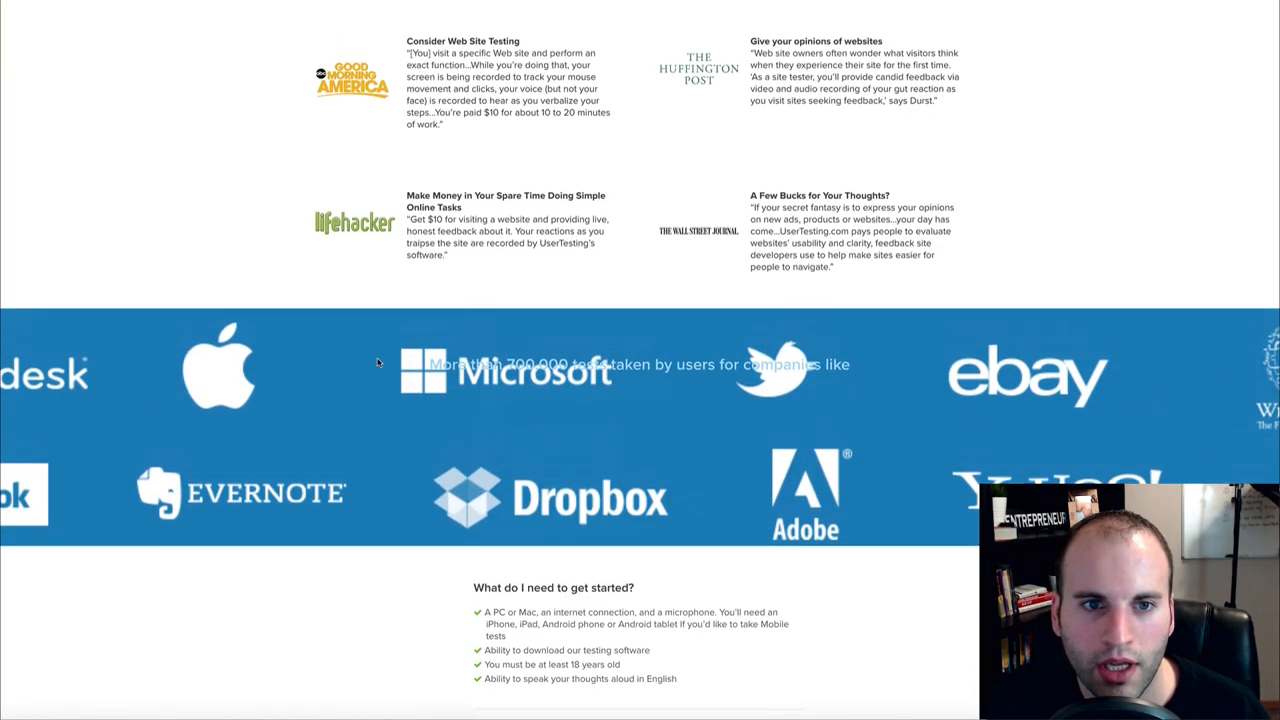
scroll(up, 3)
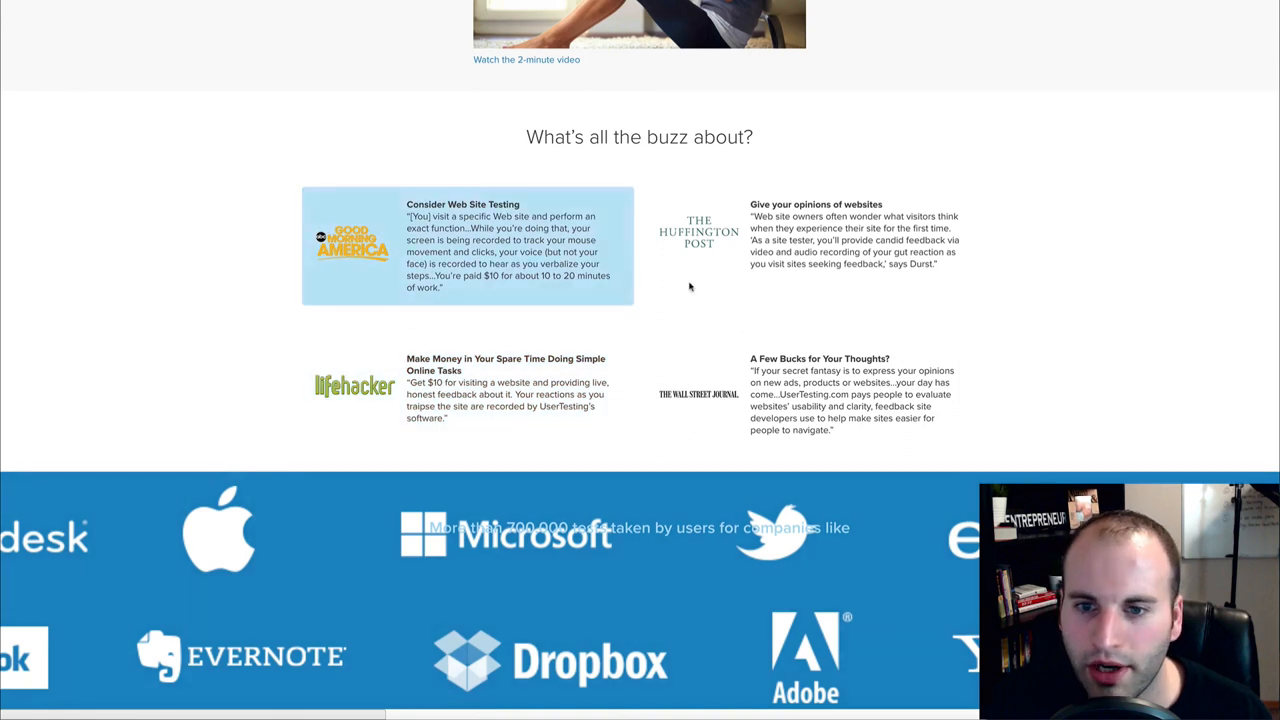
mouse_move(340, 396)
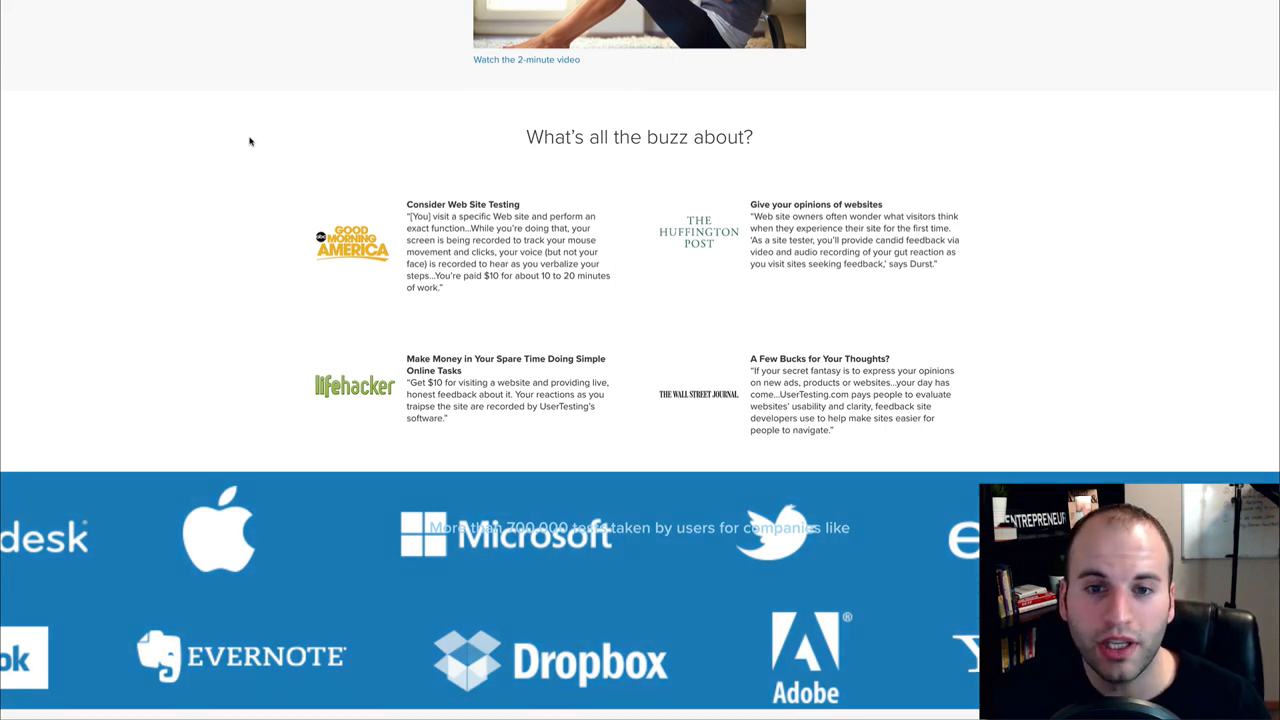
mouse_move(480, 180)
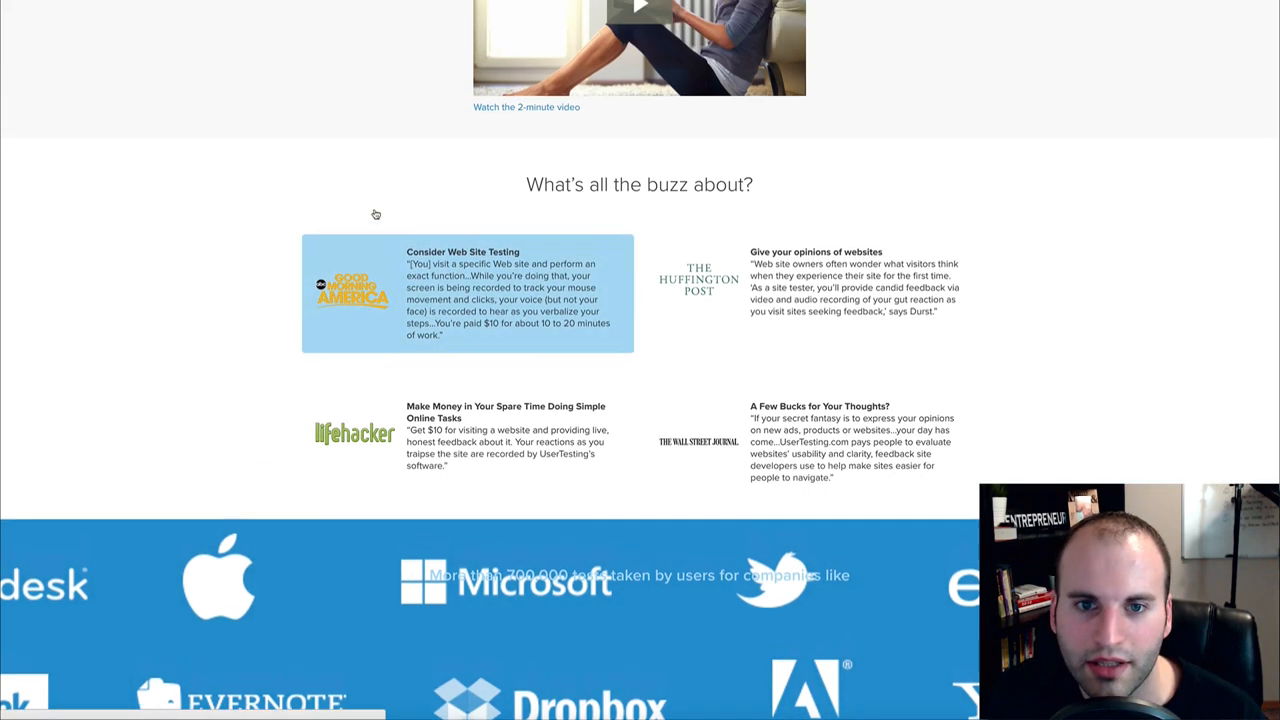
scroll(up, 3)
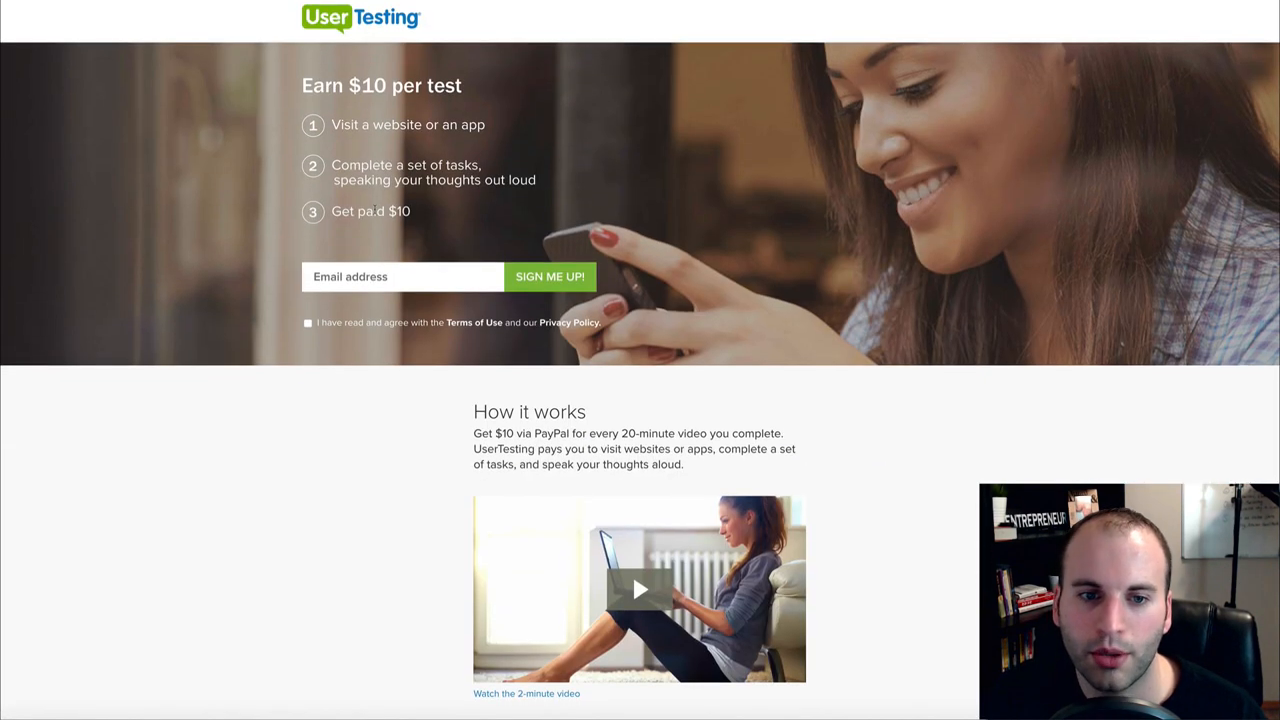